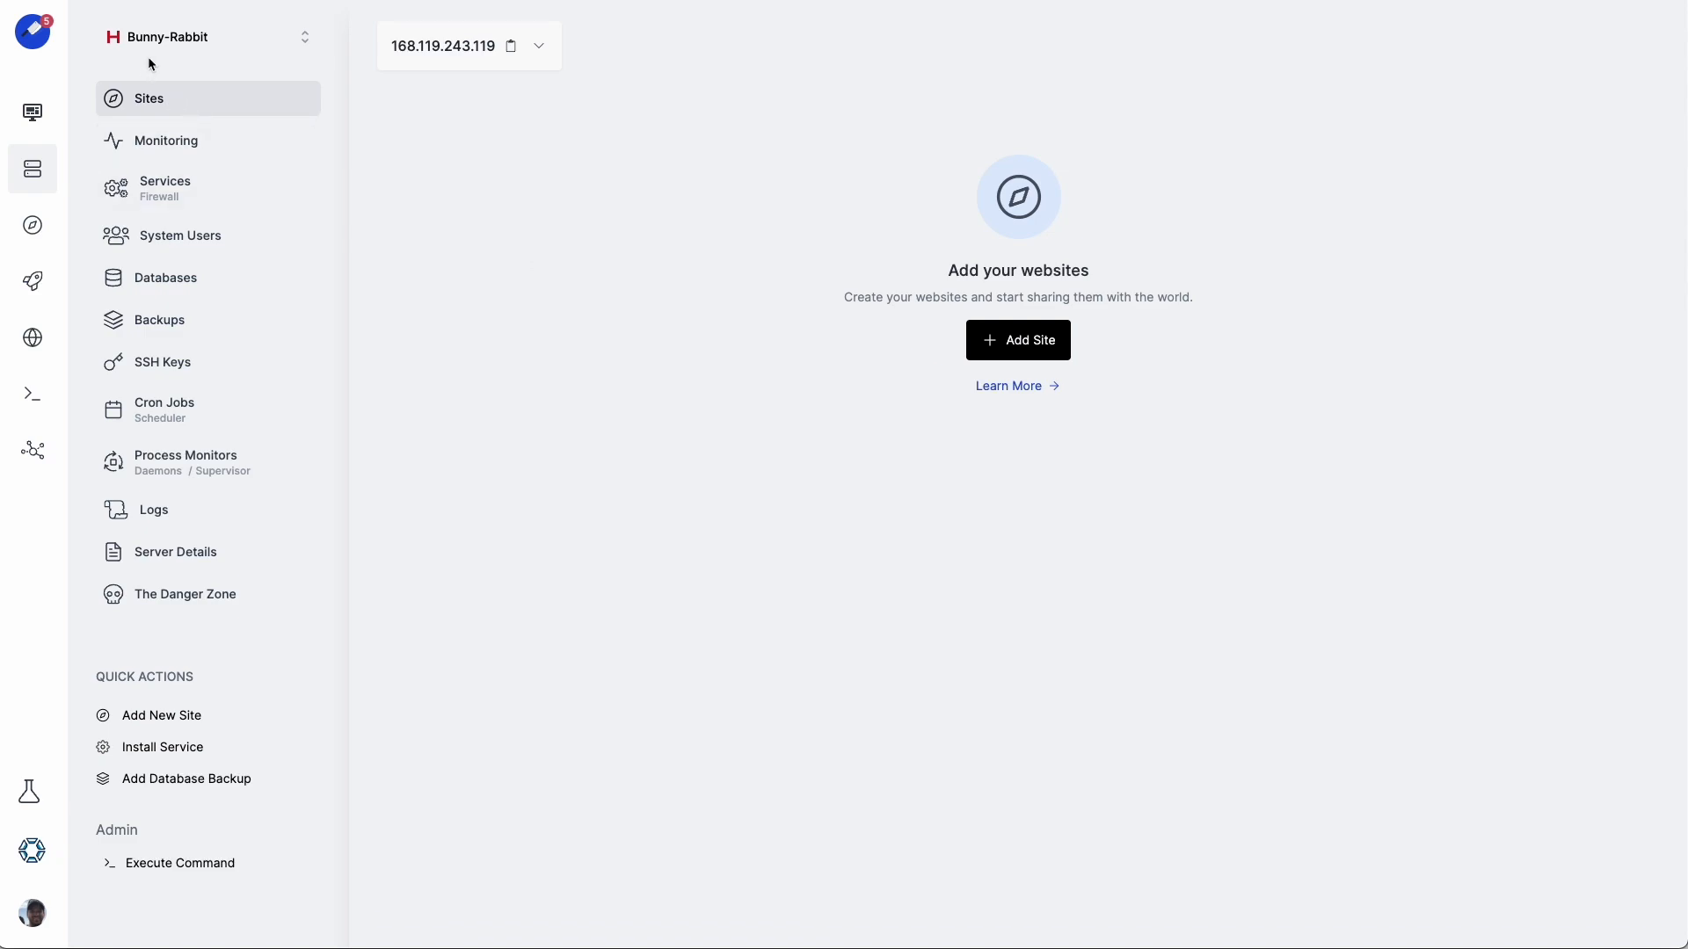
mouse_move(171, 65)
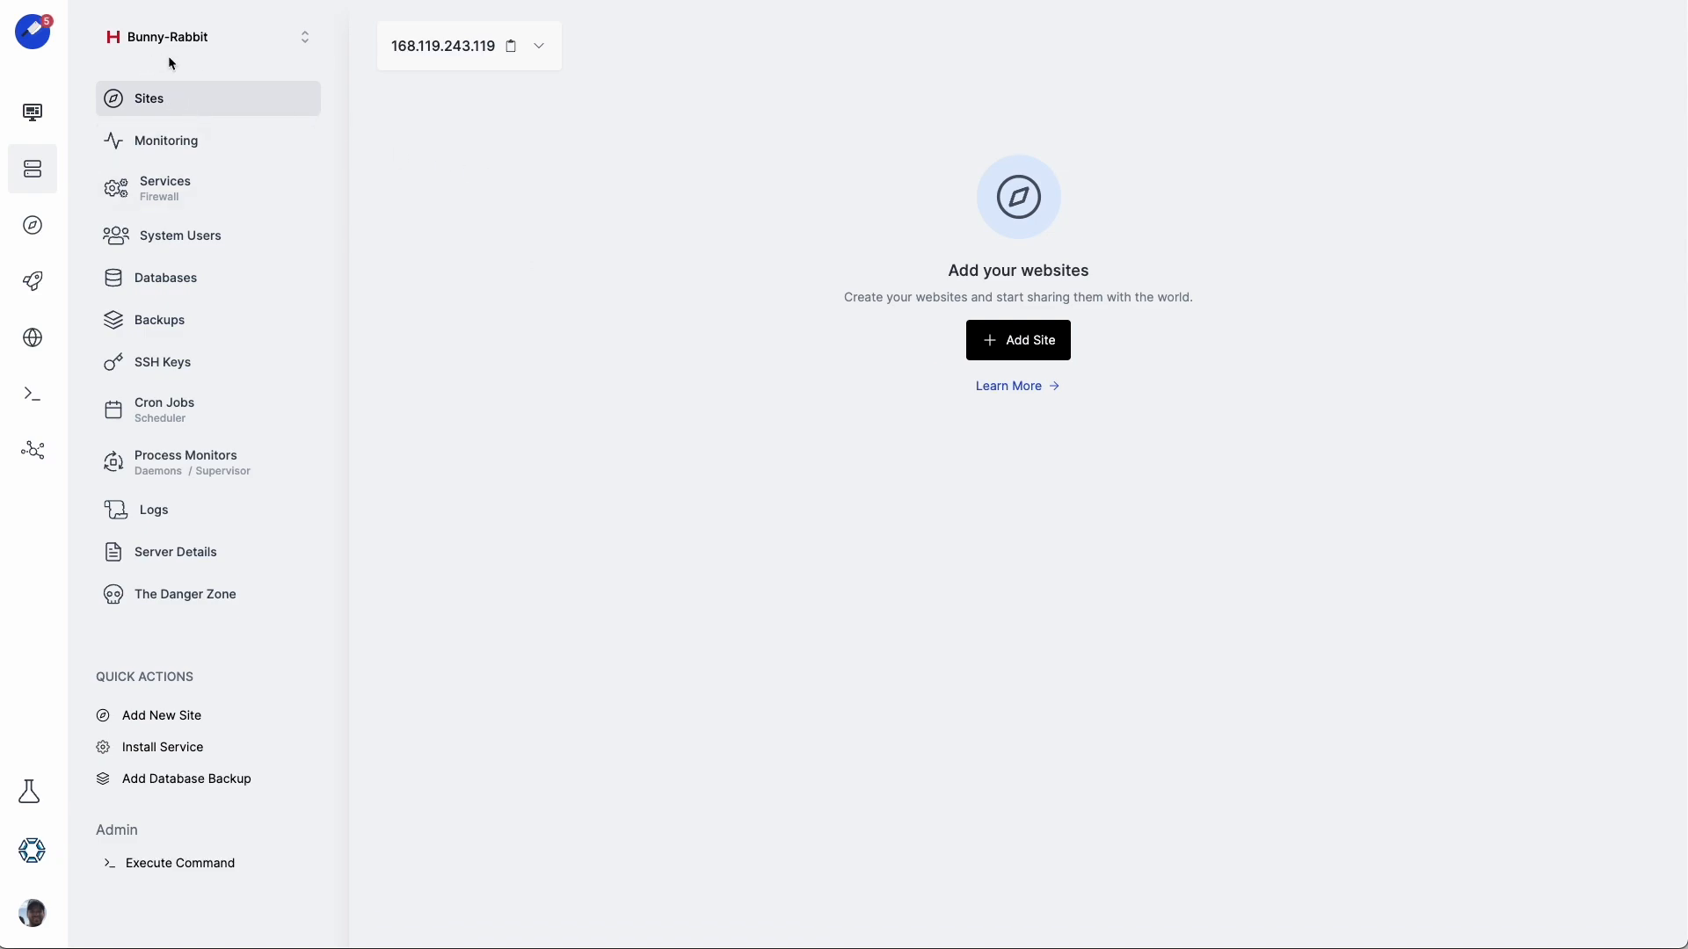
mouse_move(31, 396)
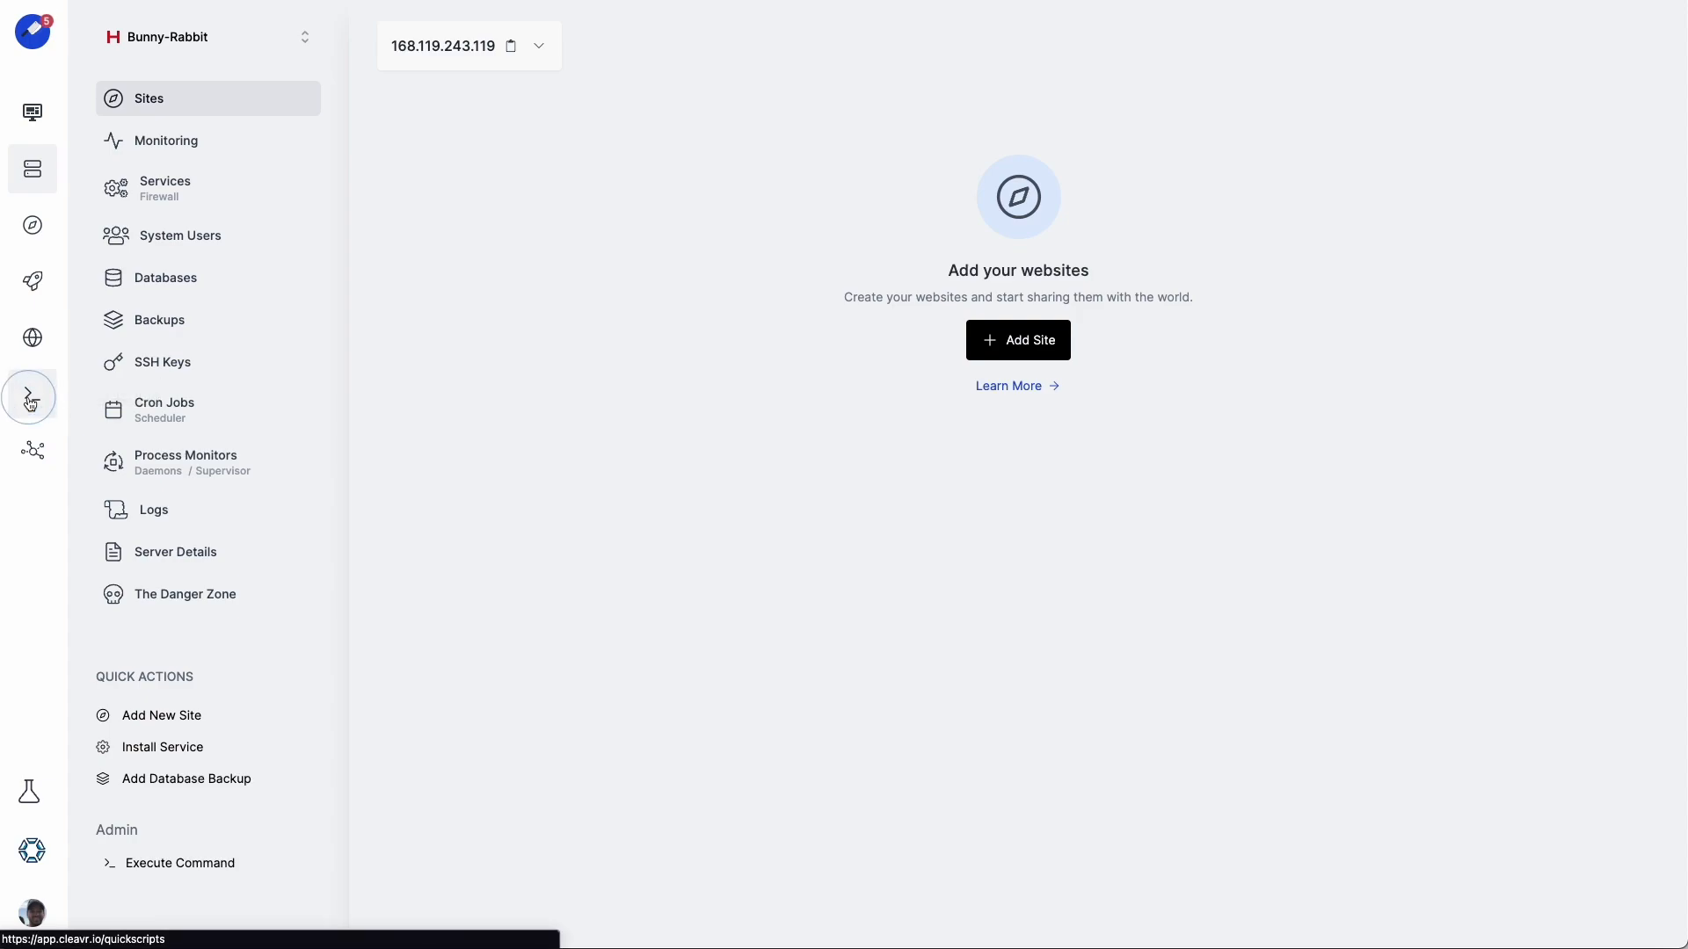
Step: Go to the Quick Scripts section from the left sidebar
left_click(32, 396)
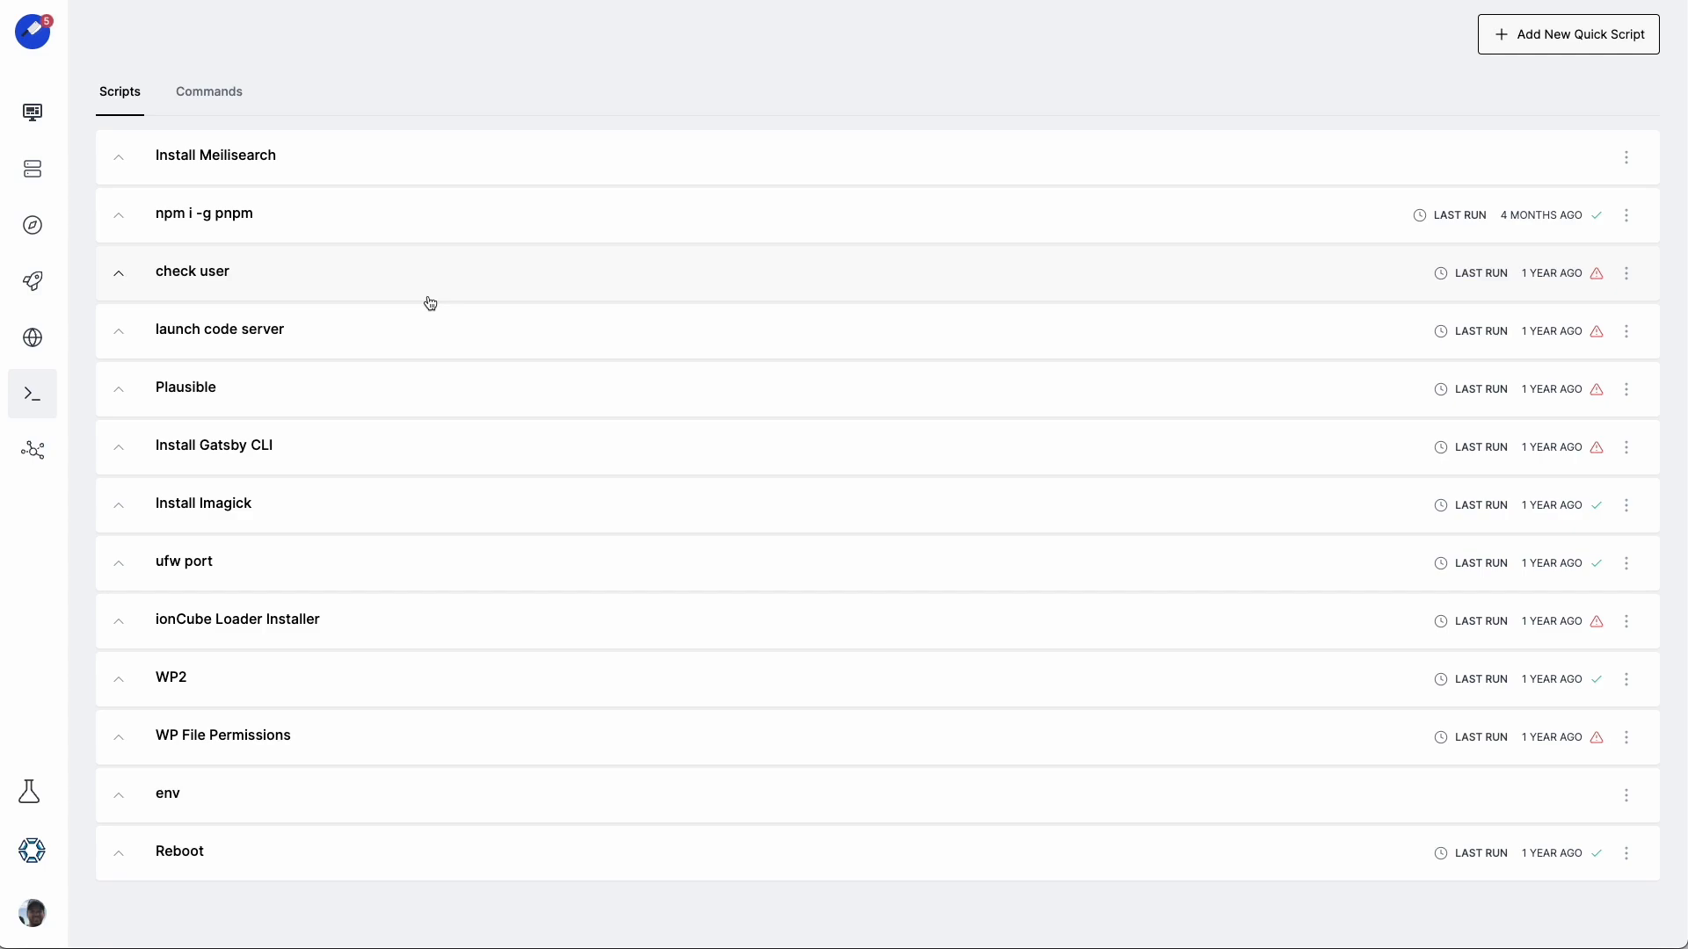
mouse_move(1354, 63)
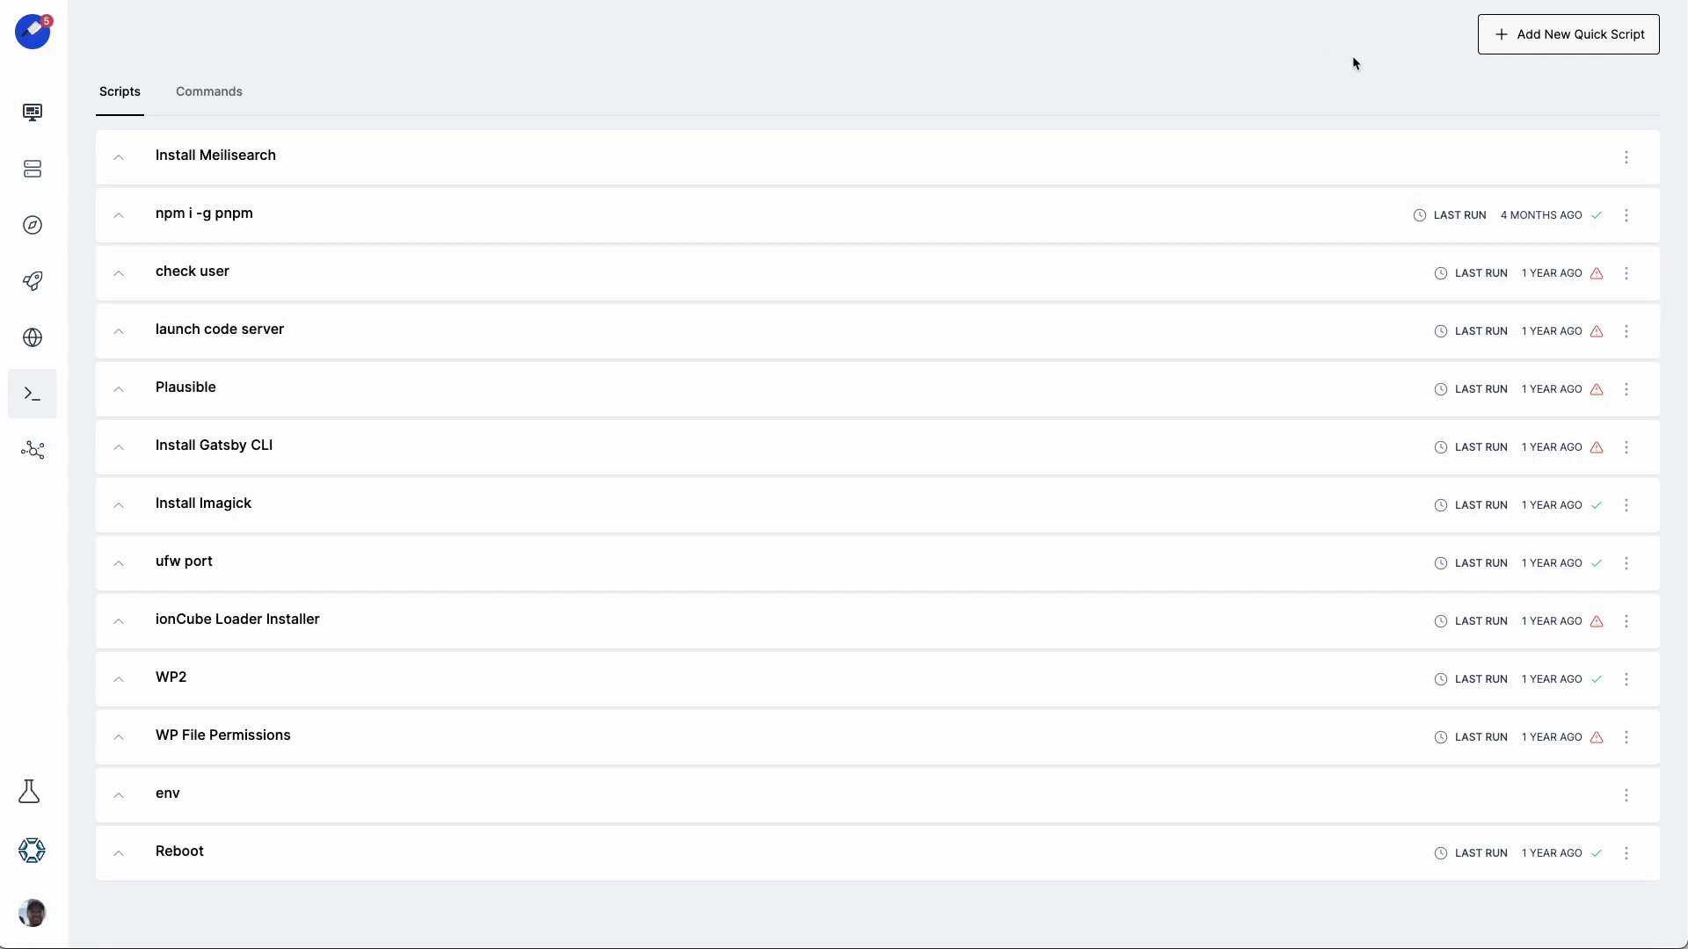
Step: Draft a new quick script labelled 'Install RabbitMQ' with the Erlang and rabbitmq-server apt-get install commands
left_click(1569, 34)
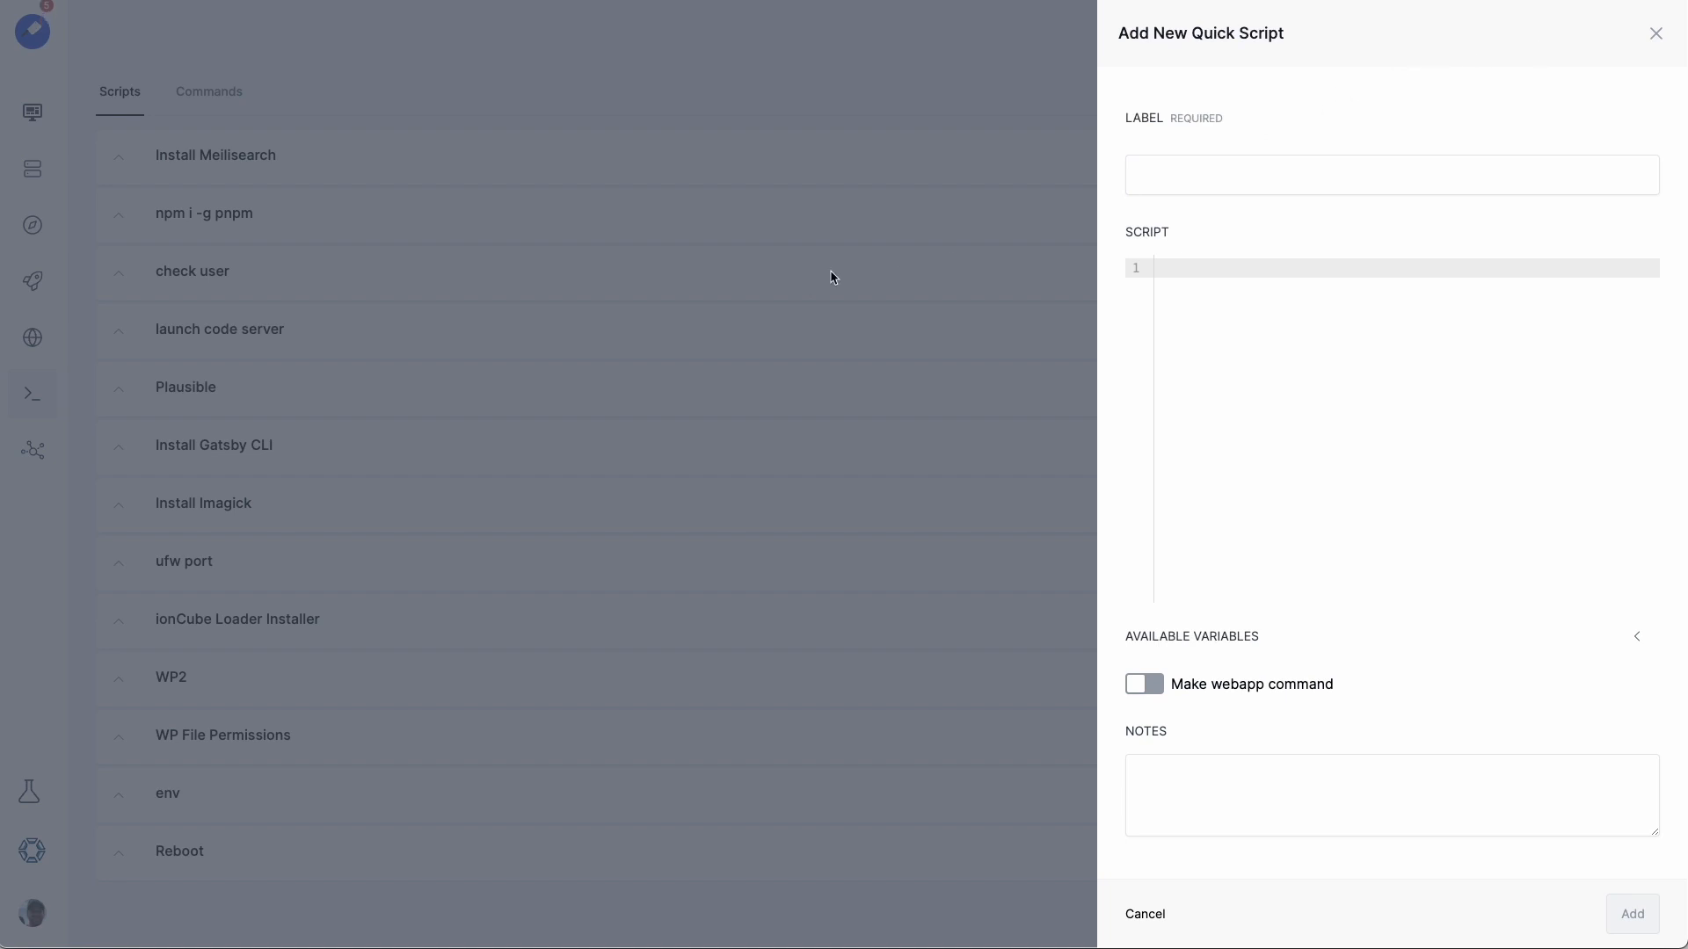
type("Install Rabb")
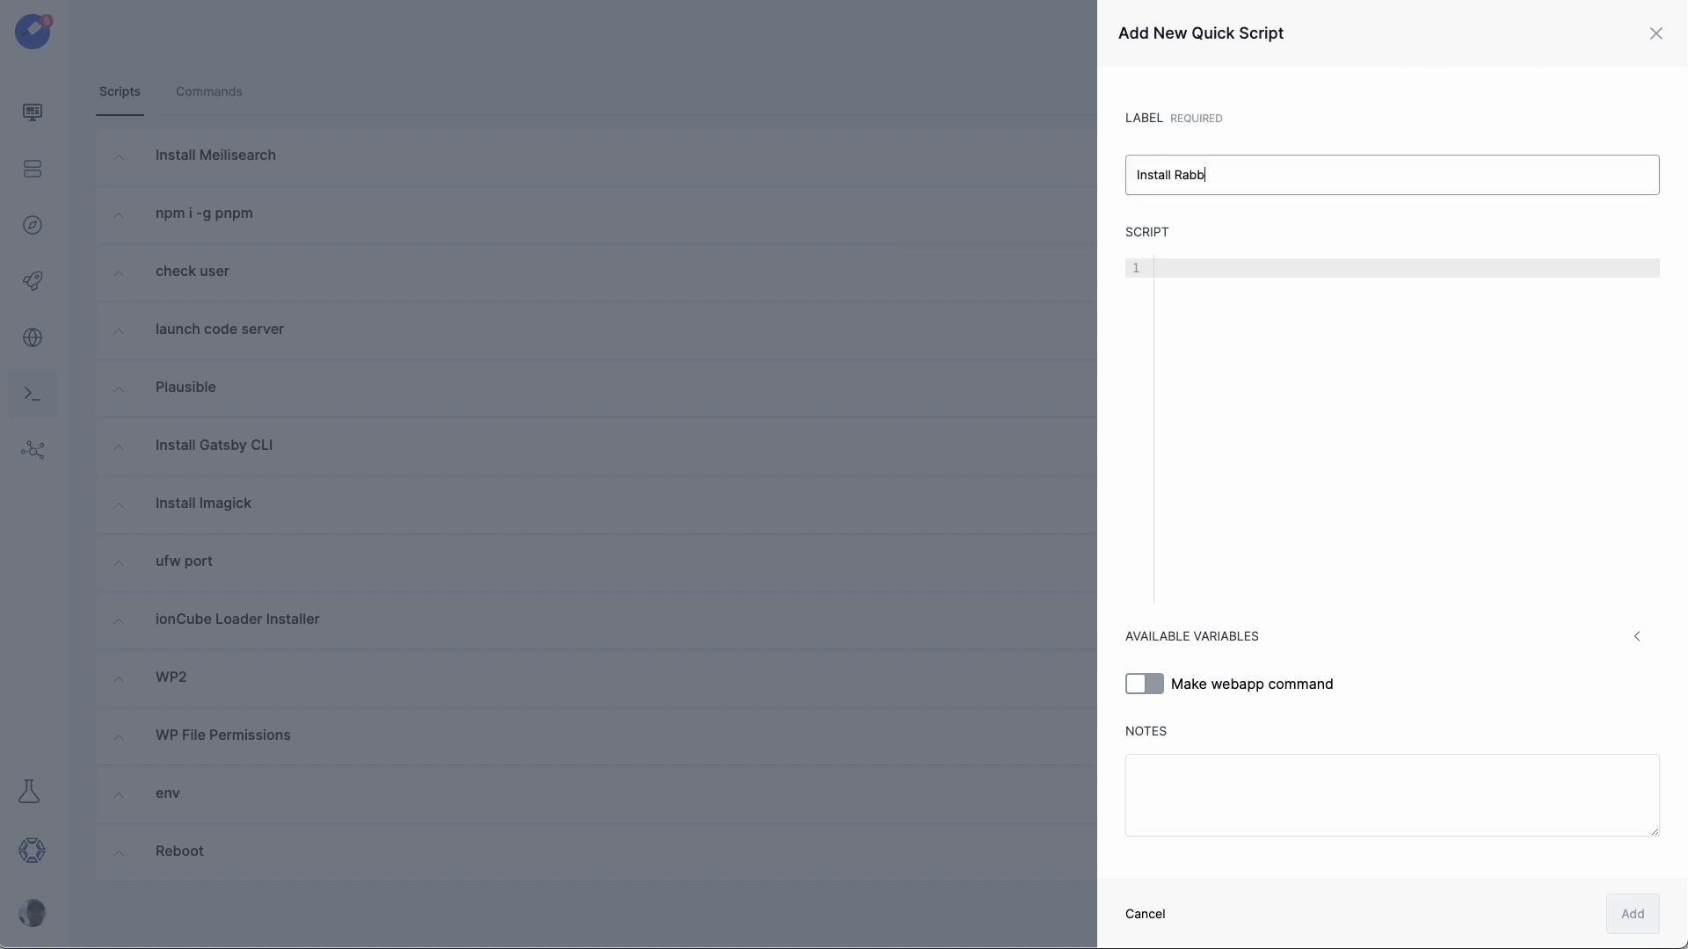
type("itMQ")
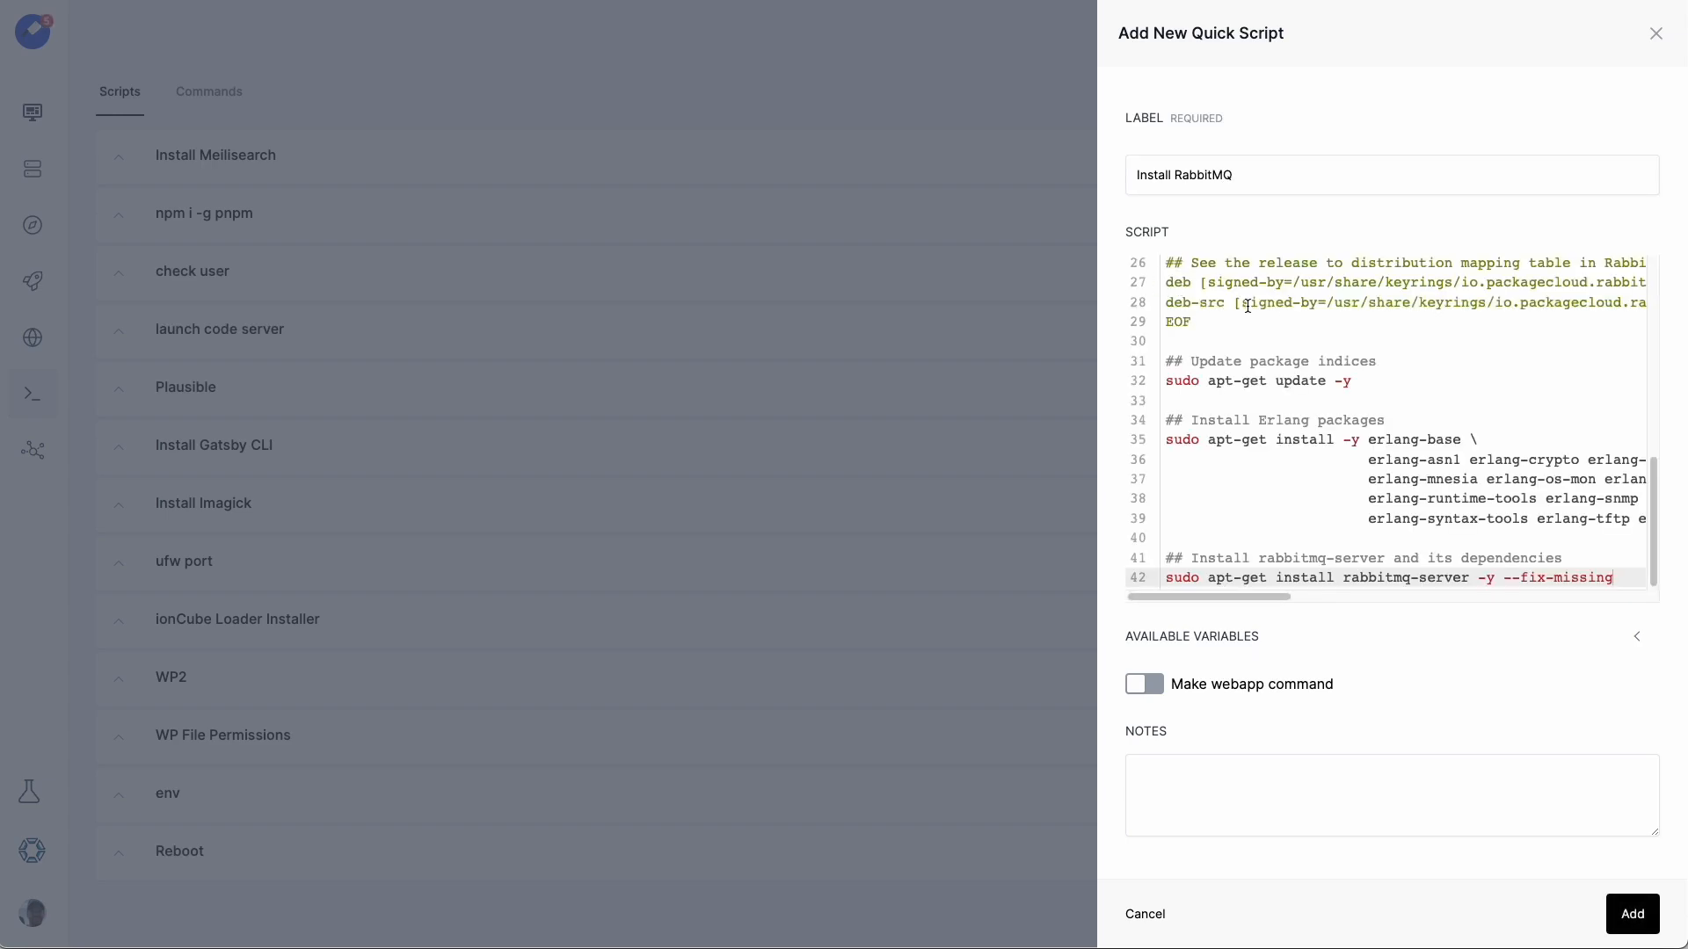
mouse_move(942, 412)
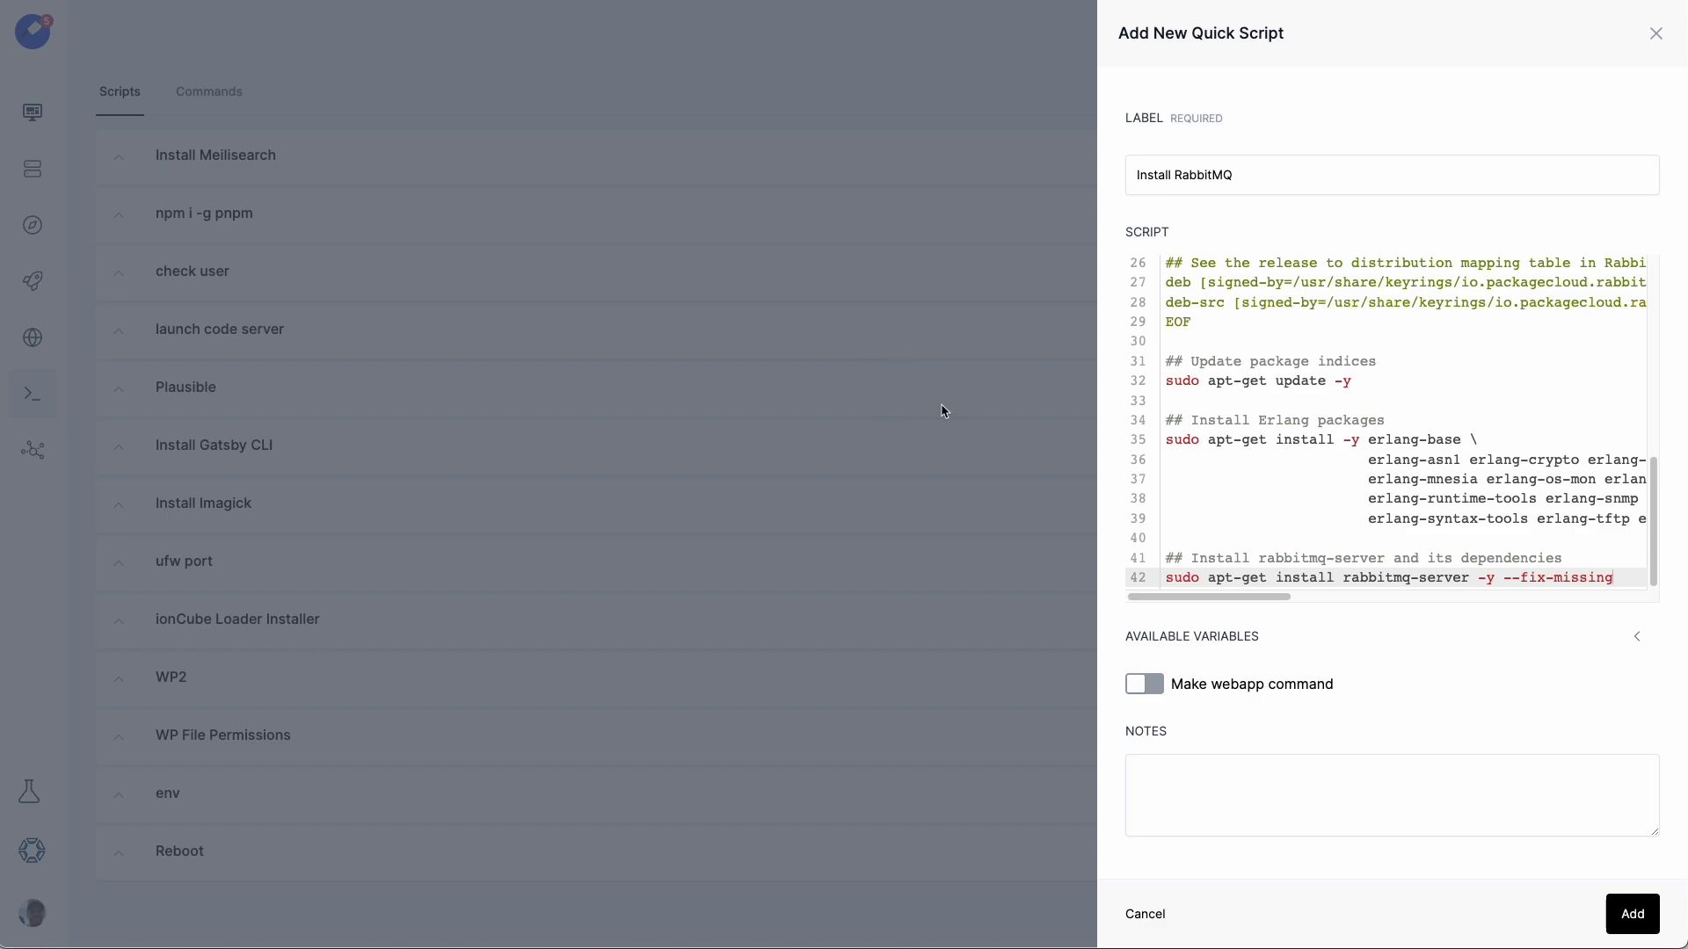
mouse_move(1234, 379)
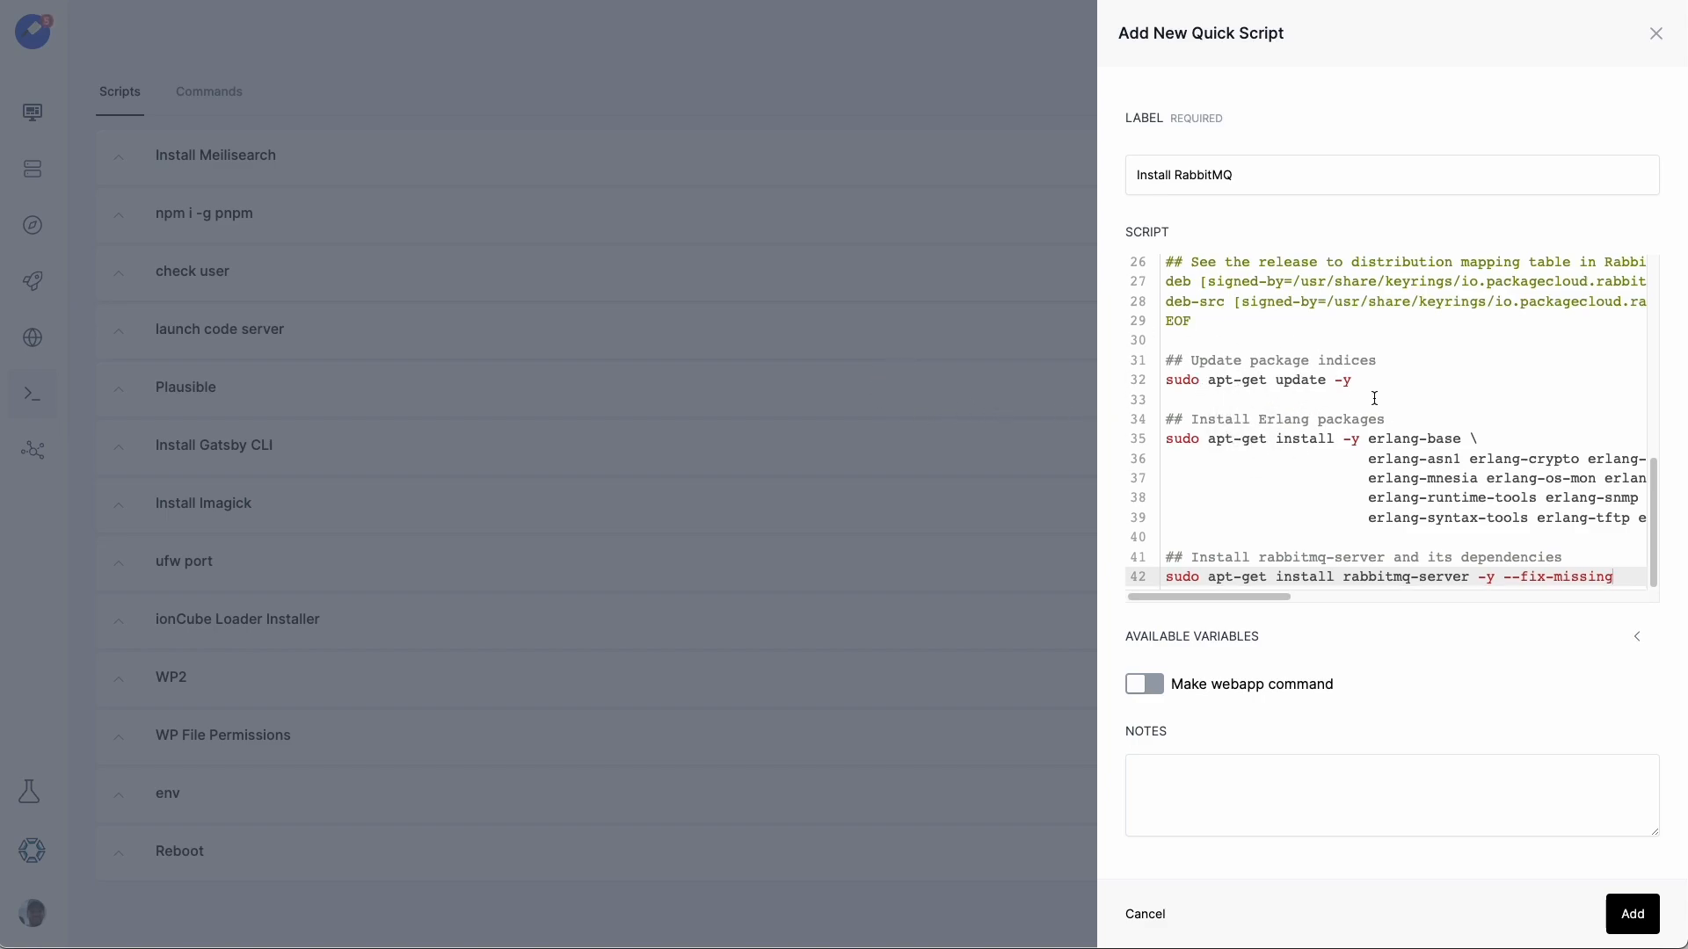
scroll("up", 3)
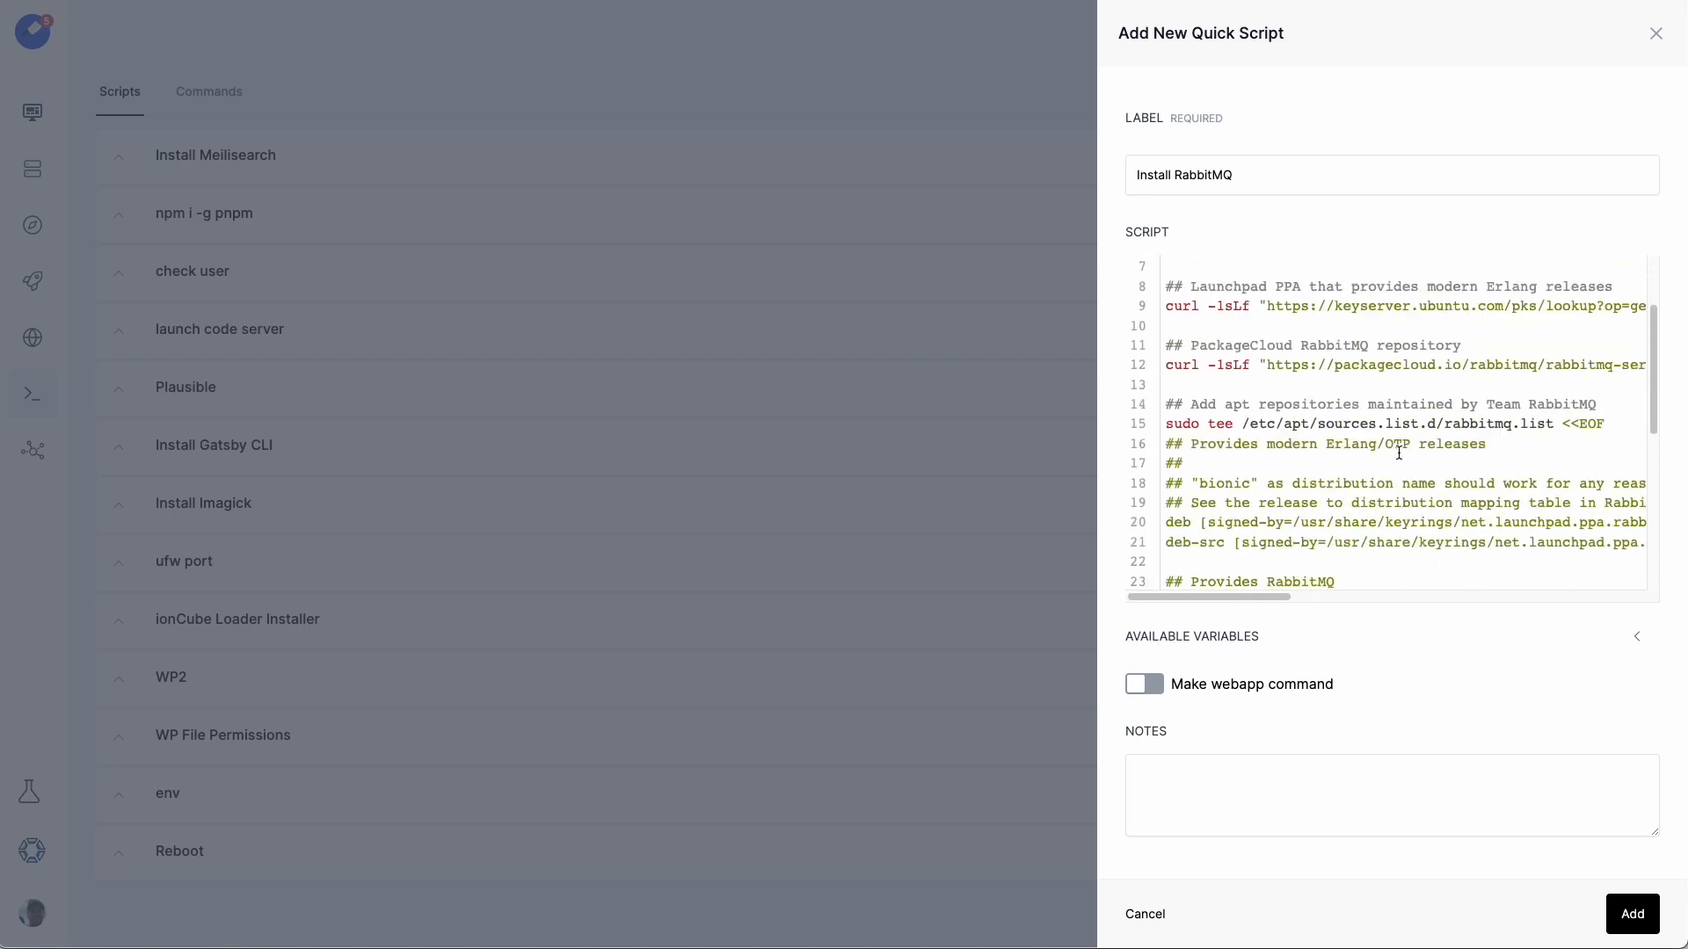
scroll("down", 3)
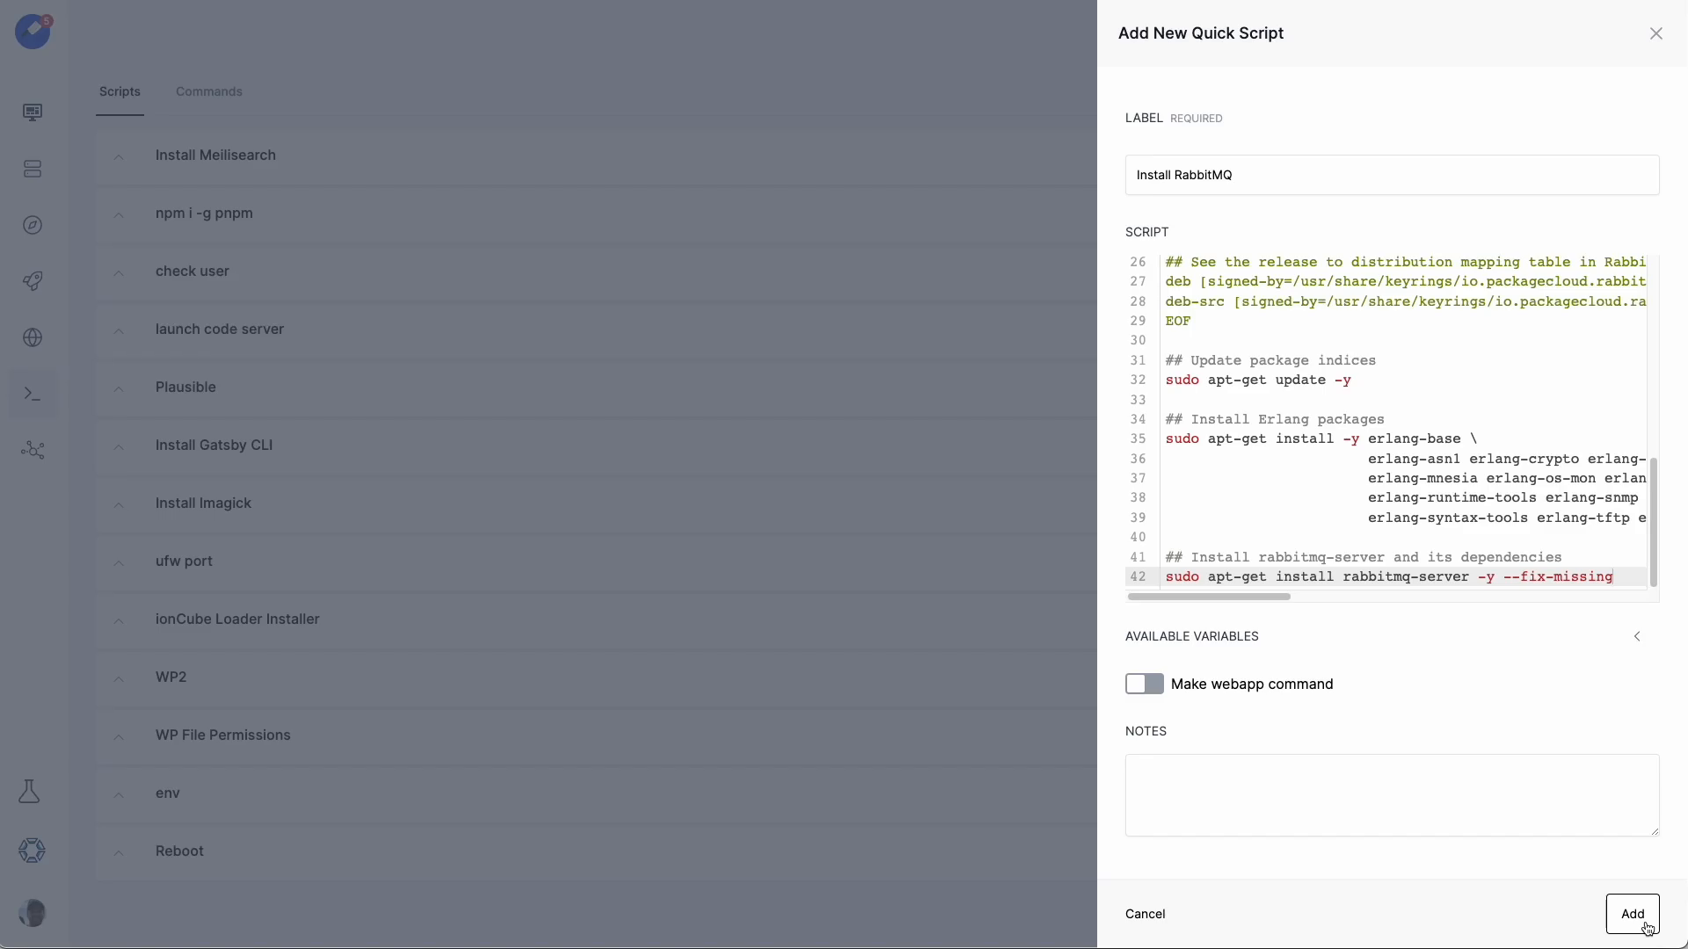
Step: Add the Install RabbitMQ script and run it on the Bunny-Rabbit server as root
left_click(1632, 914)
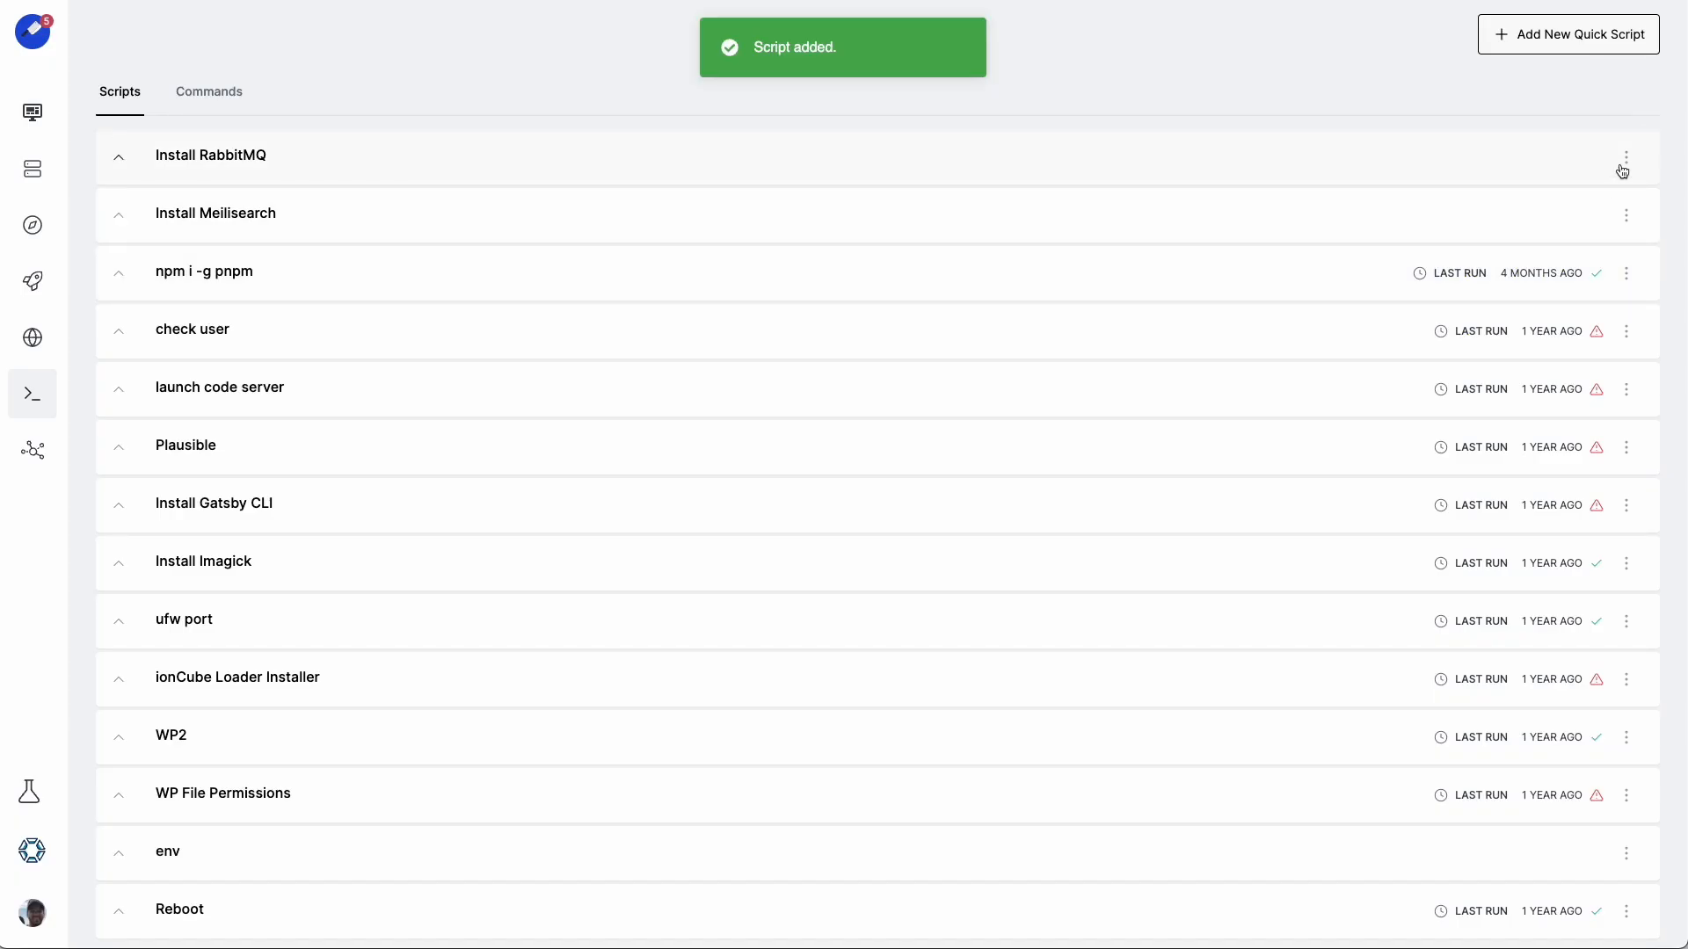
left_click(1625, 161)
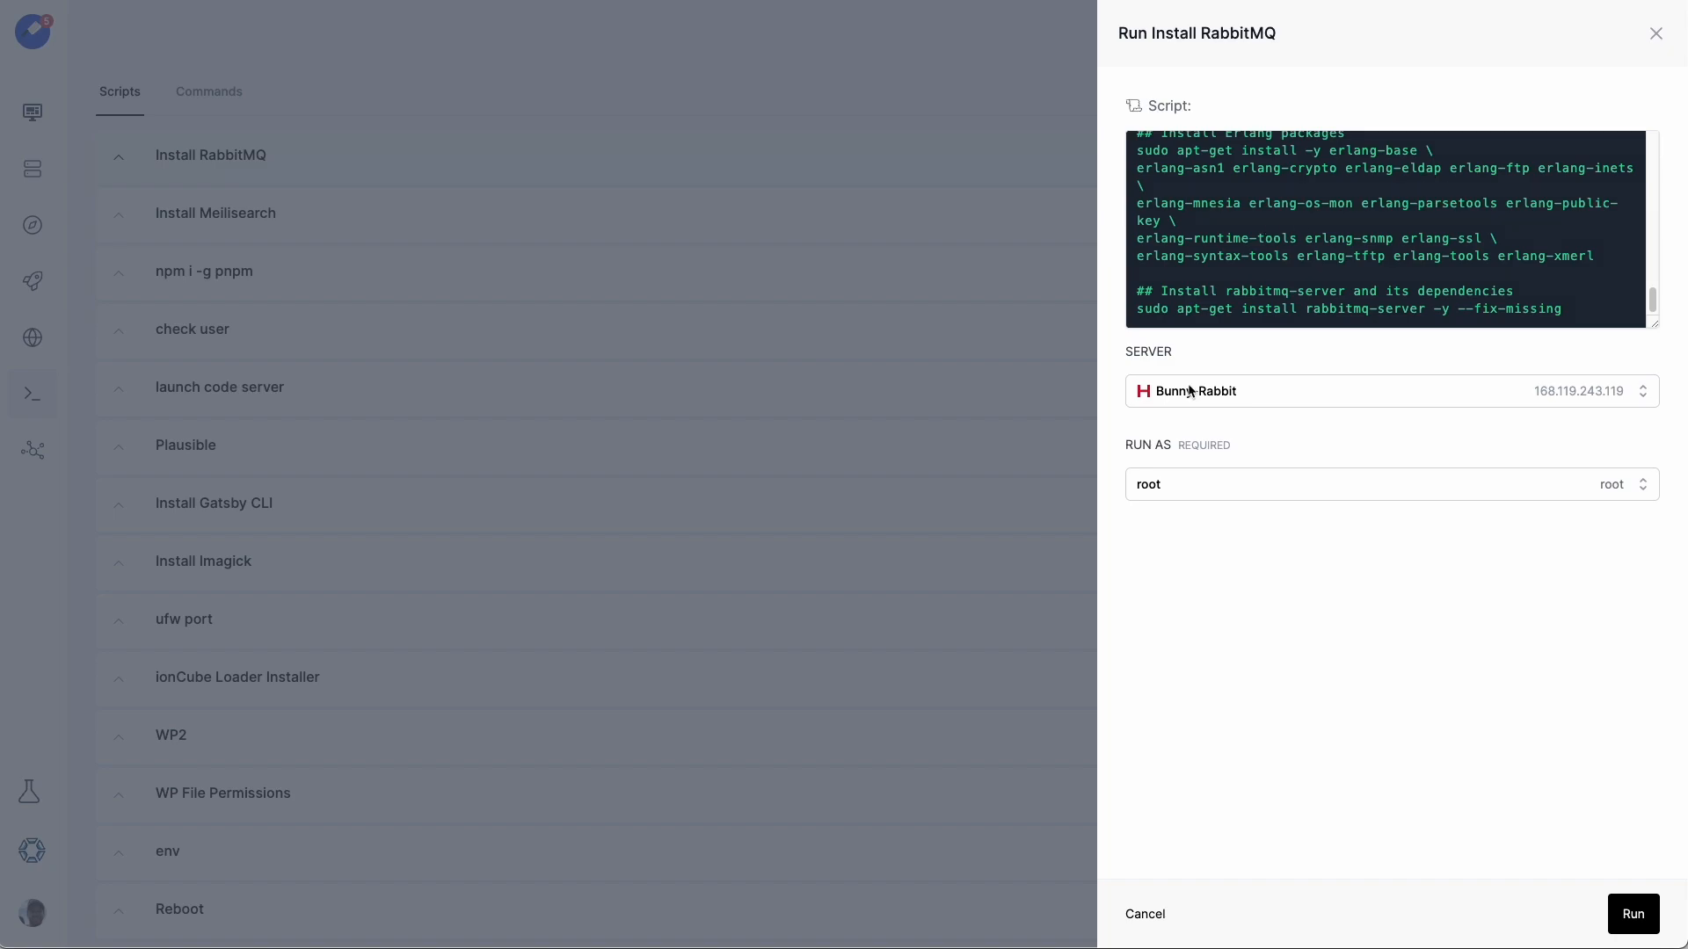
left_click(1632, 914)
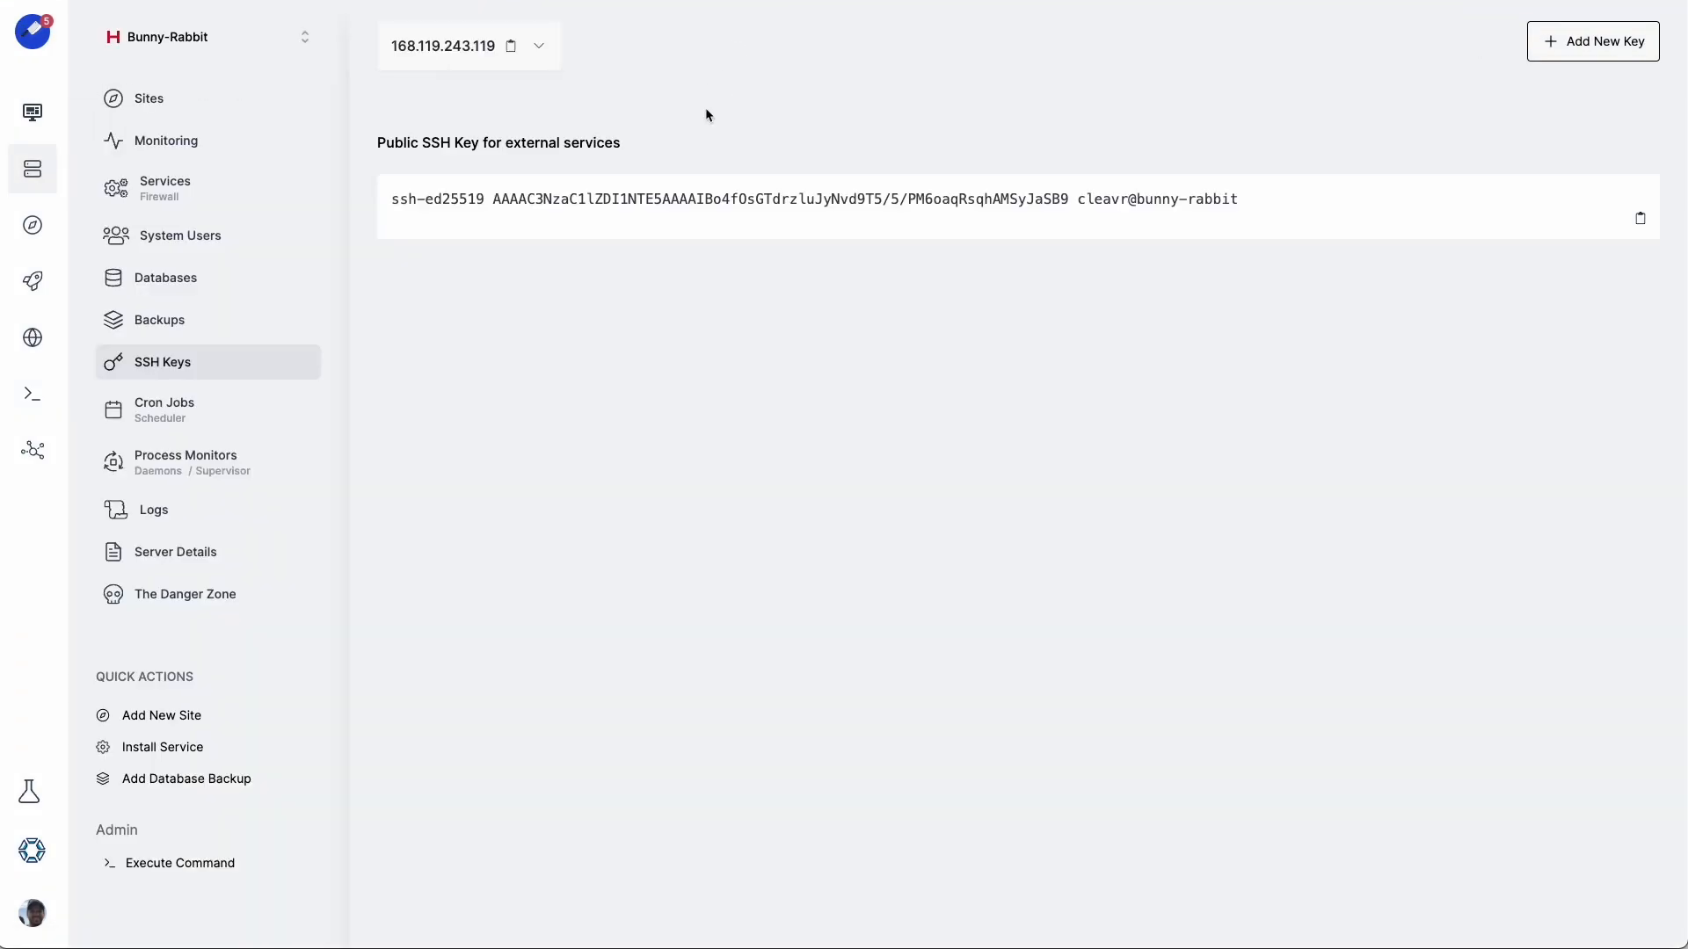
mouse_move(1072, 362)
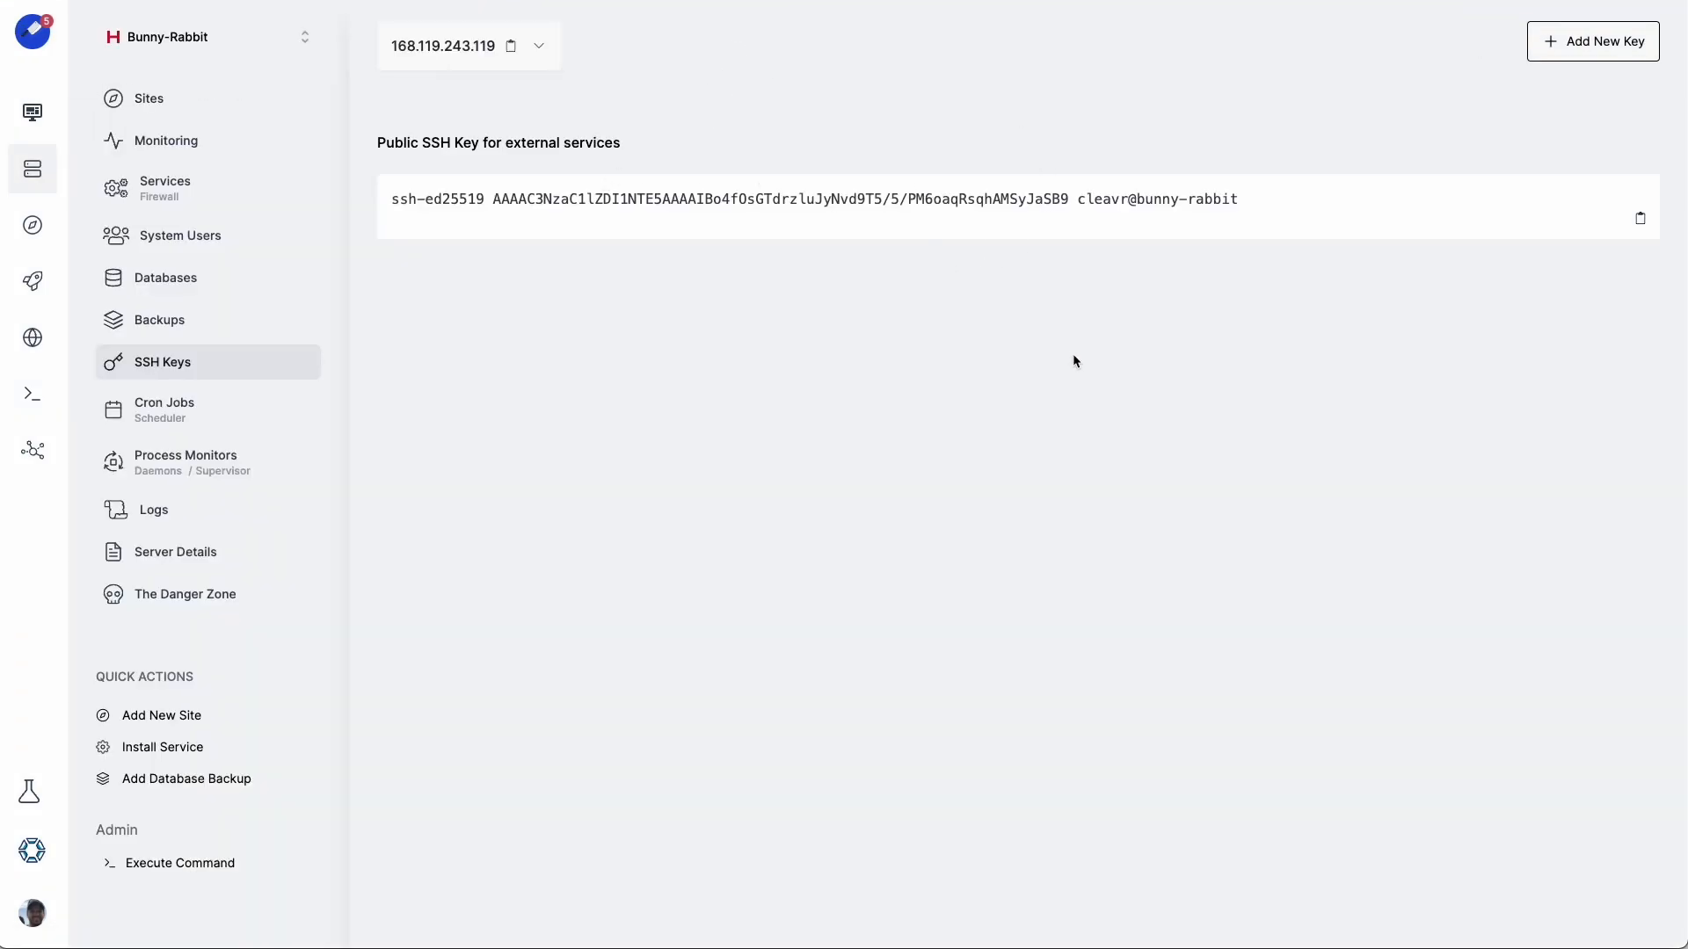
Step: Confirm adding the personal SSH key 'Adam' for the root user
left_click(1594, 40)
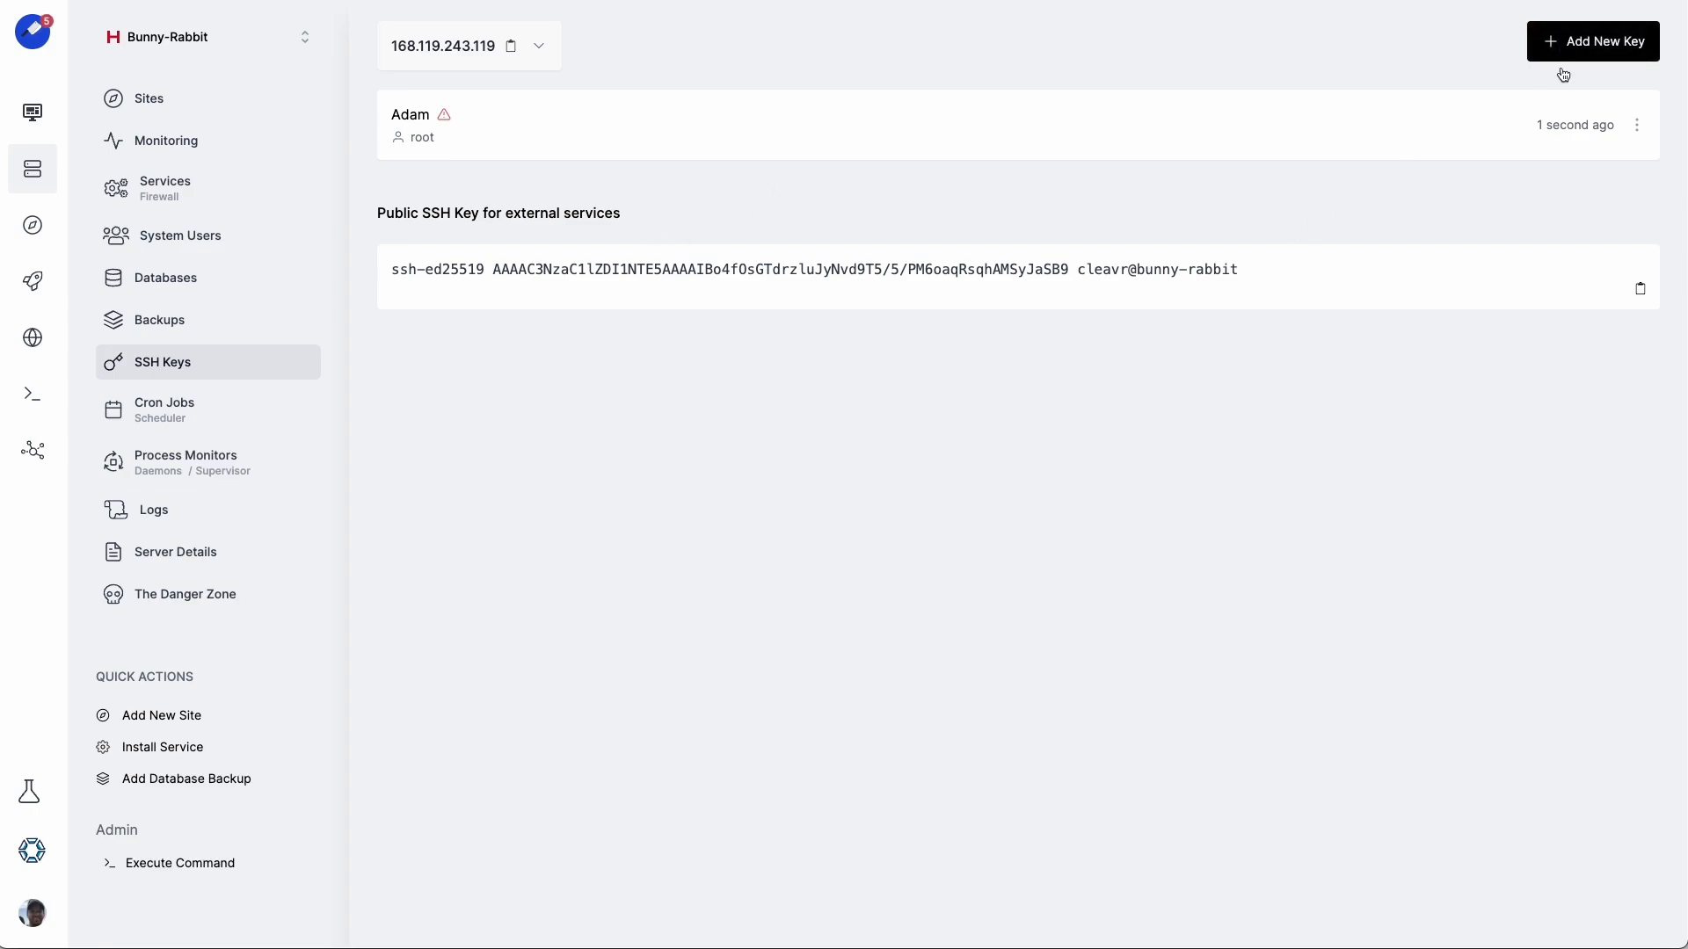
mouse_move(1445, 191)
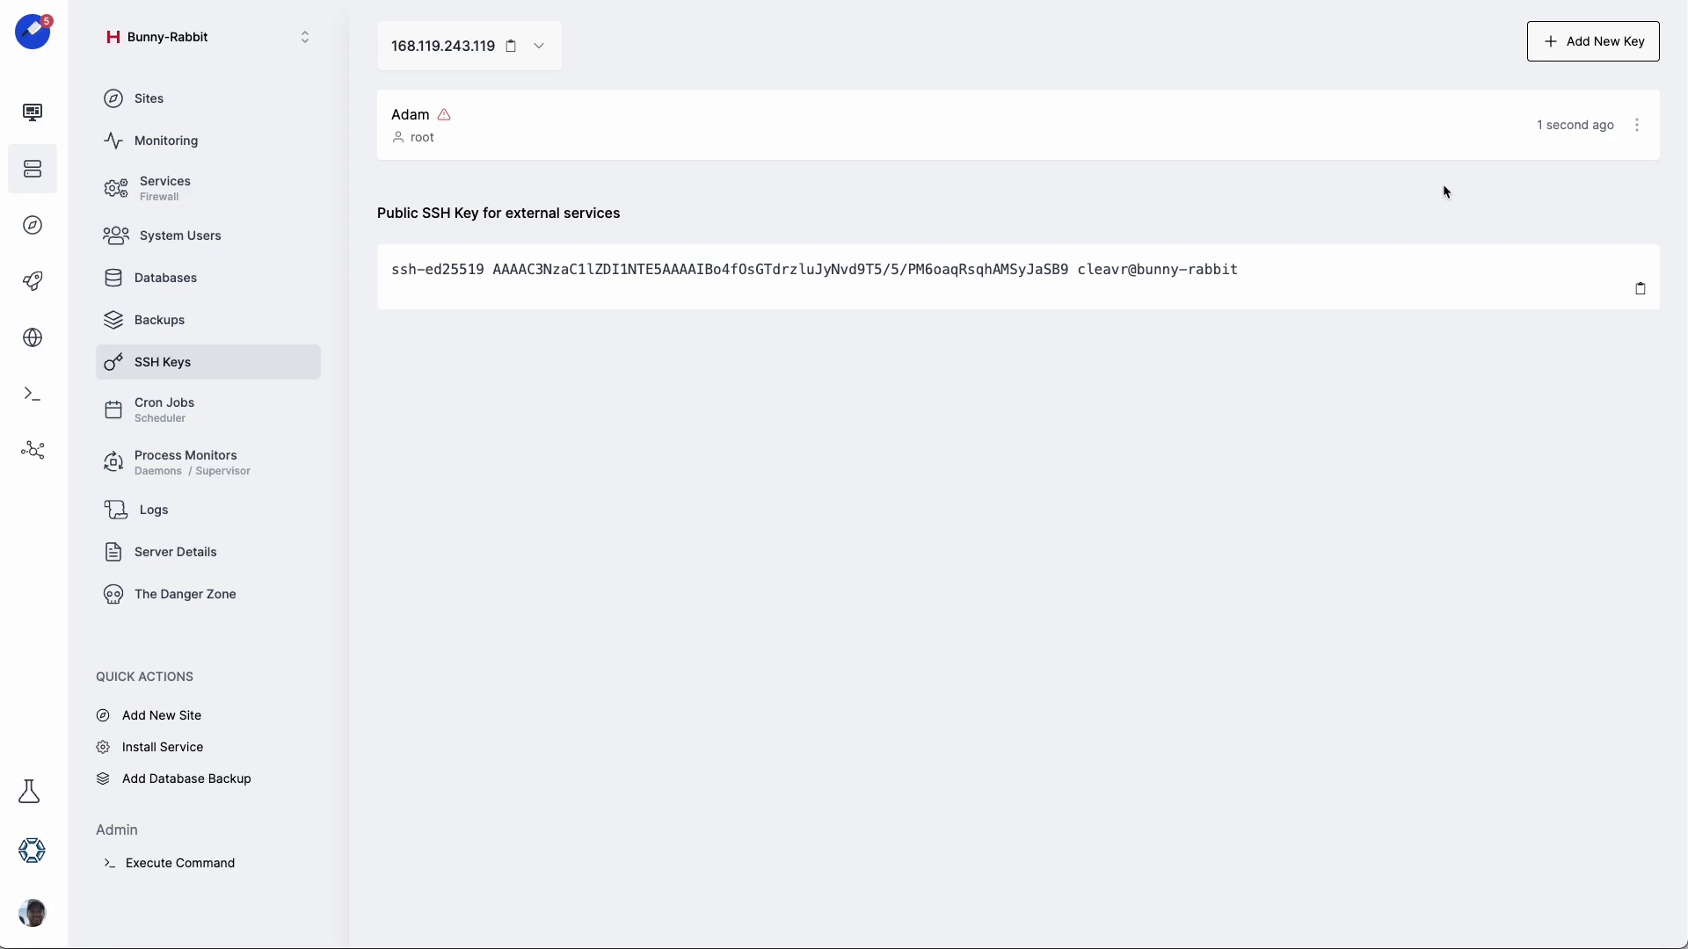
mouse_move(1312, 179)
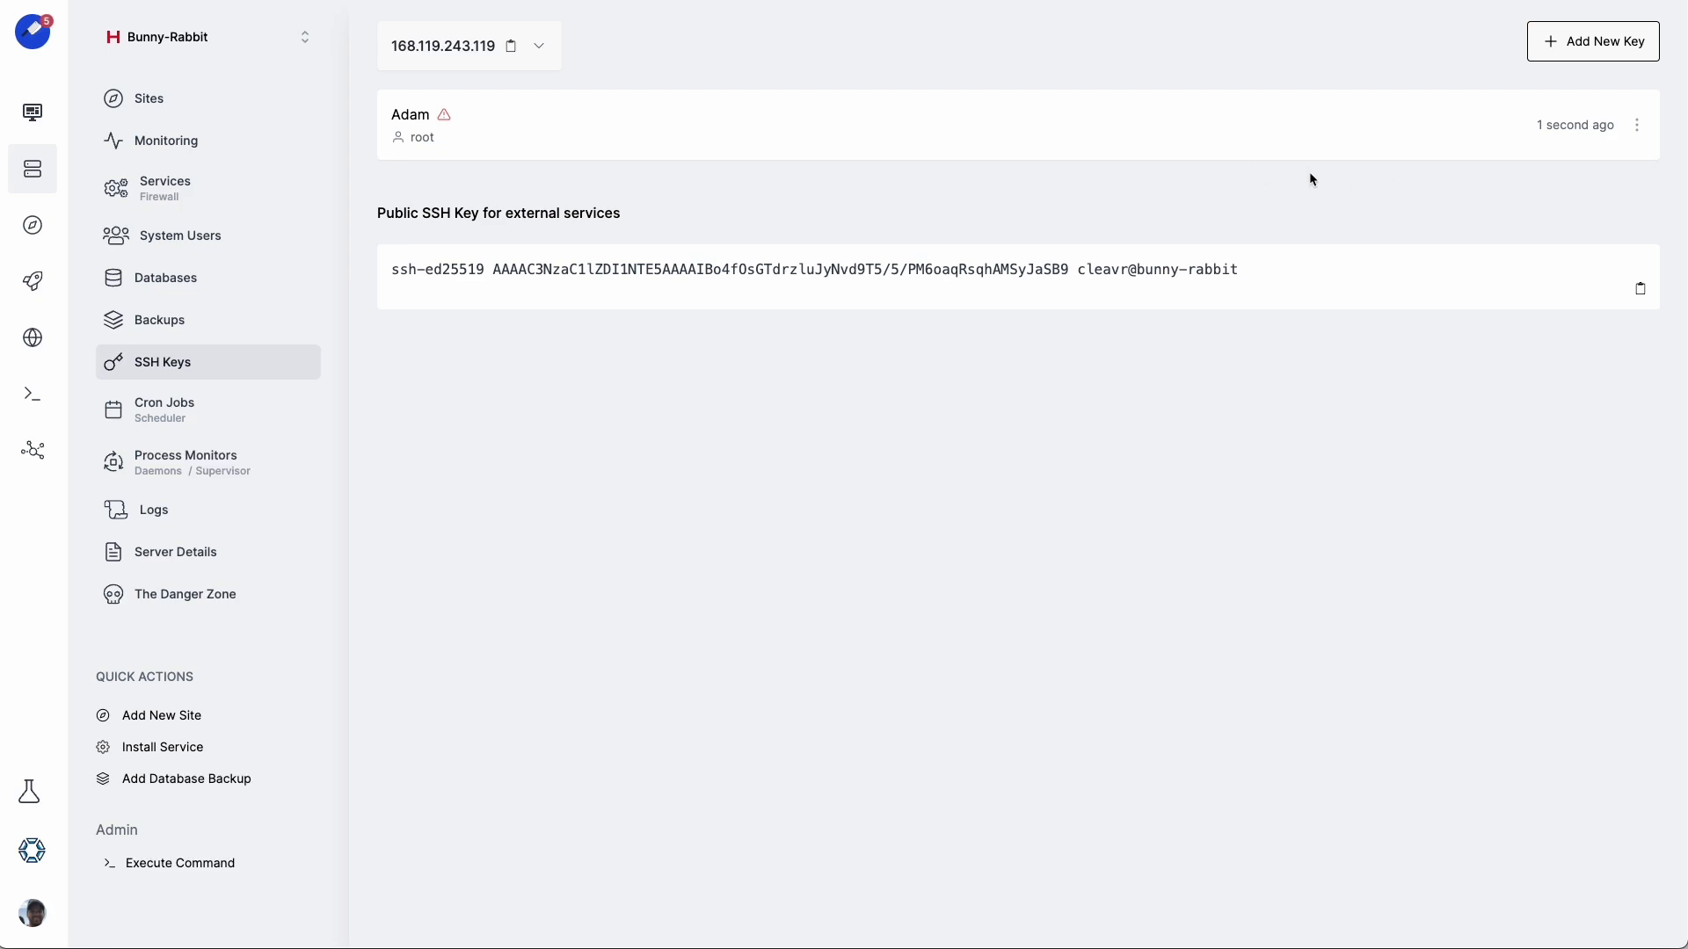
mouse_move(545, 120)
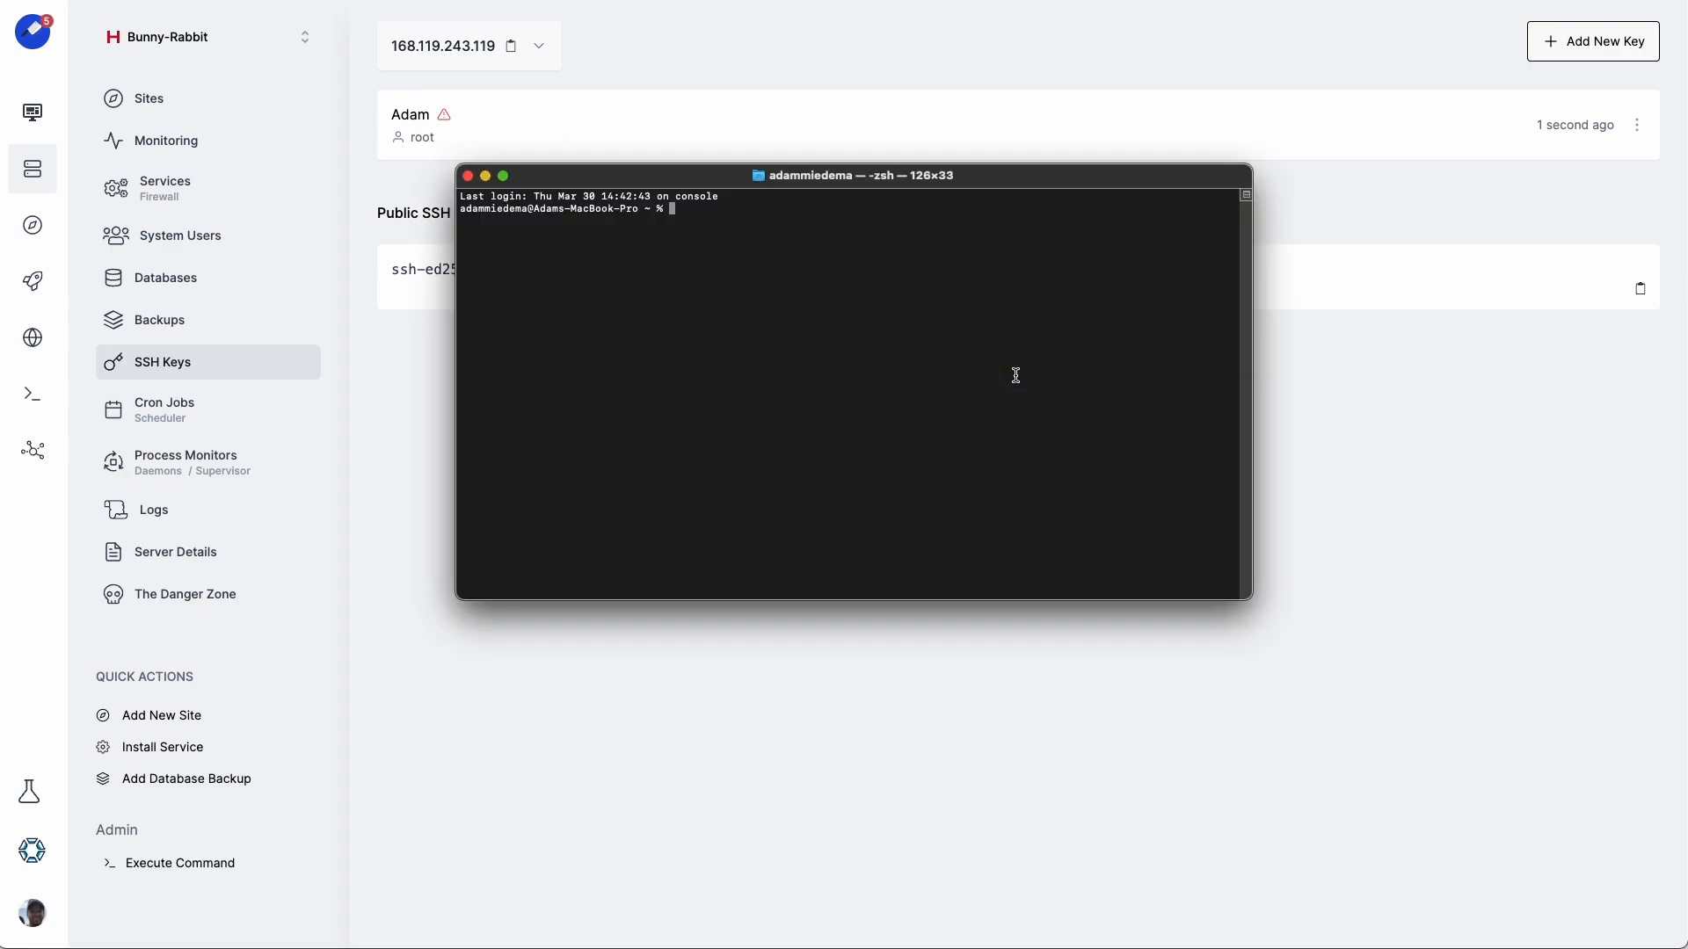
Step: SSH into the server as root and check systemctl status rabbitmq-server shows active and running
type("ssh root@168.119.243.119")
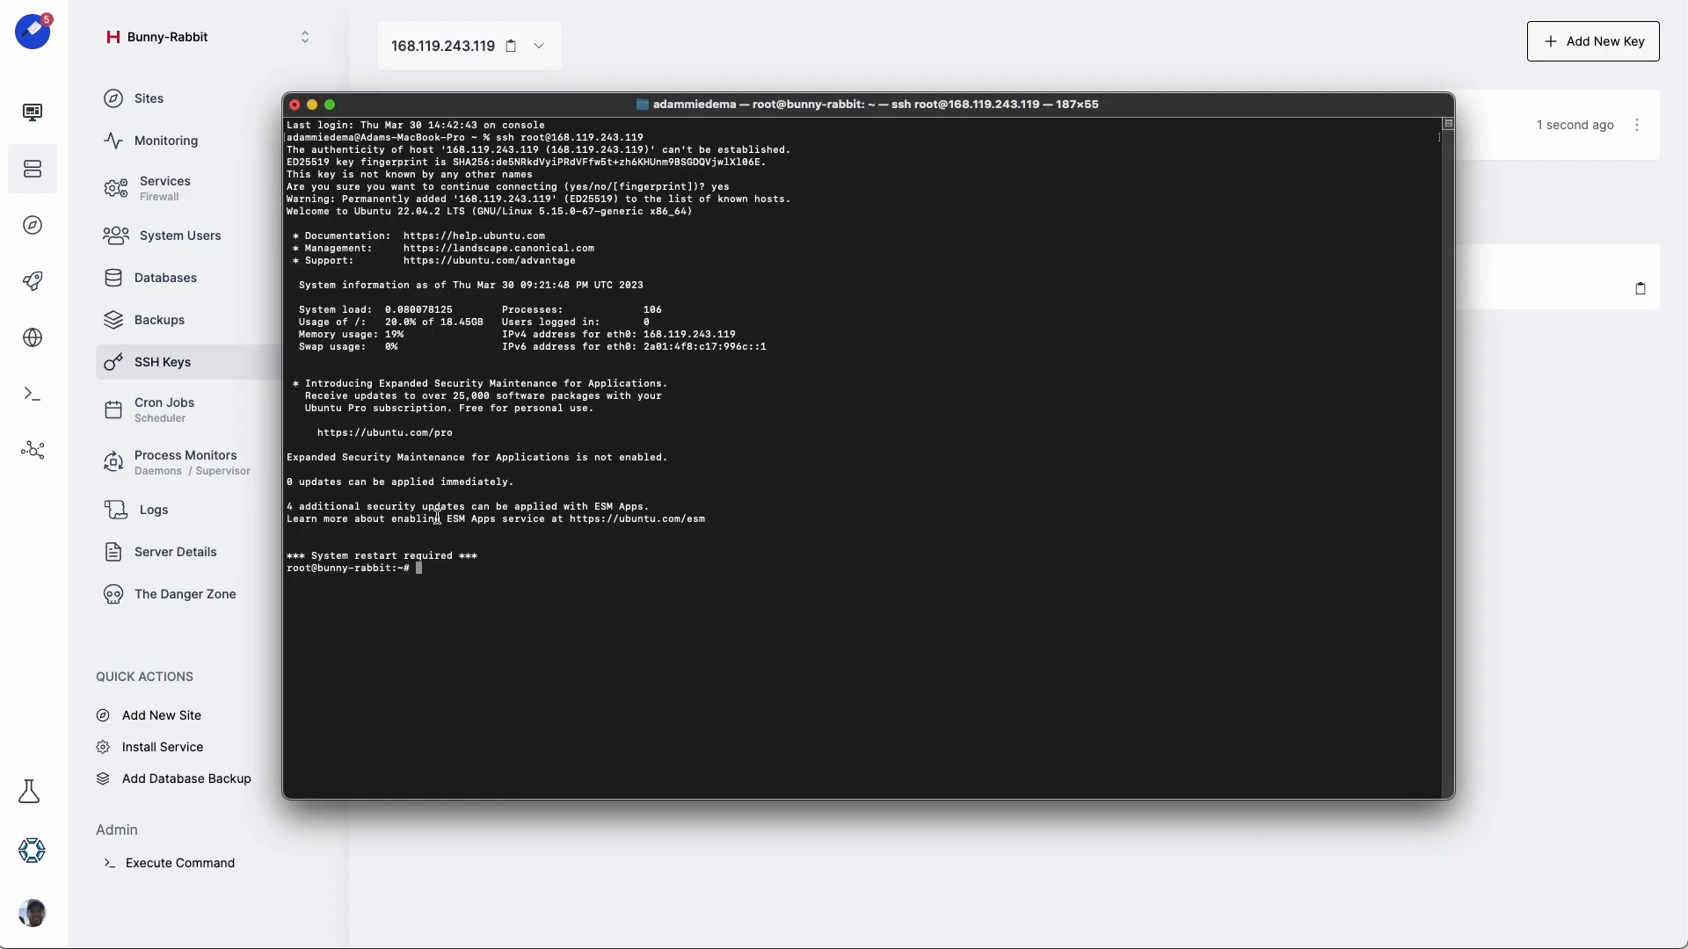
mouse_move(348, 534)
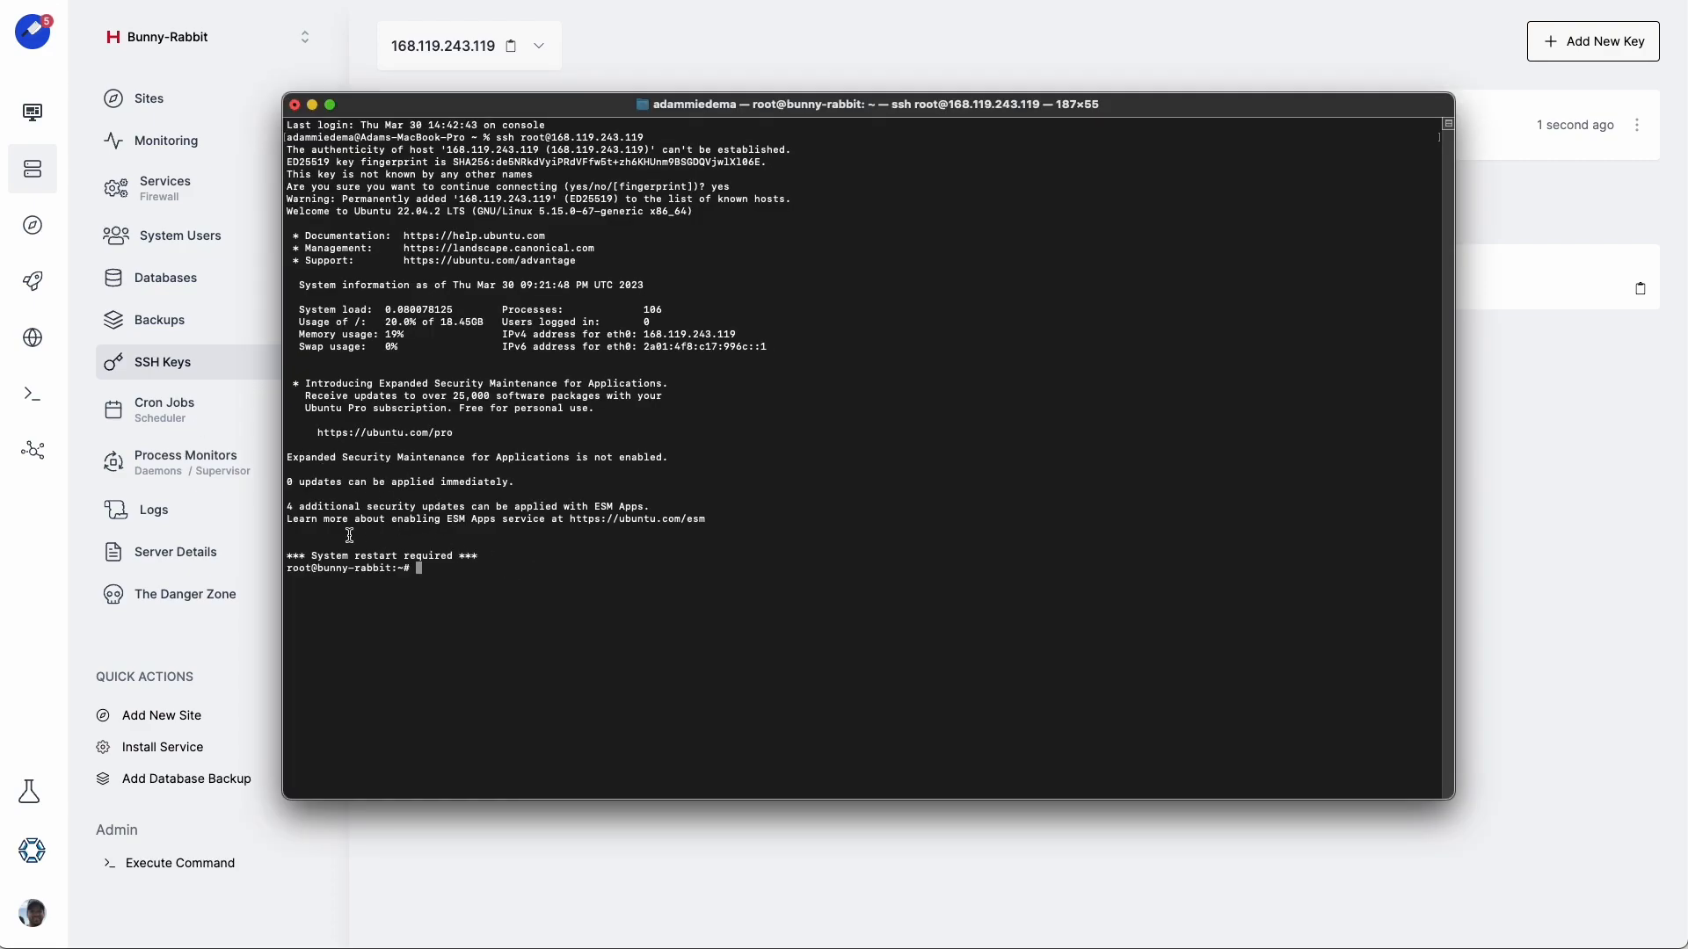
mouse_move(482, 598)
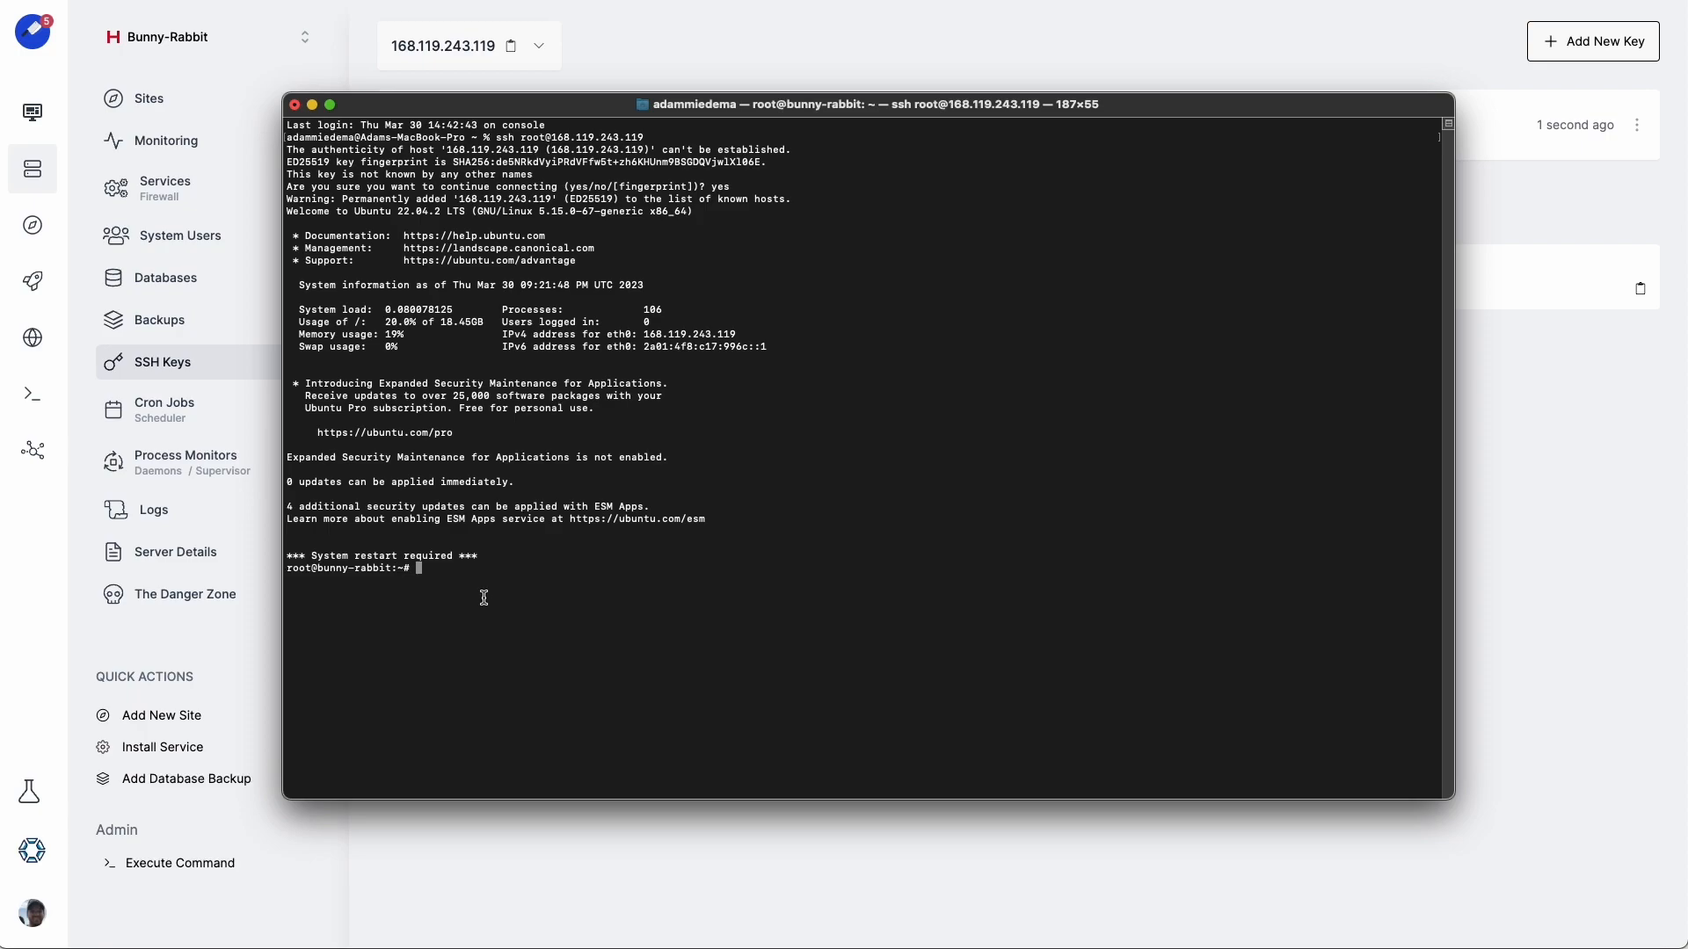
type("systemctl status rabbitmq-server")
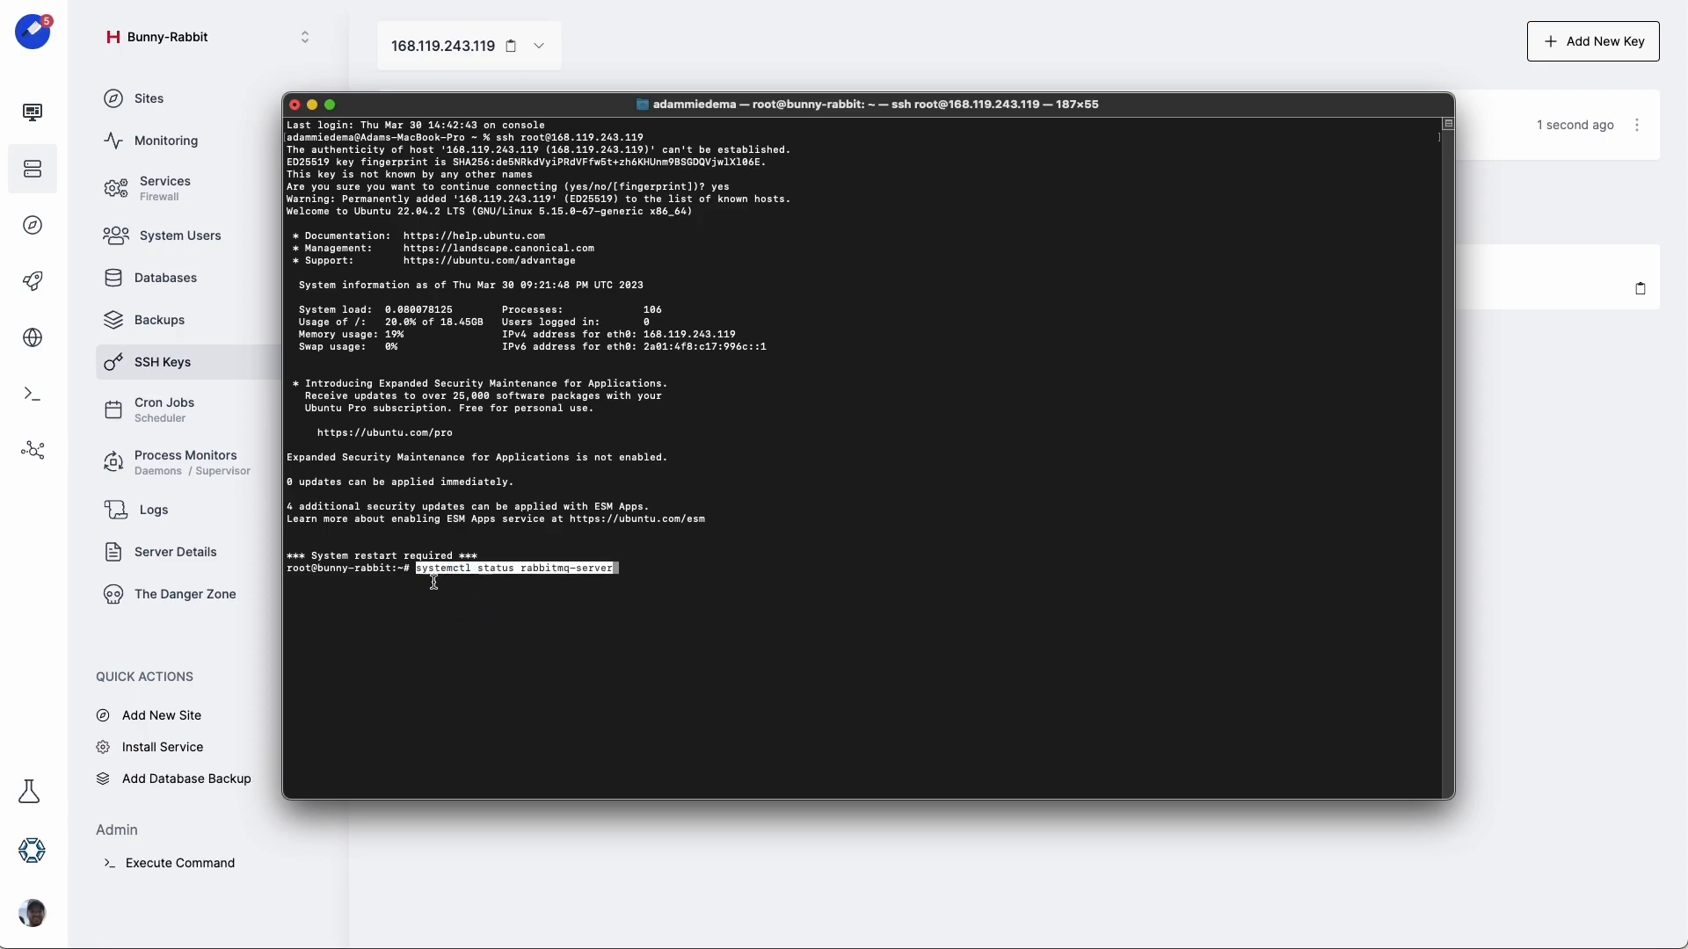
mouse_move(665, 569)
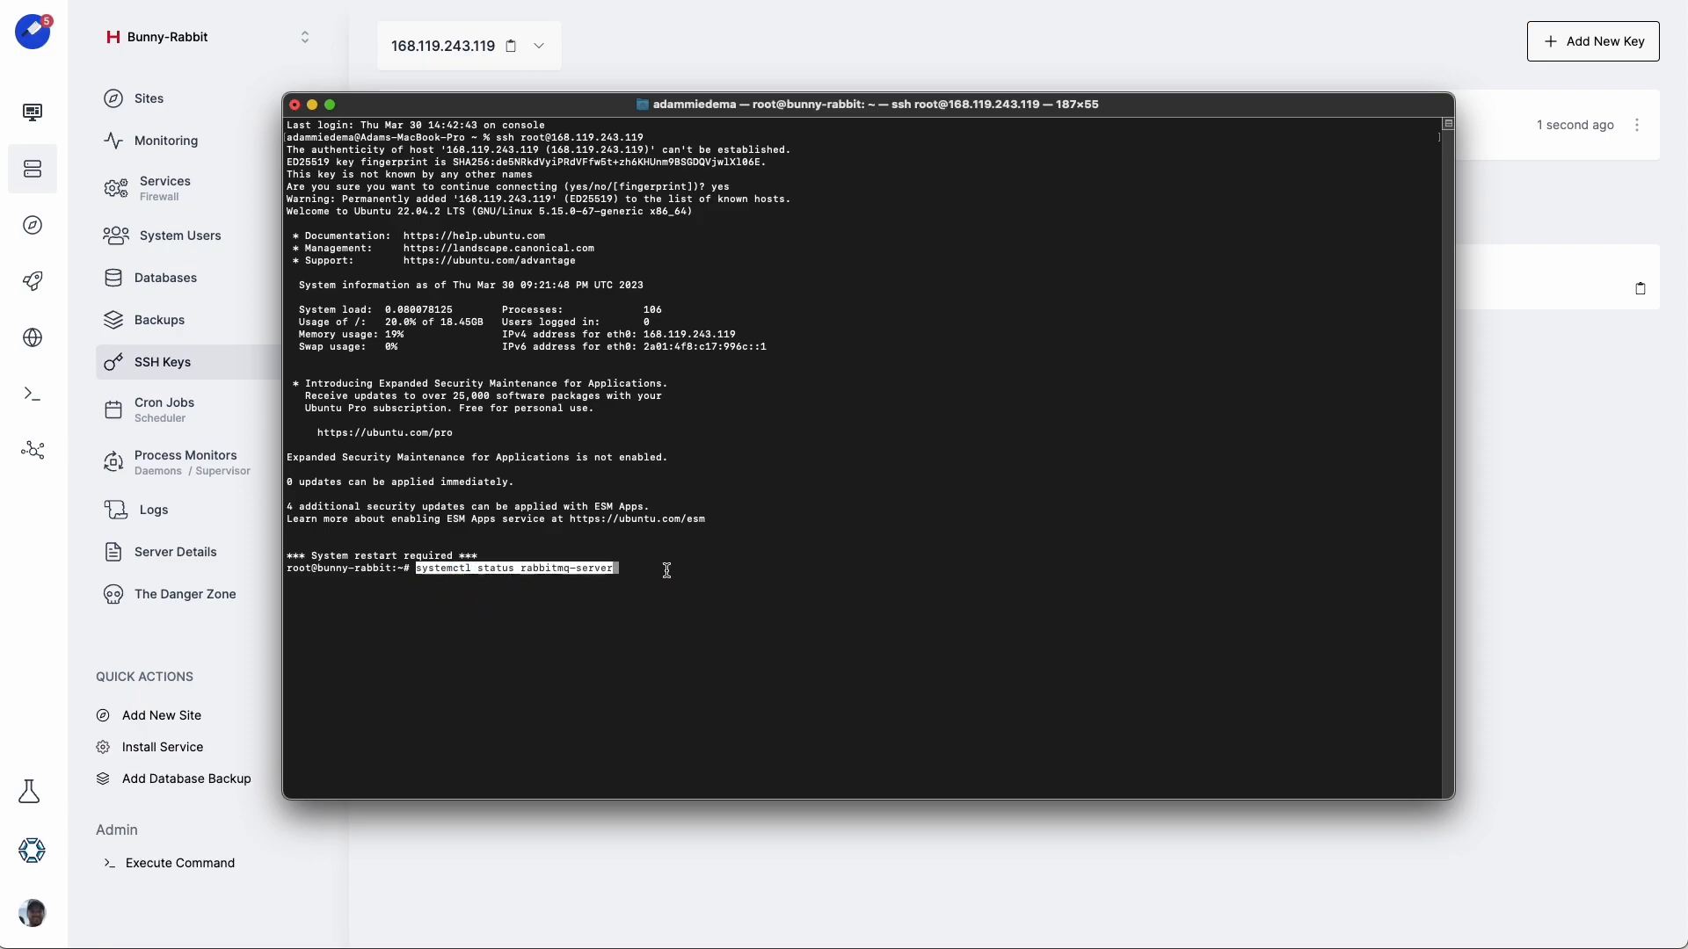
key("Return")
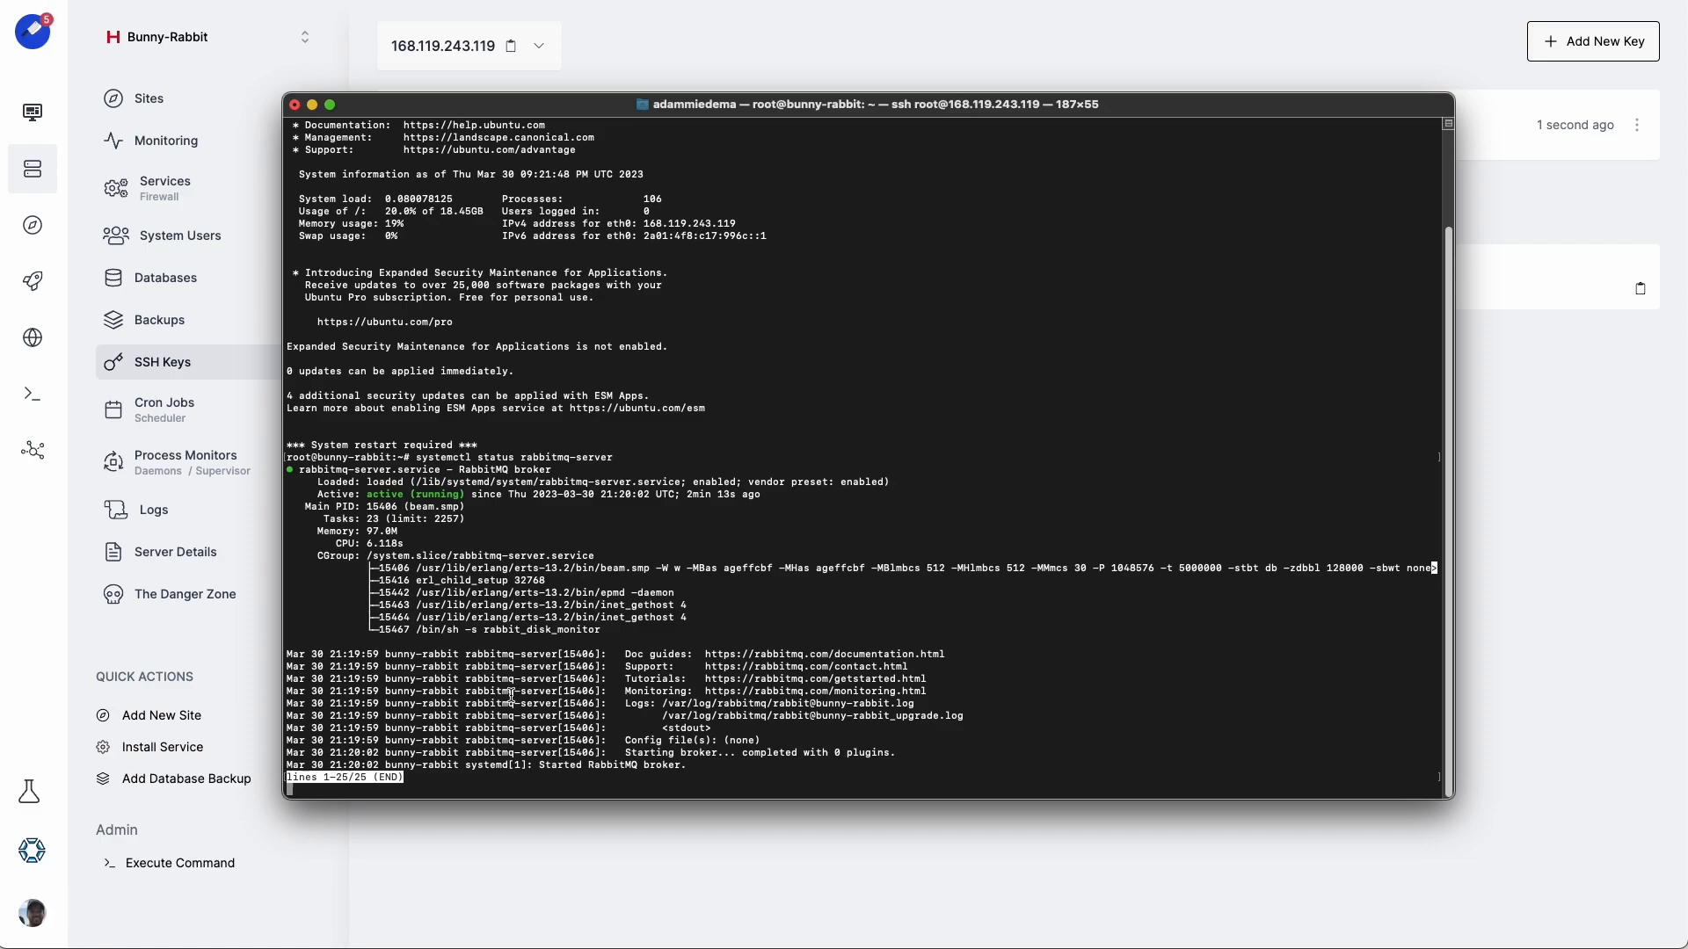
Step: Run rabbitmq-plugins enable rabbitmq_management to enable the management plugin
key("q")
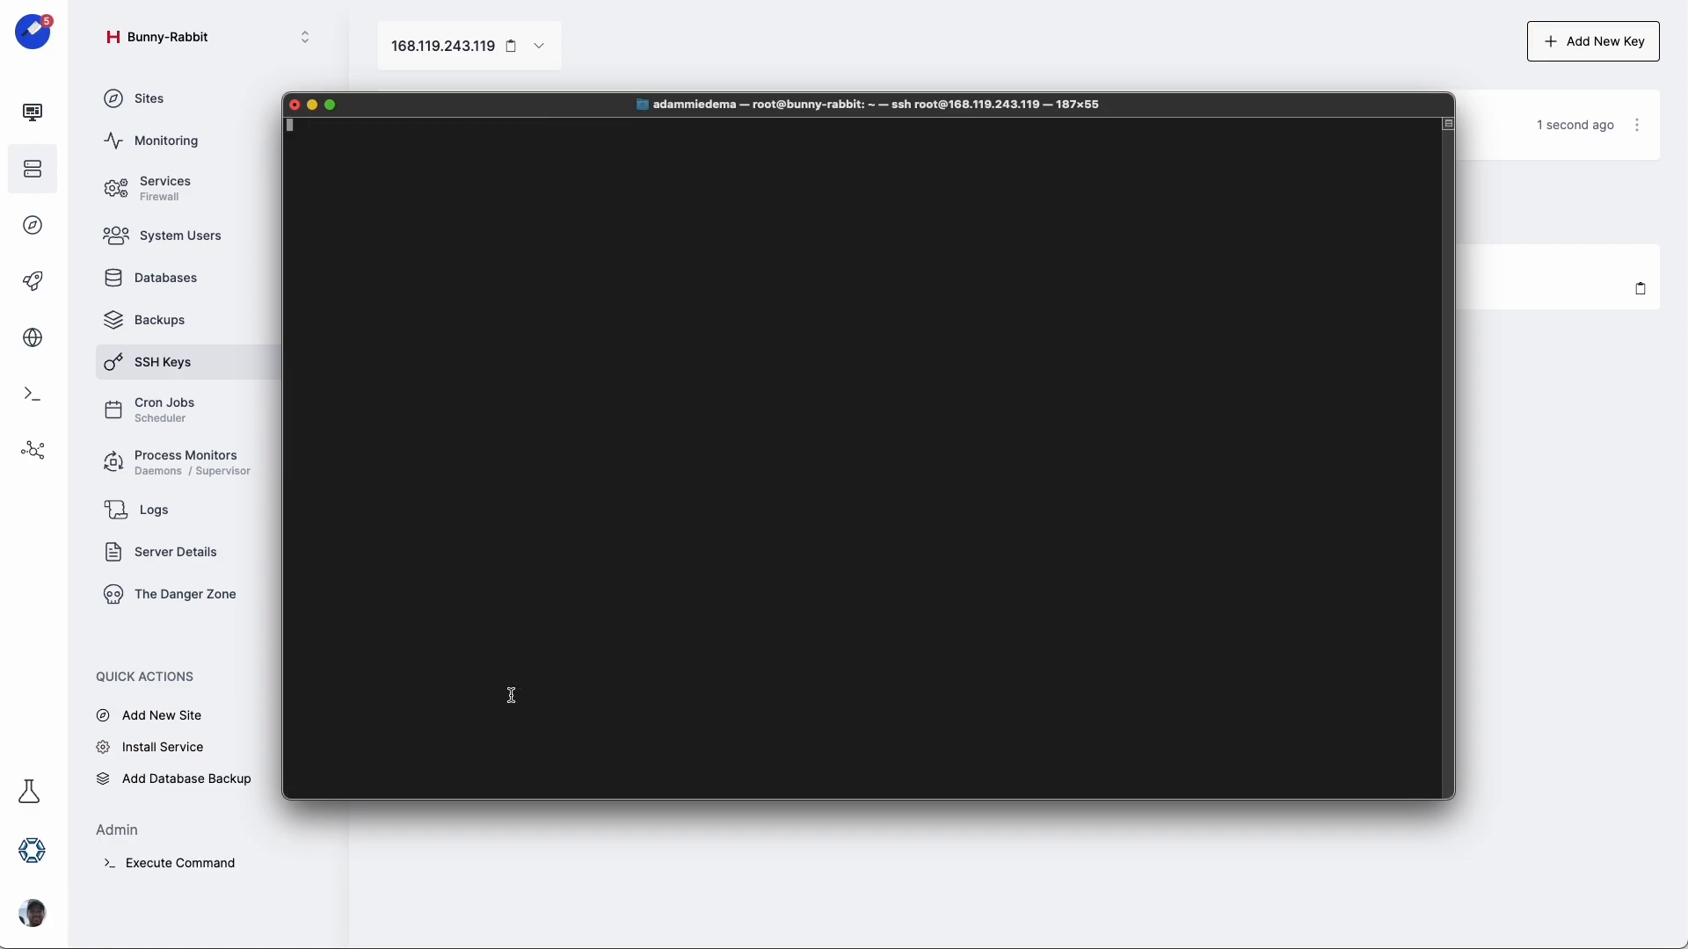
type("systemctl status rabbitmq-server")
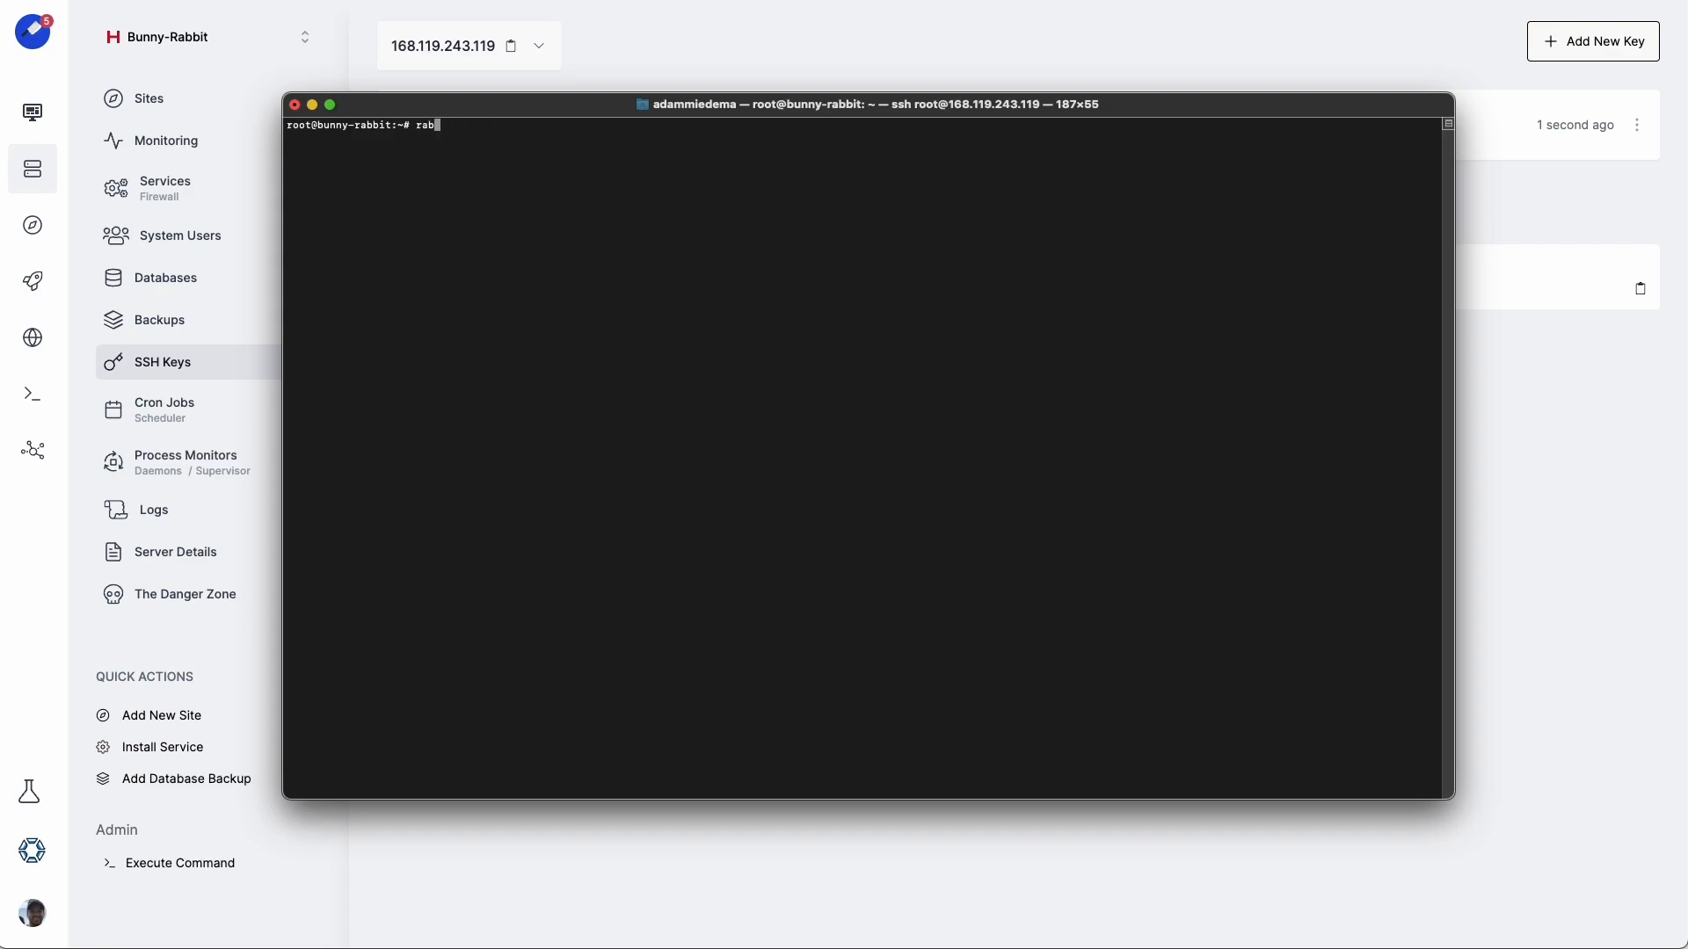
type("bitmq")
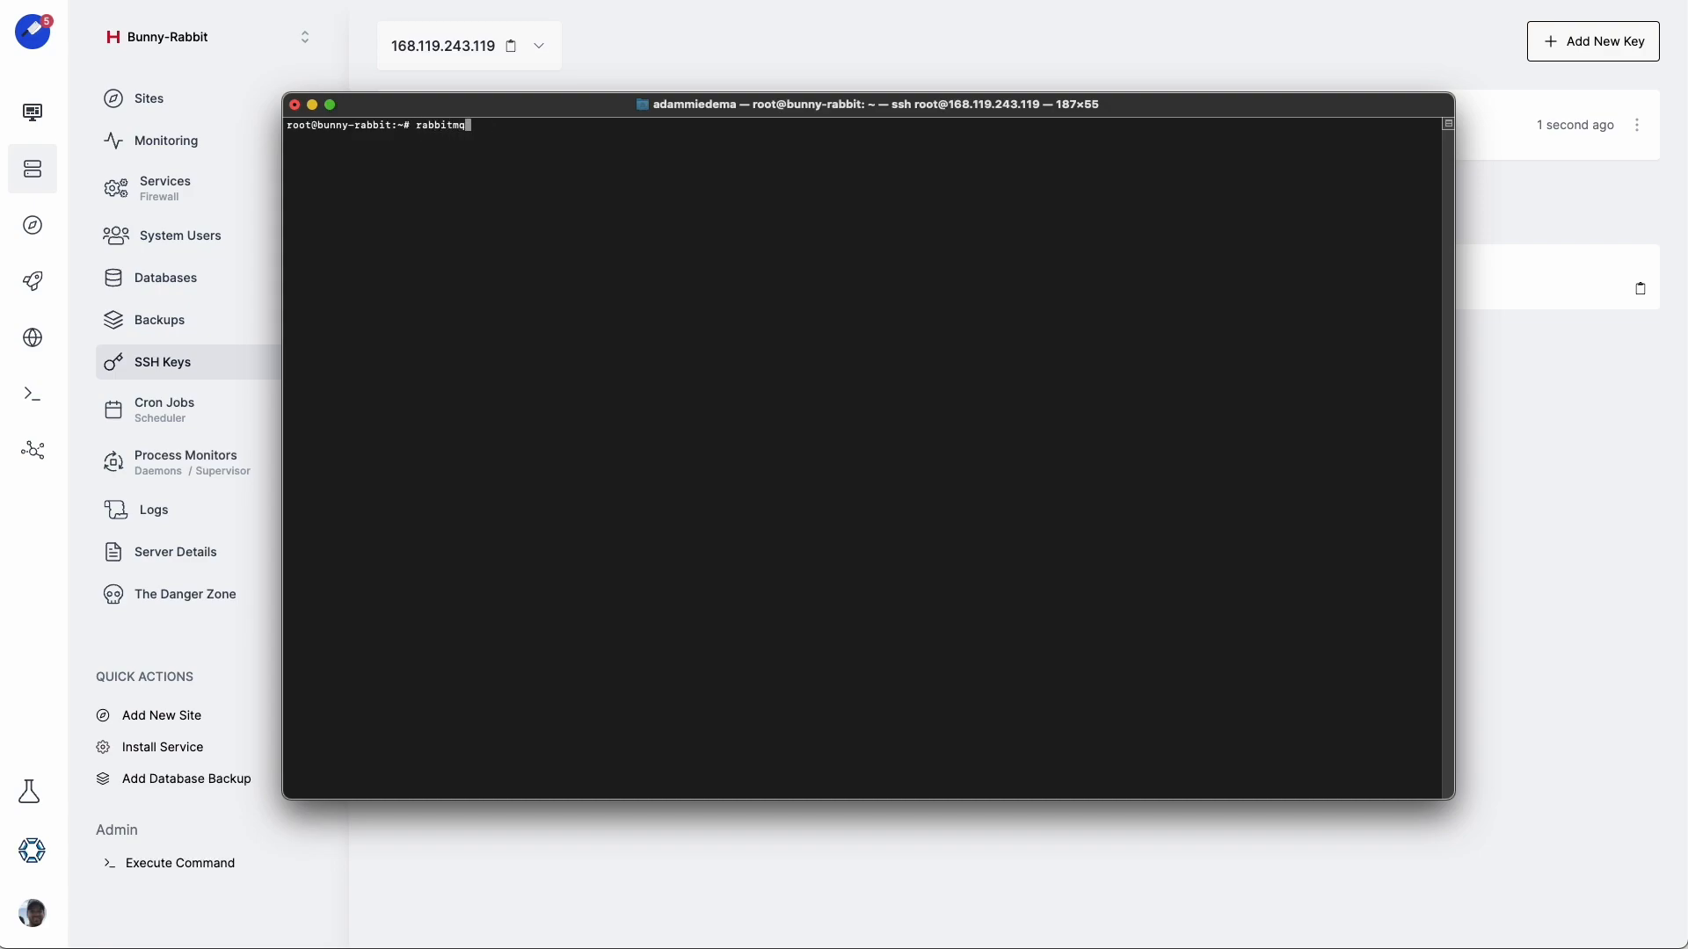
type("-")
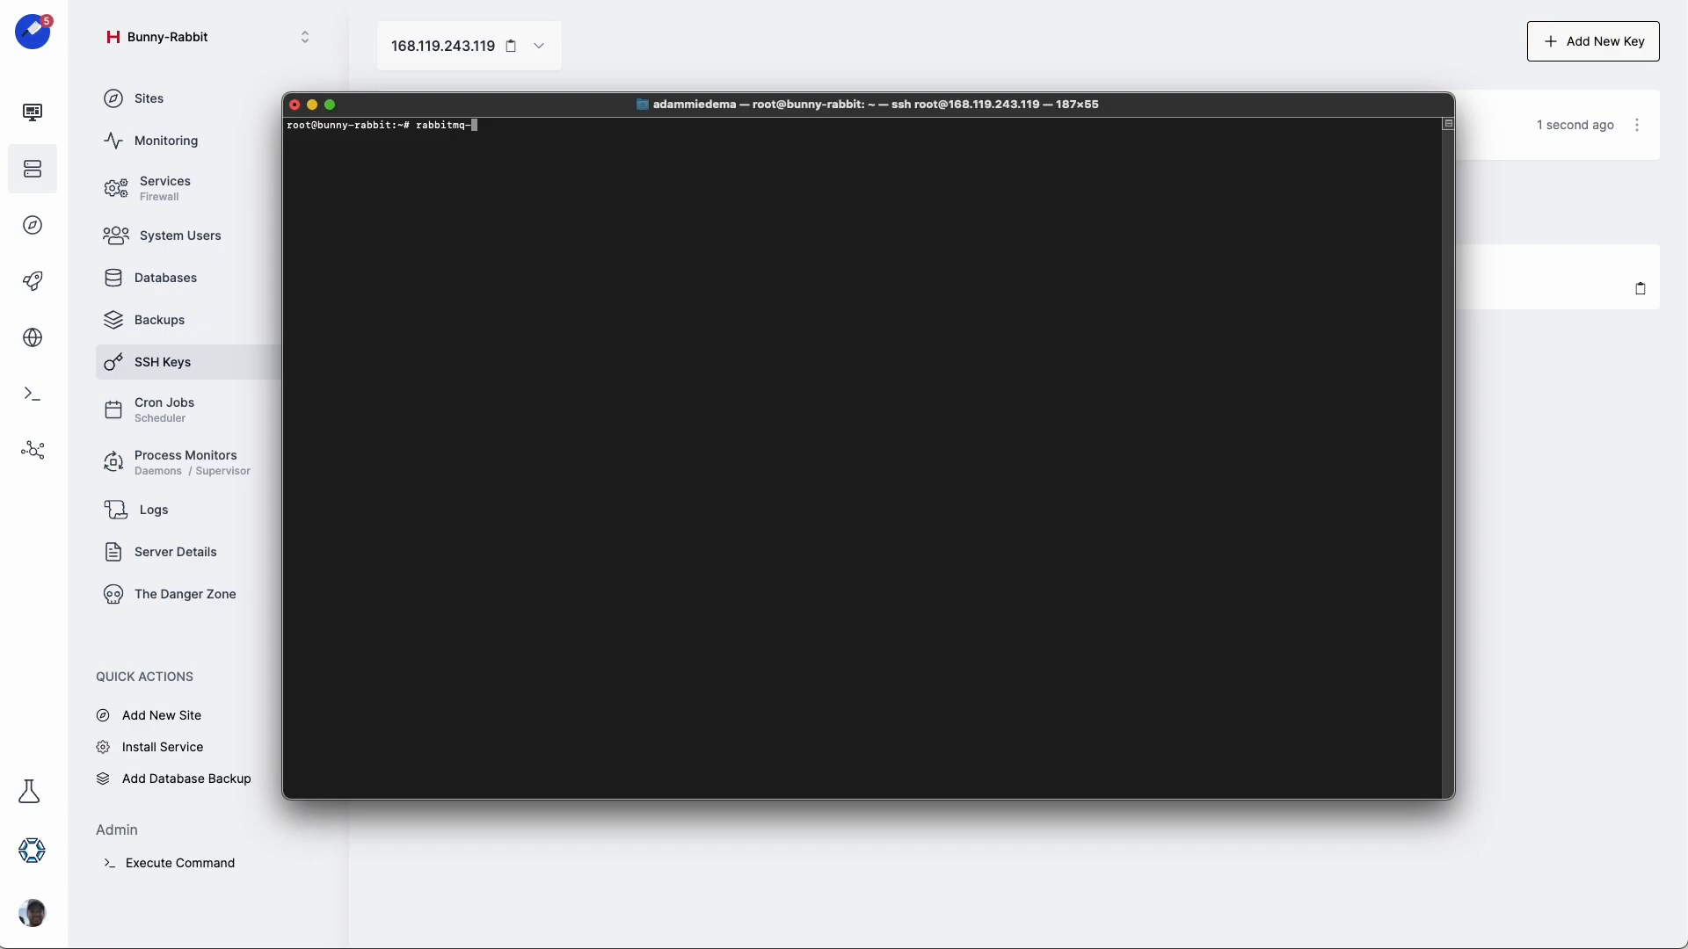
type("-plugins")
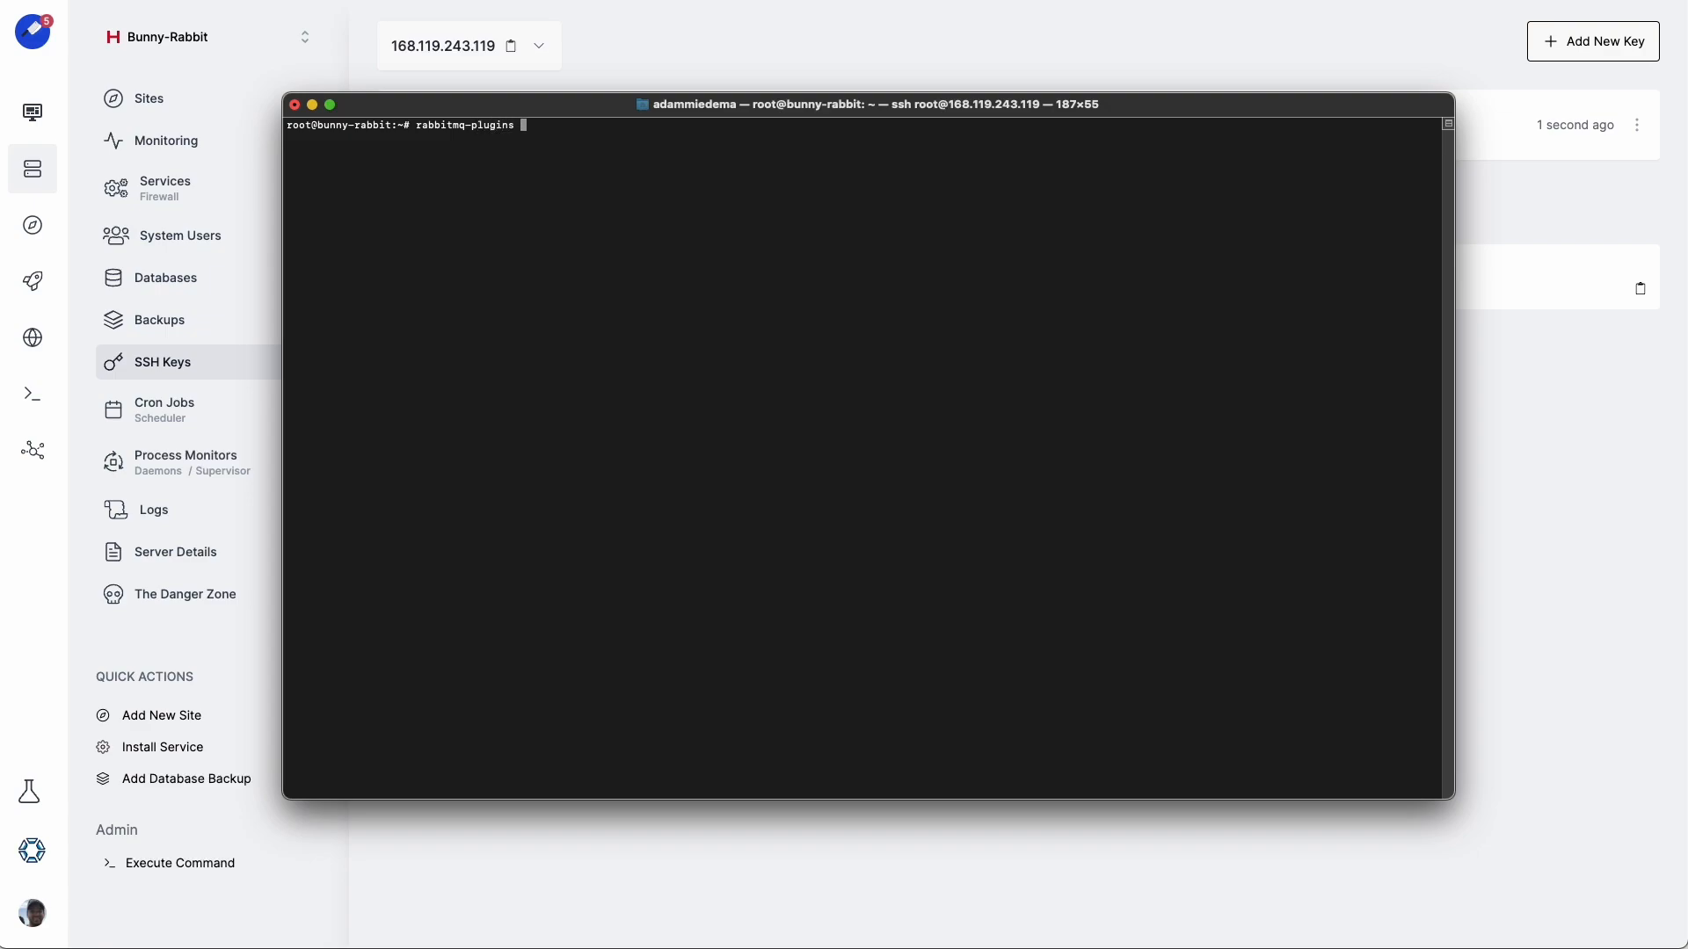
type("enable")
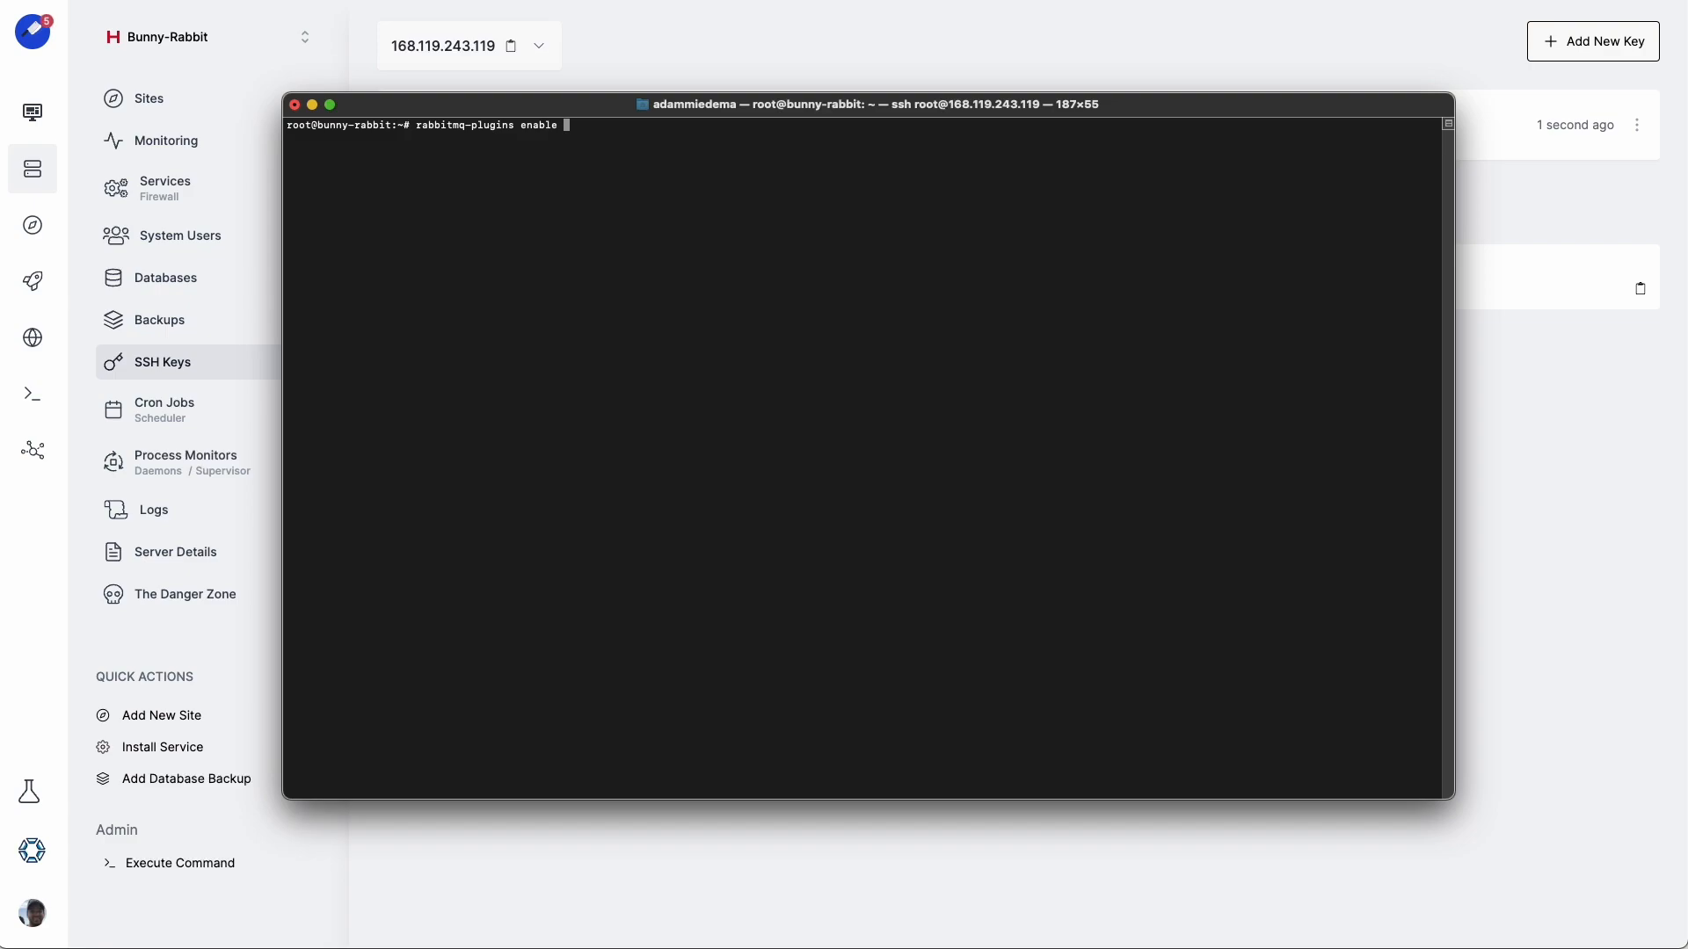
type("rabbitm")
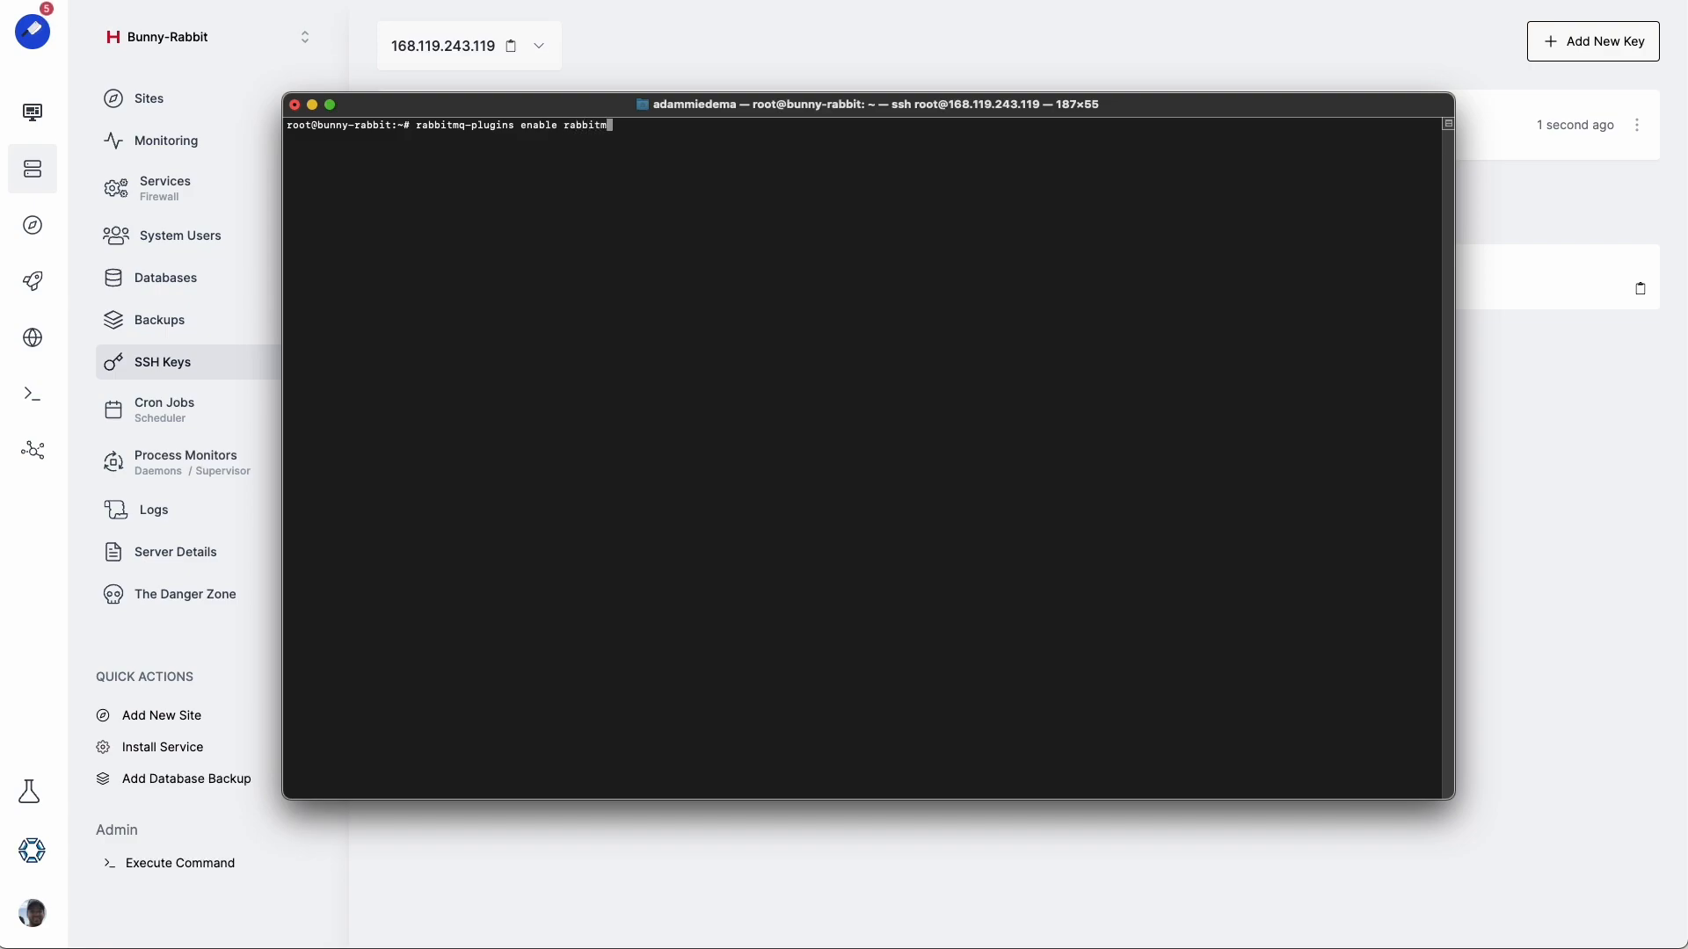
type("q_ma")
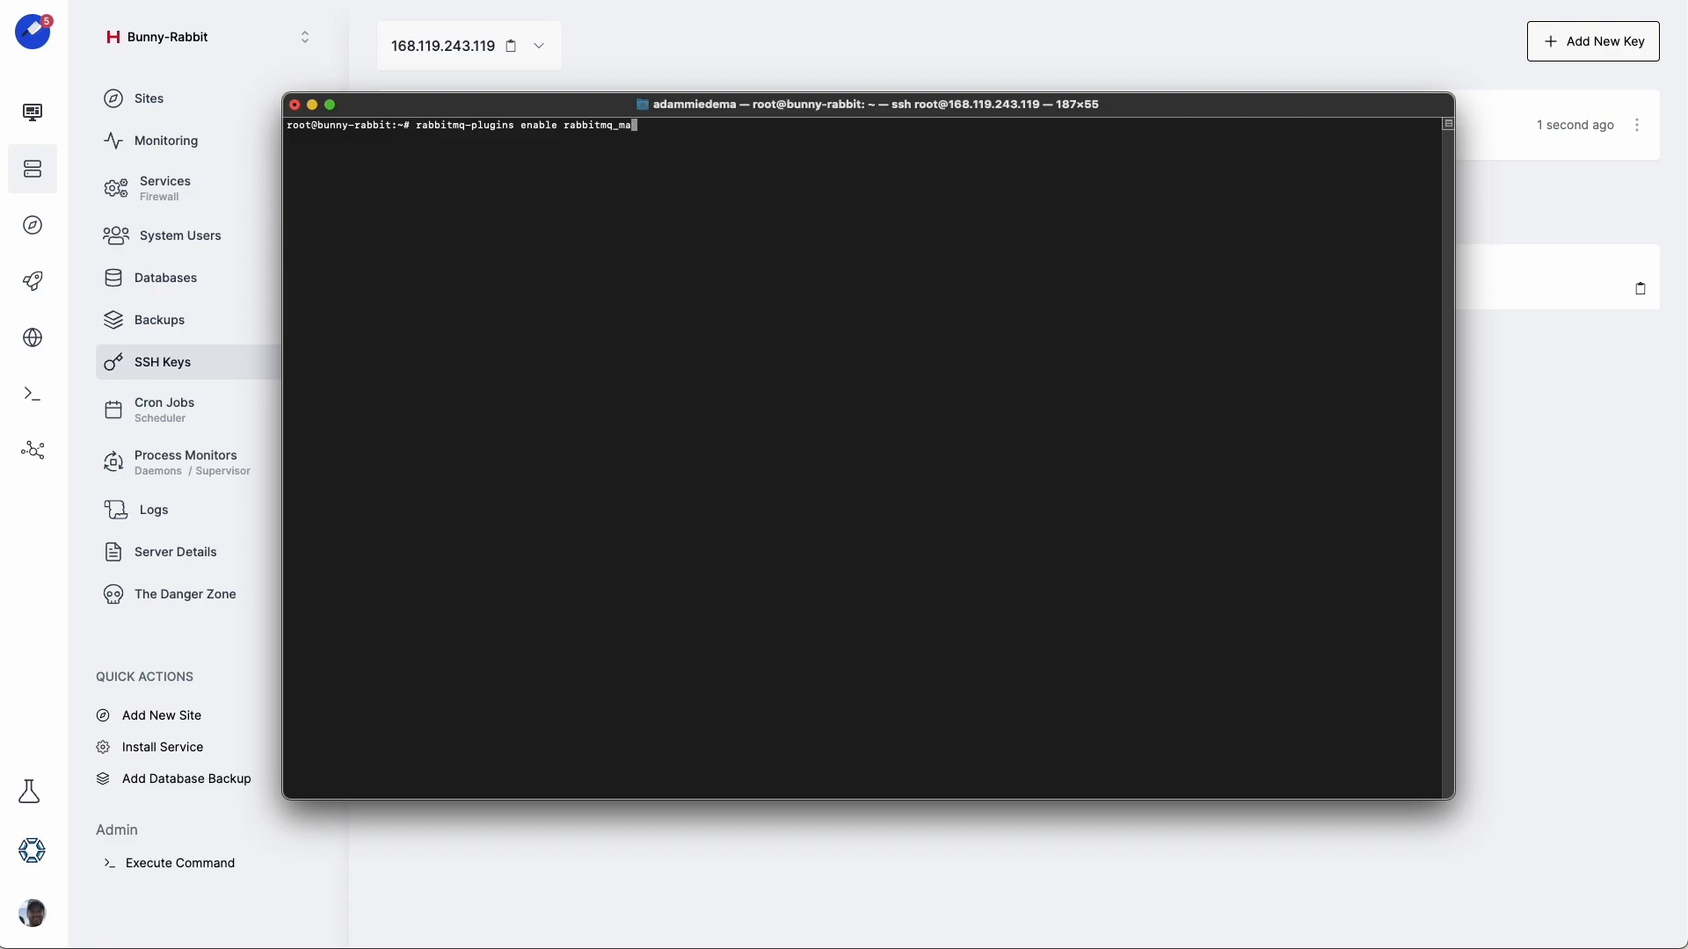
key("Return")
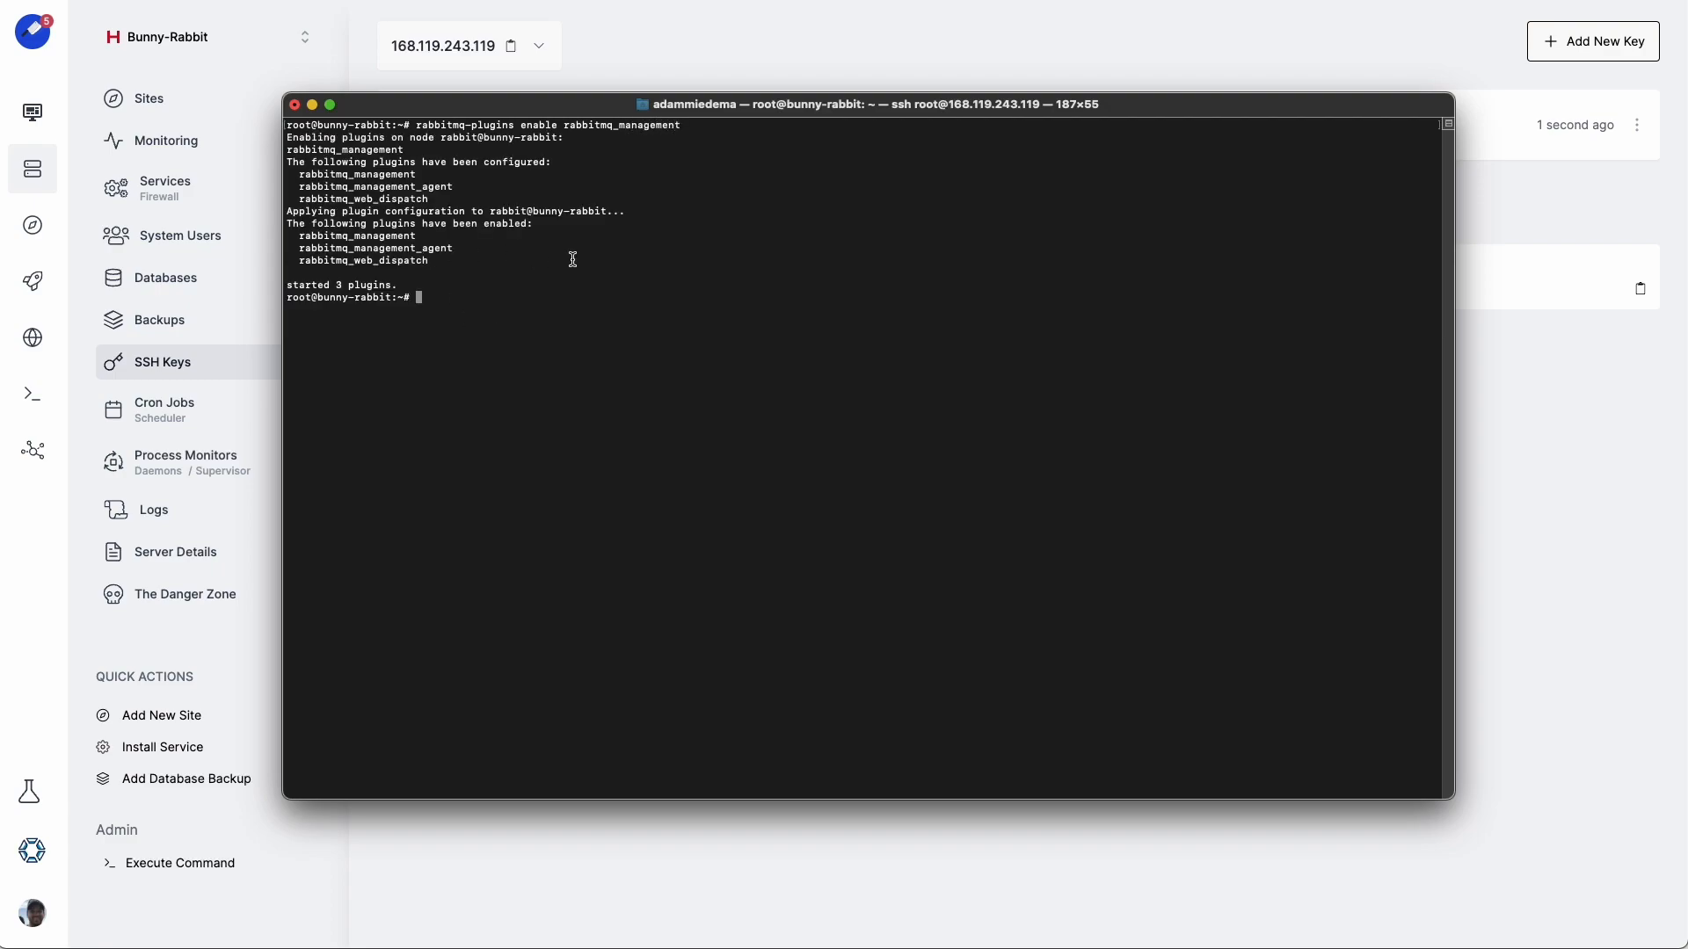
Step: Recheck systemctl status rabbitmq-server to confirm the broker is still active
type("systemctl status rabbitmq-server")
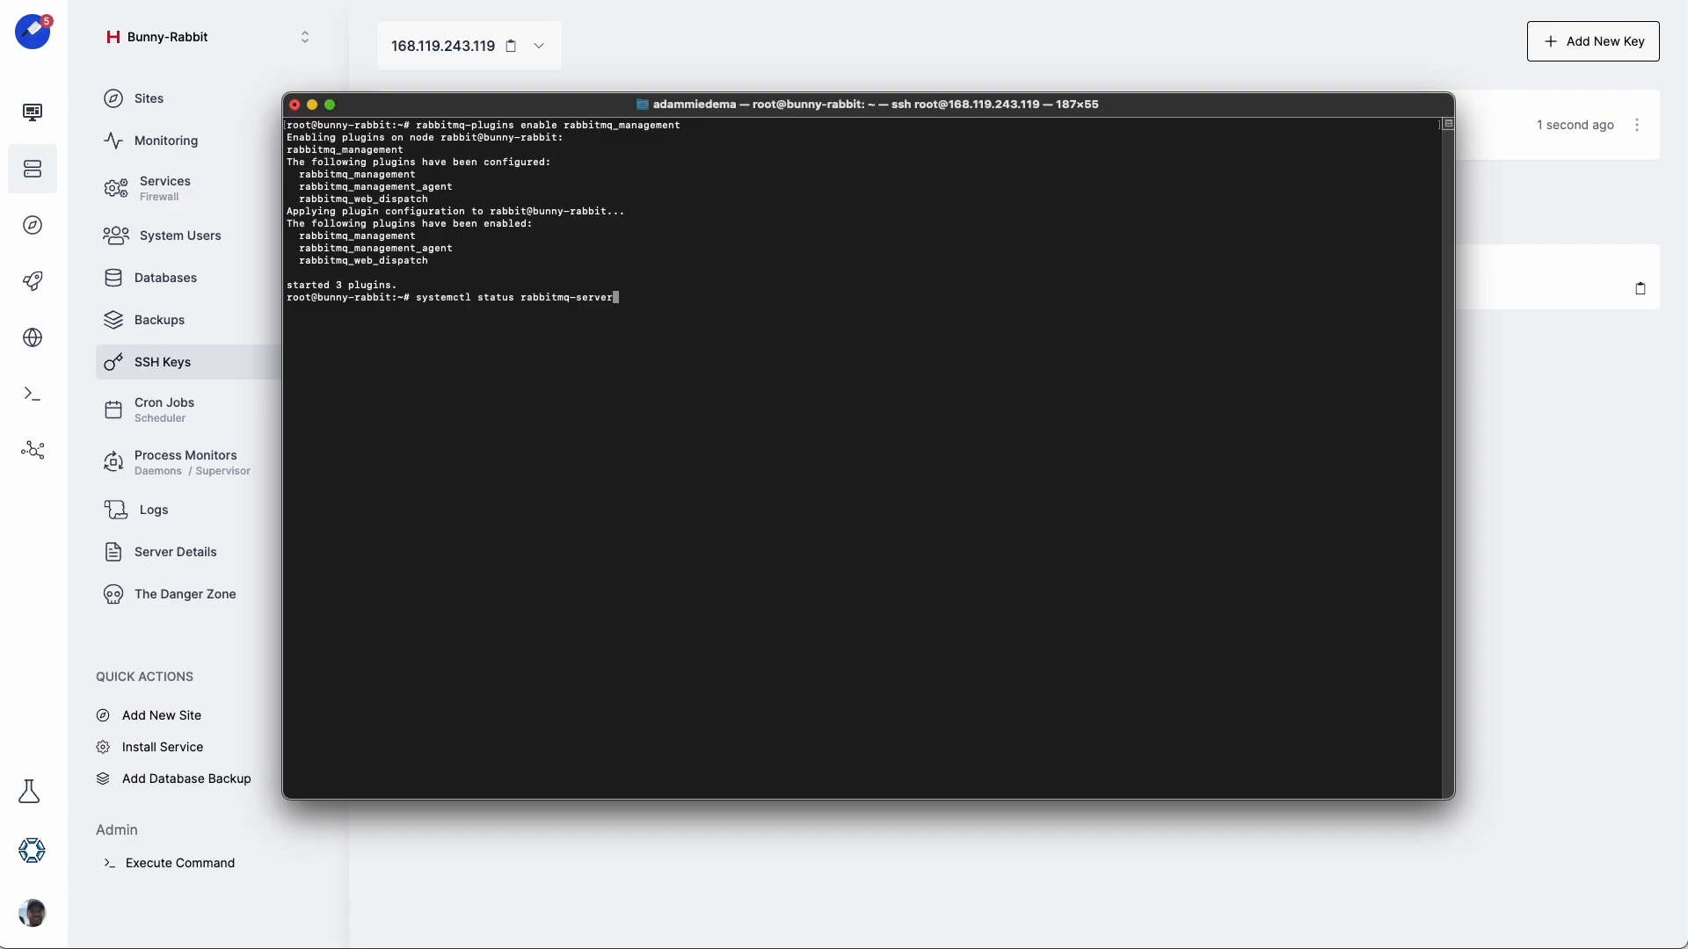
key("Return")
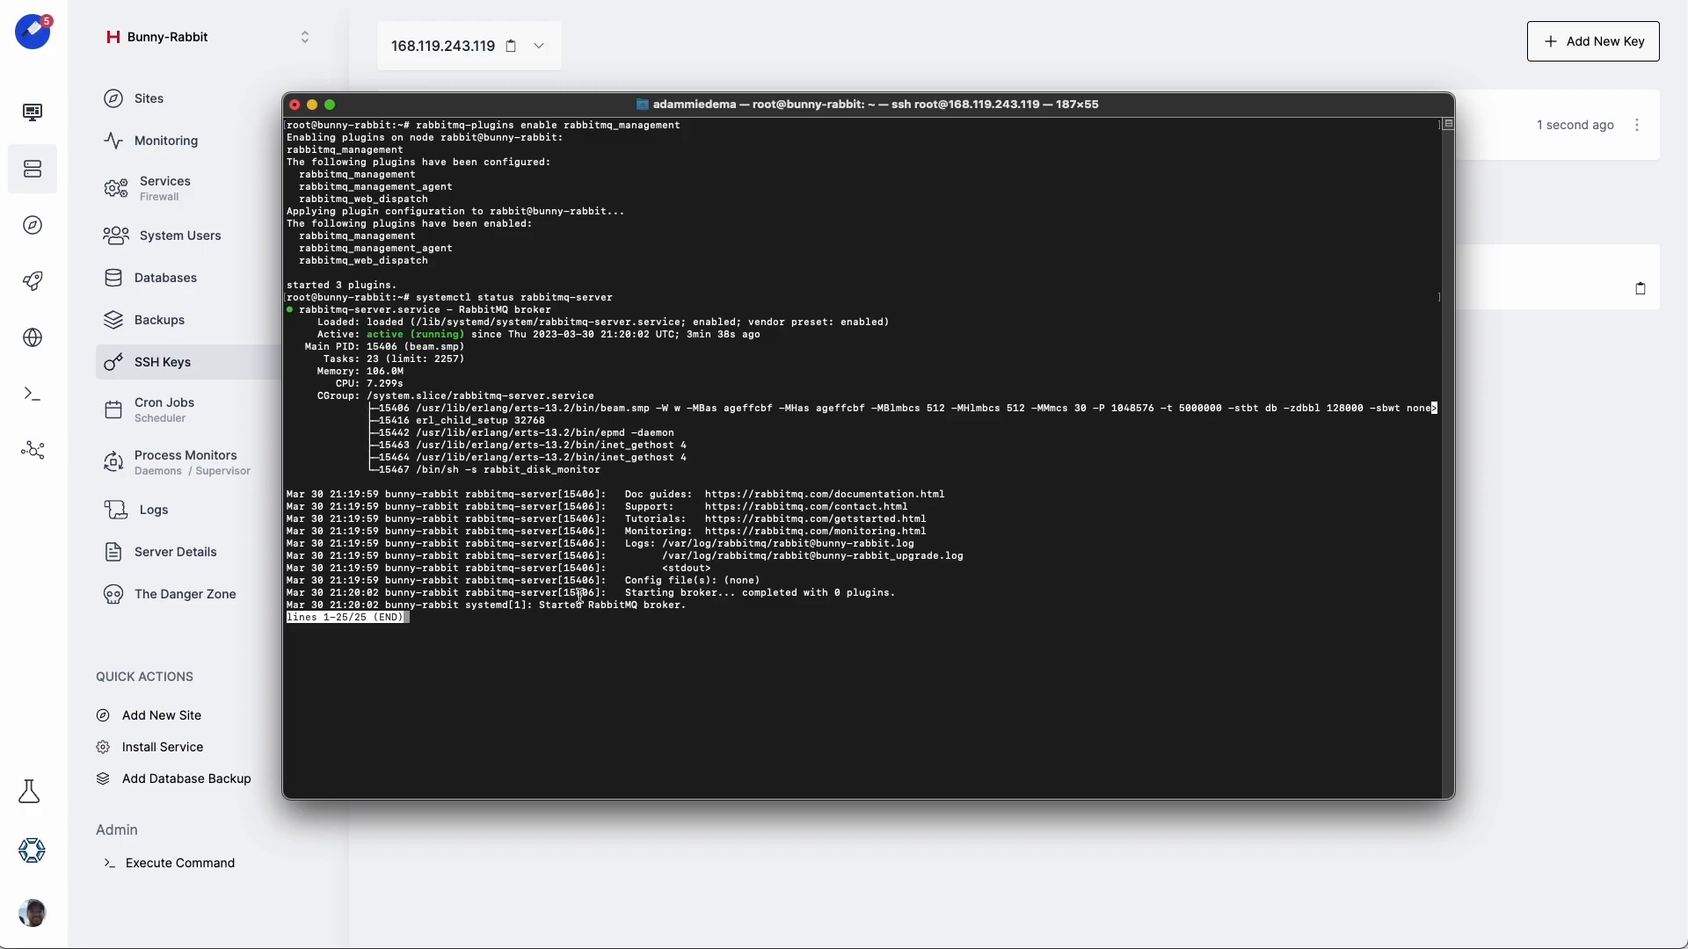
mouse_move(459, 505)
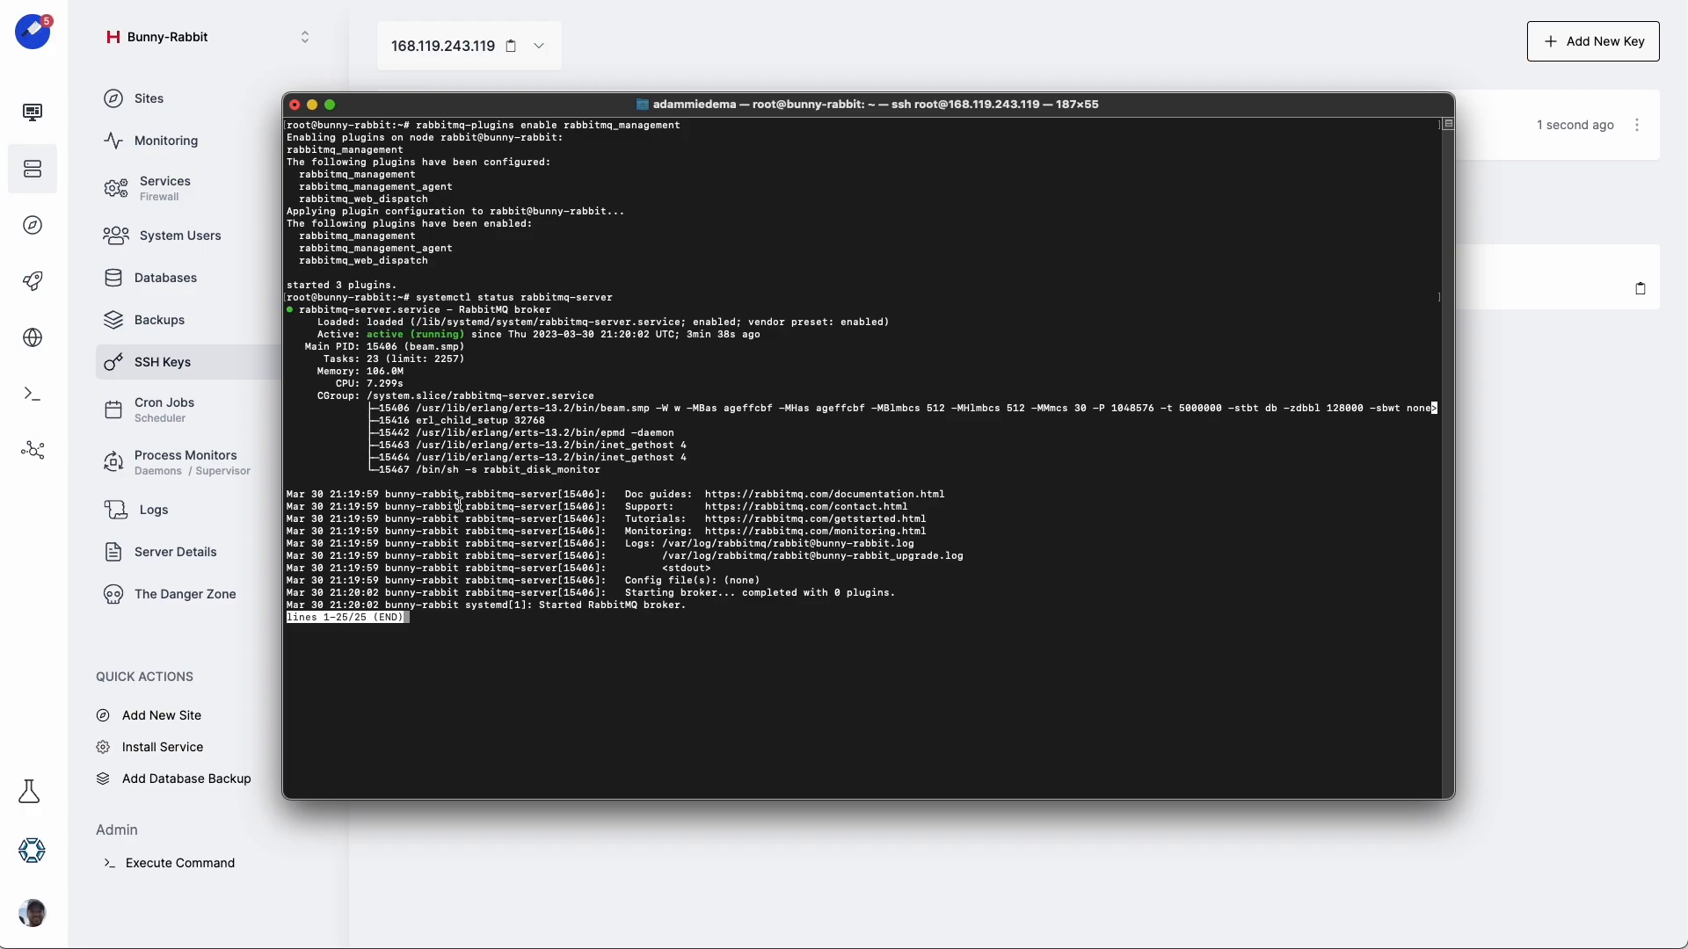
Step: End the SSH session and go to the server's Process Monitors section to add a new monitor
left_click(296, 104)
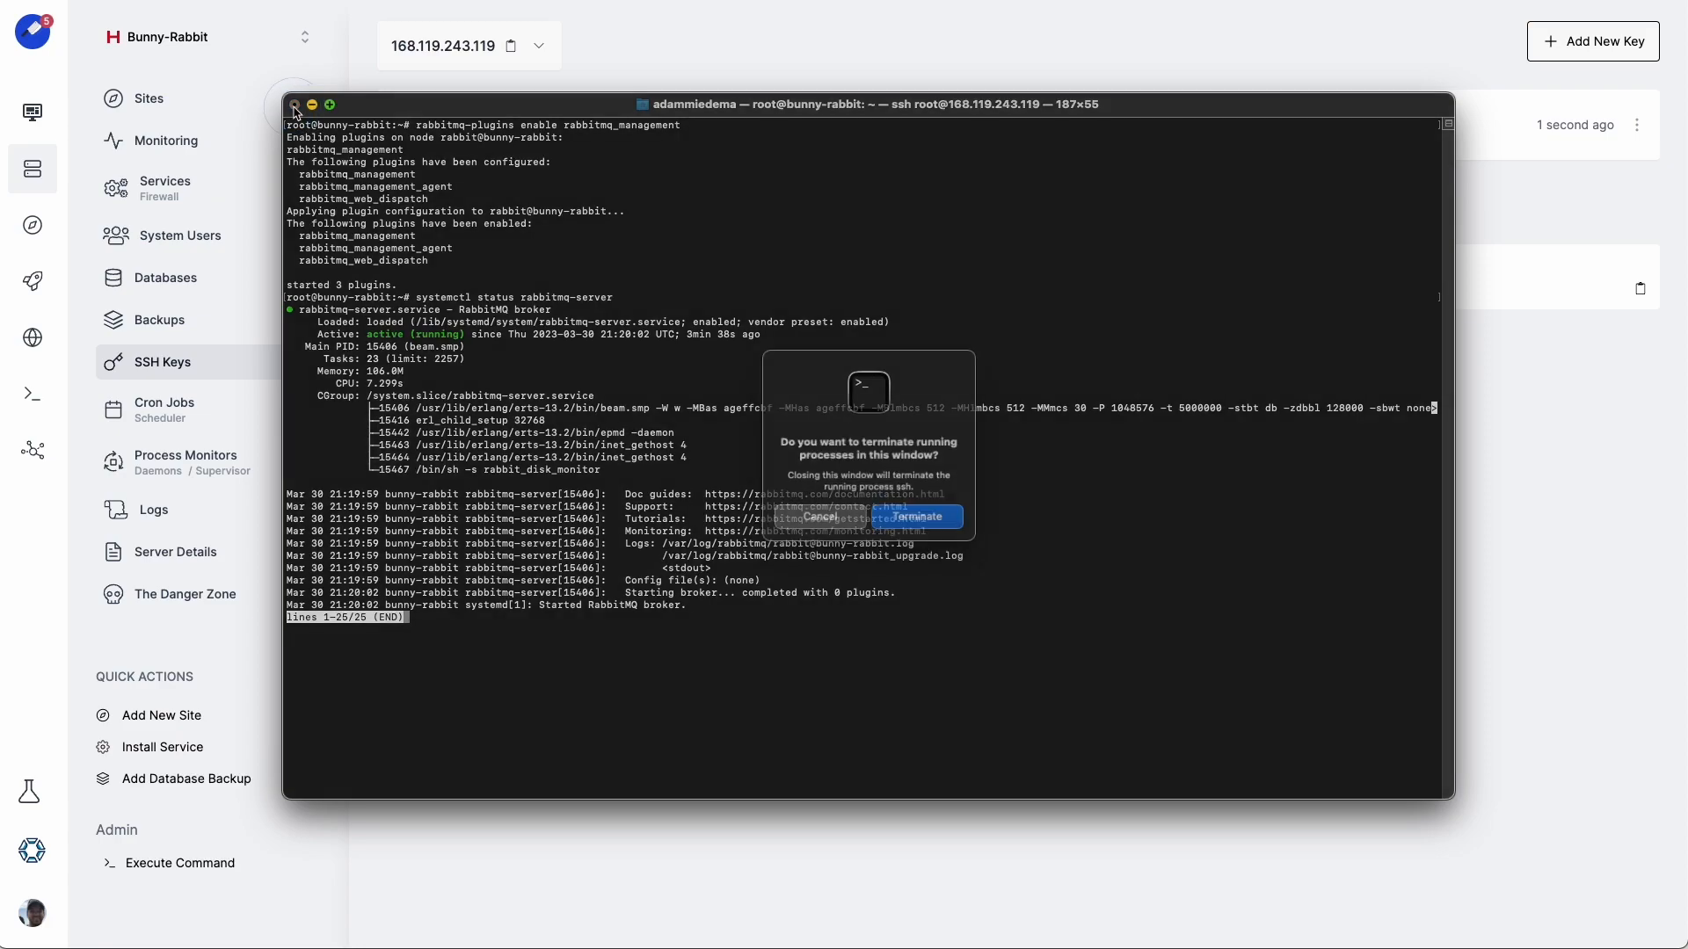
left_click(914, 517)
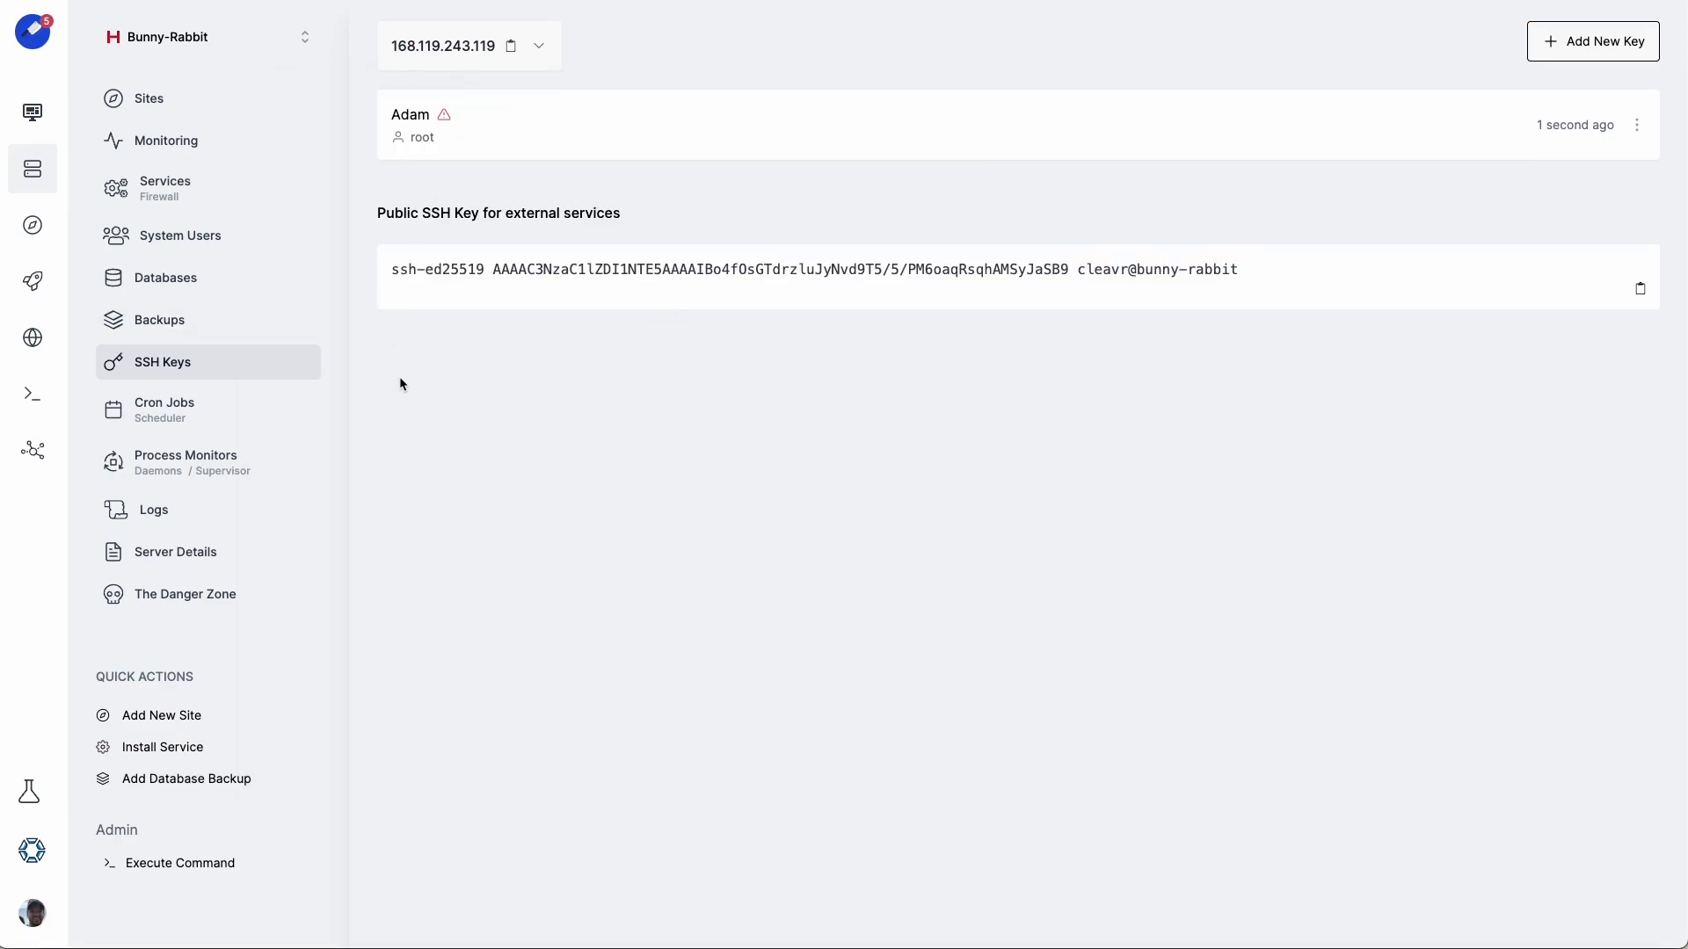
left_click(185, 462)
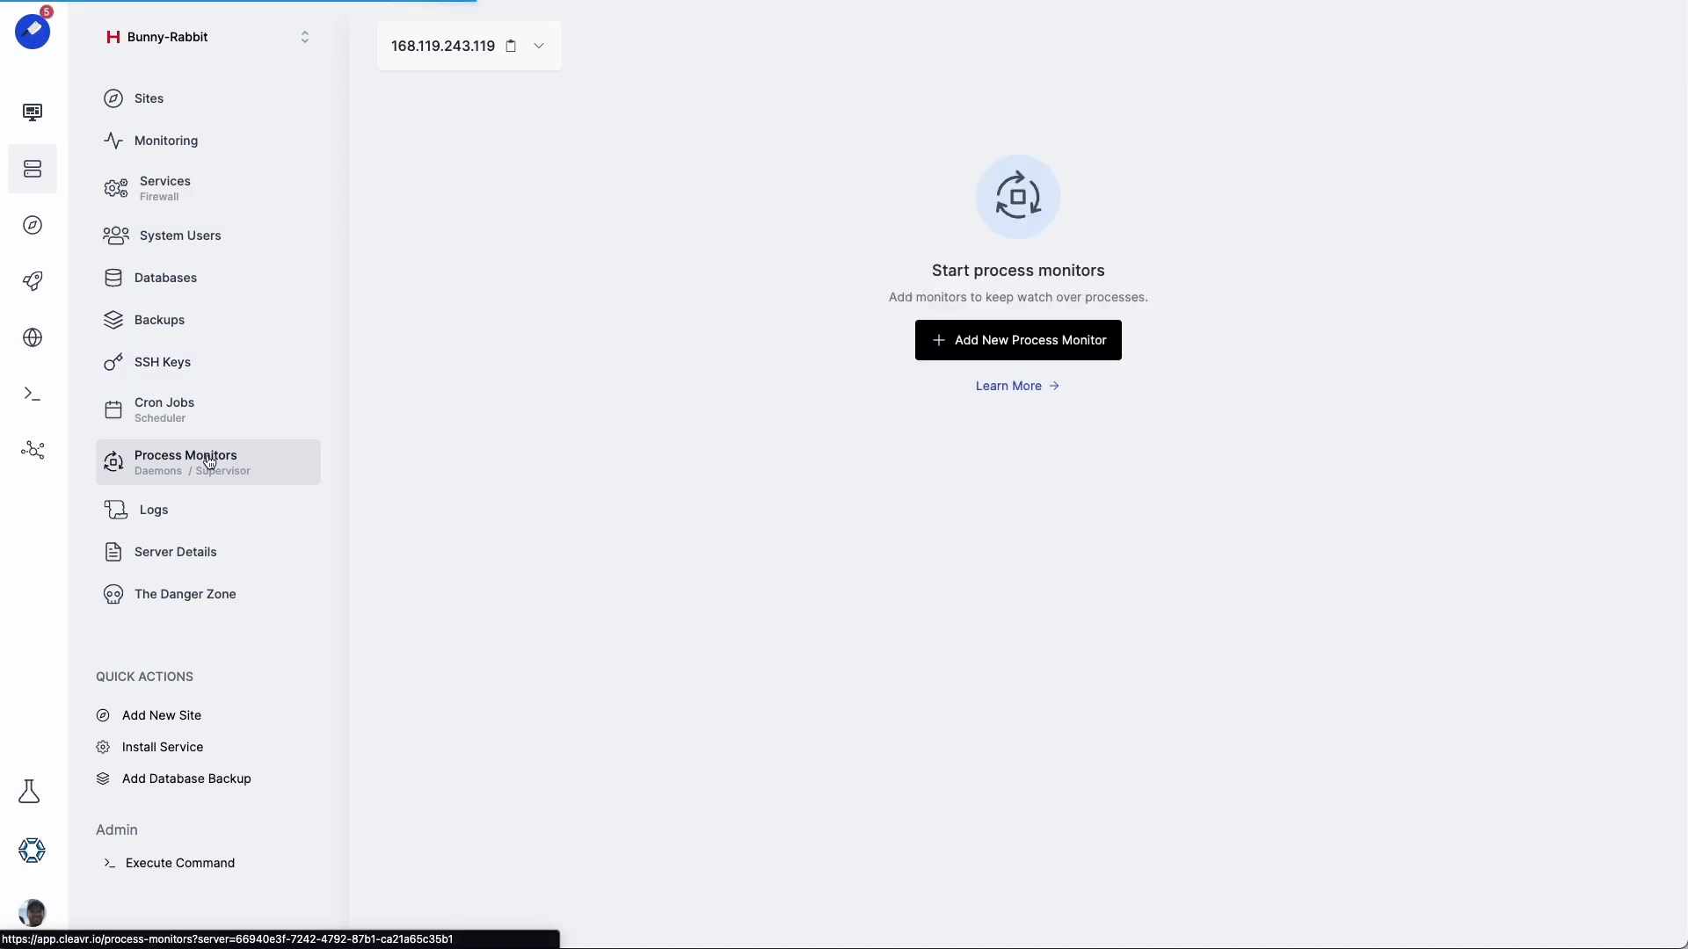
mouse_move(1017, 339)
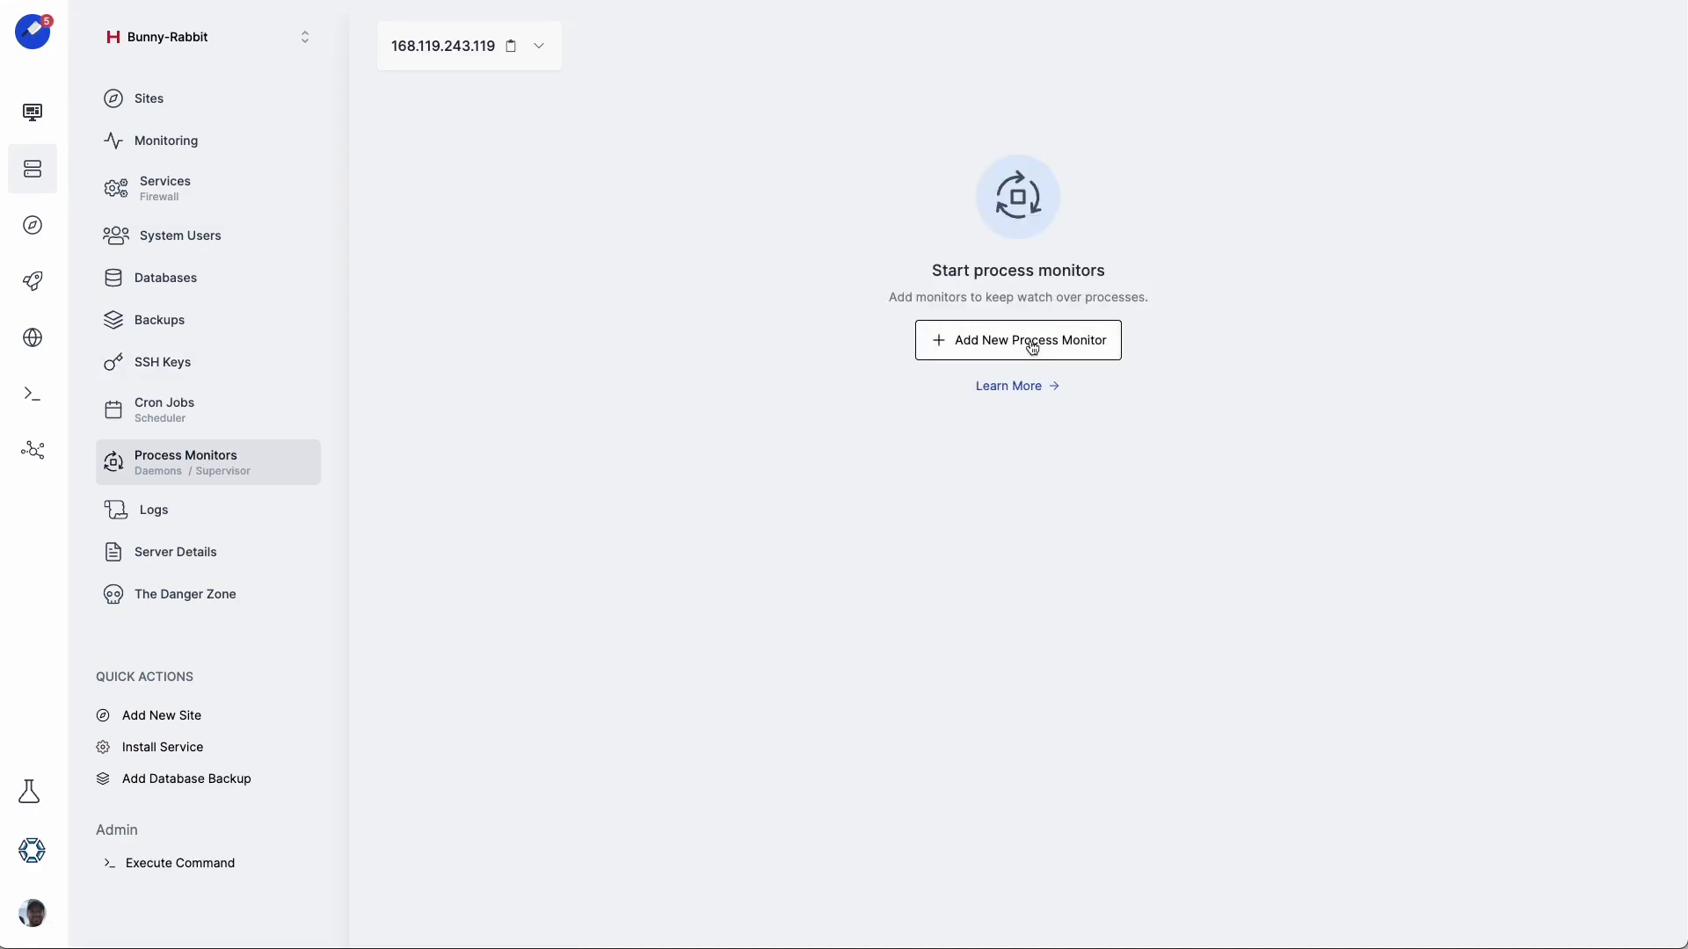
left_click(1018, 339)
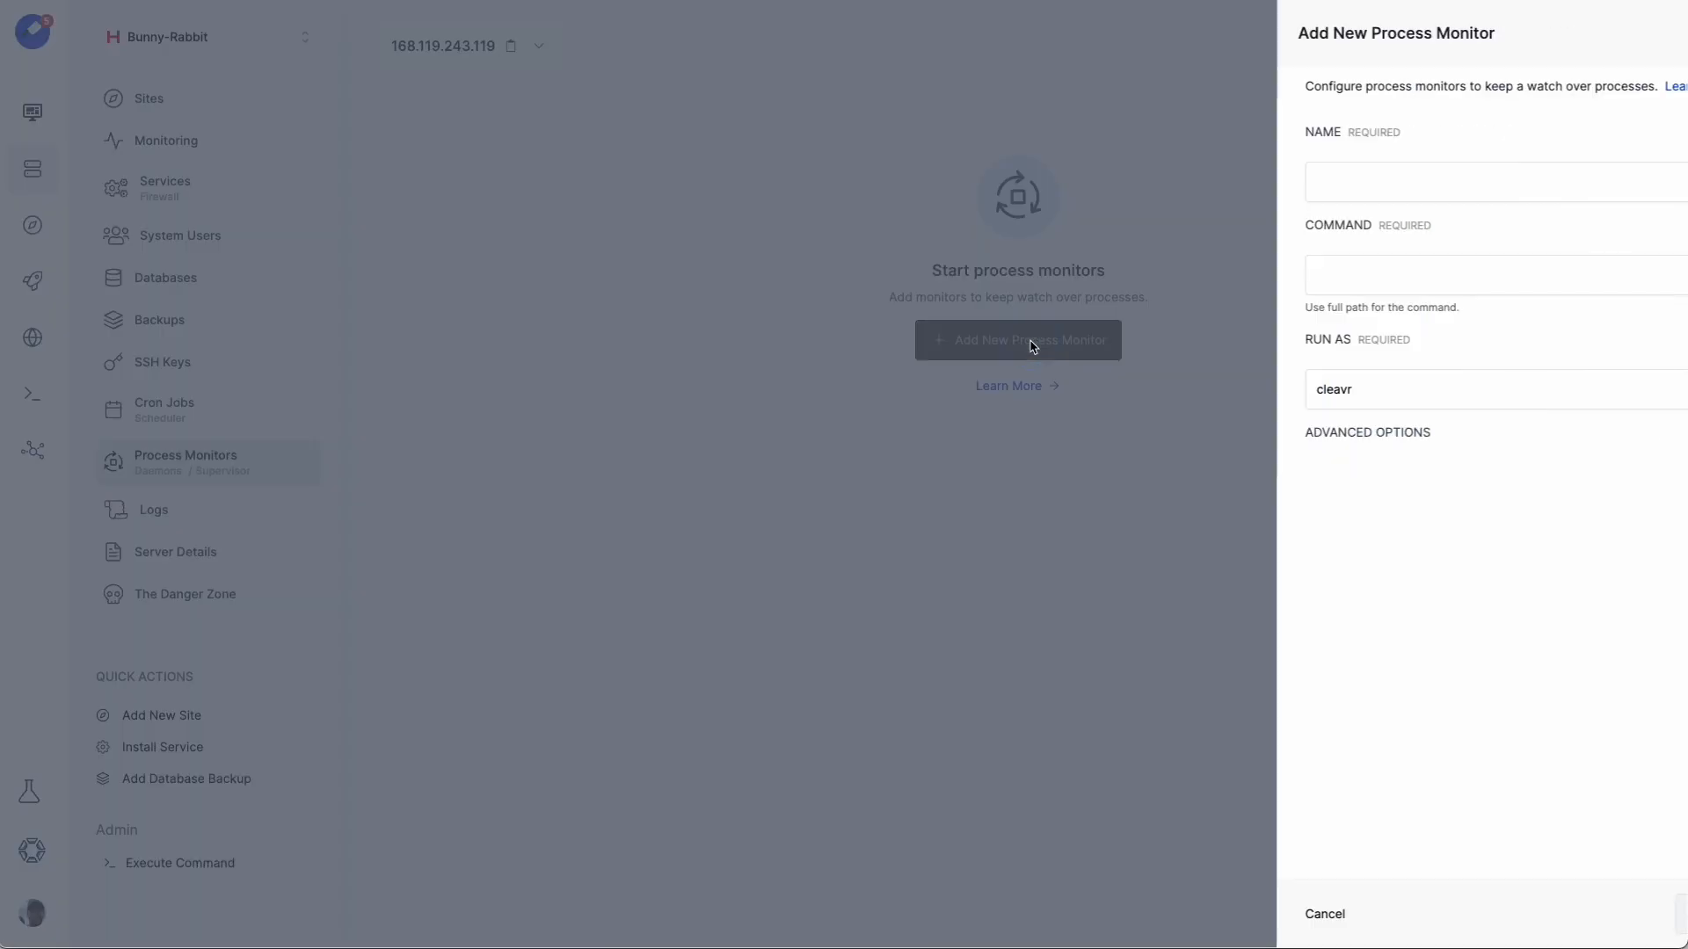
Step: Add a process monitor named rabbitmq running systemctl start rabbitmq-server as root
type("raab")
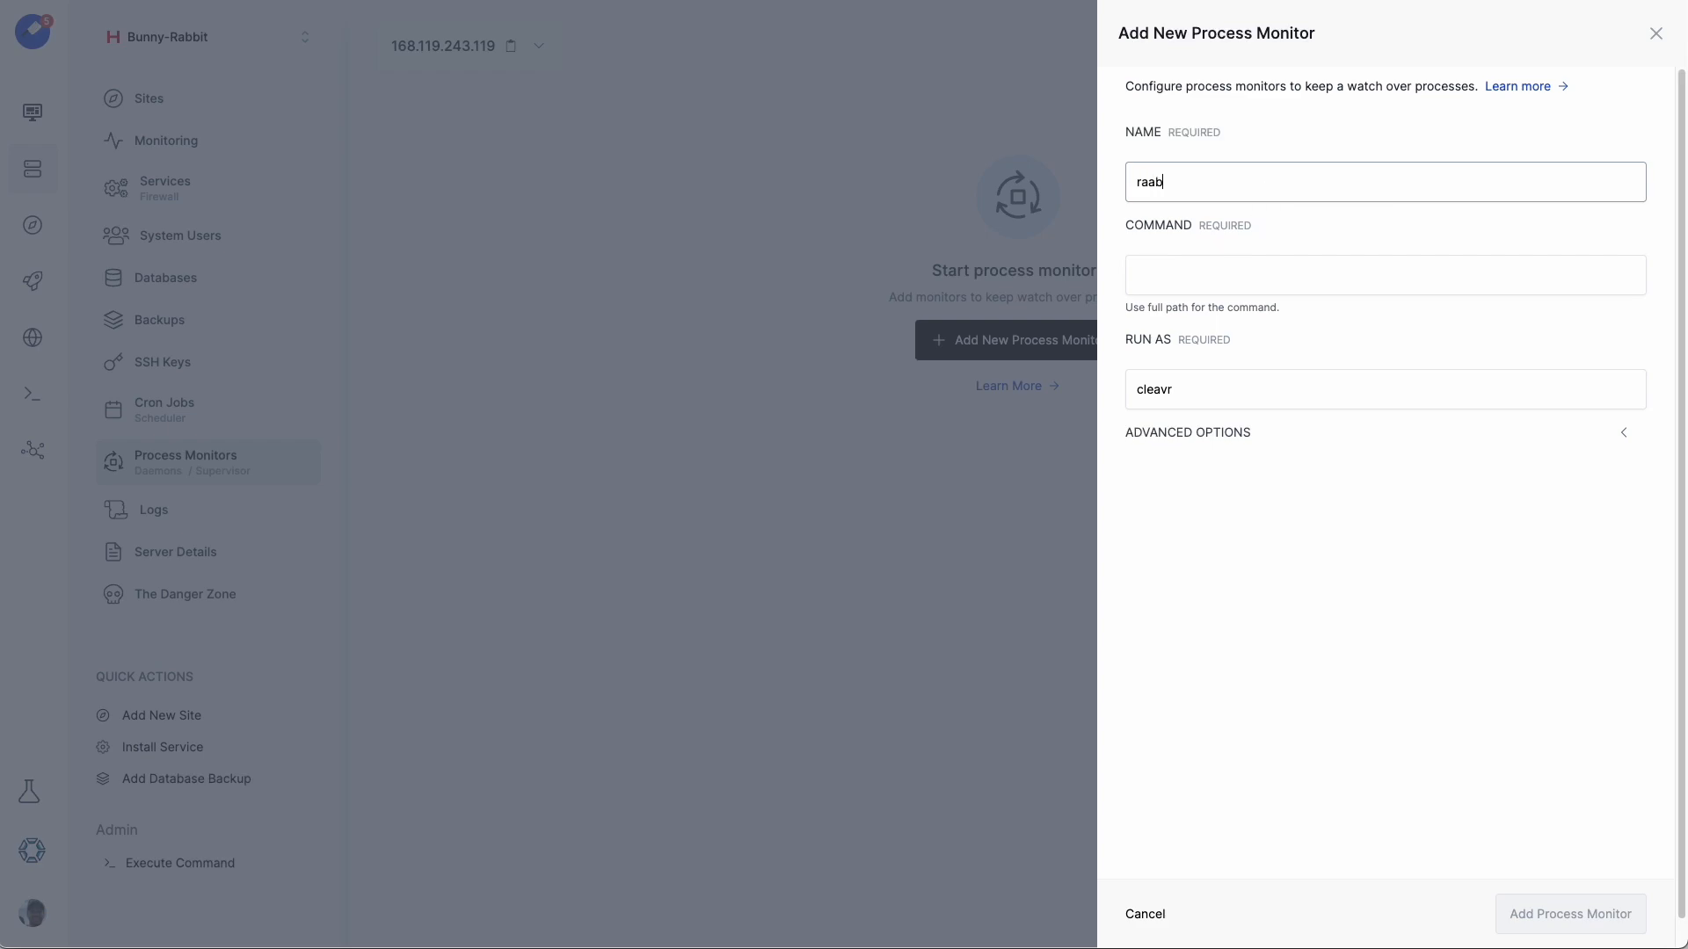
type("rabbit m")
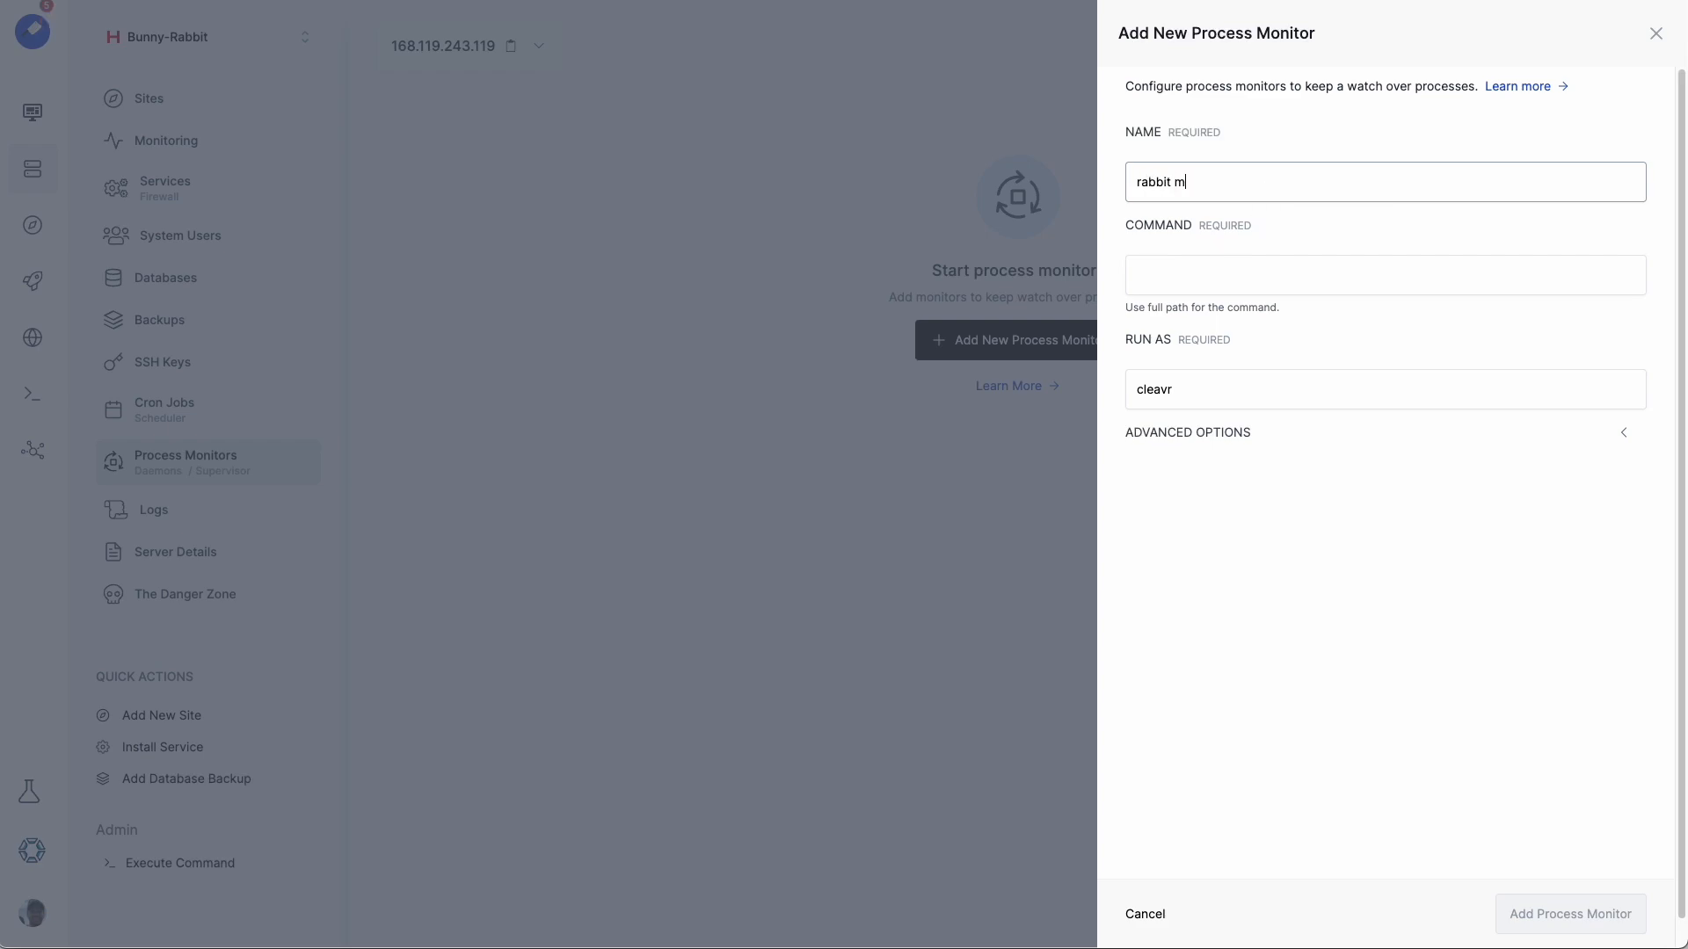
key("Backspace")
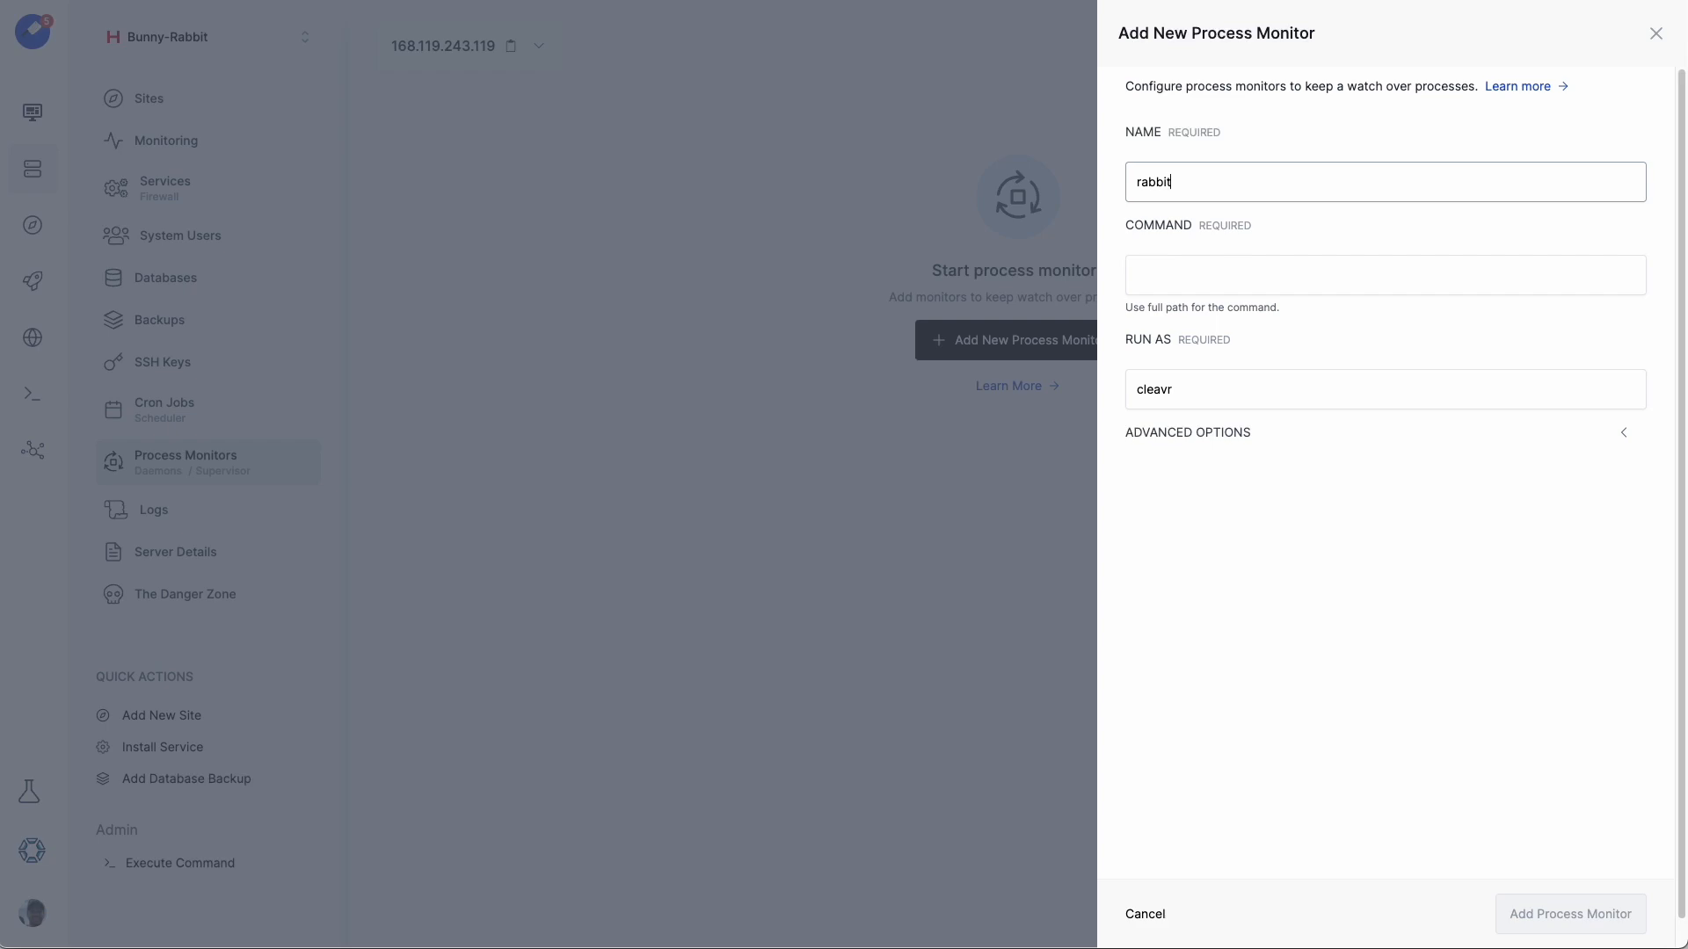
type("mq")
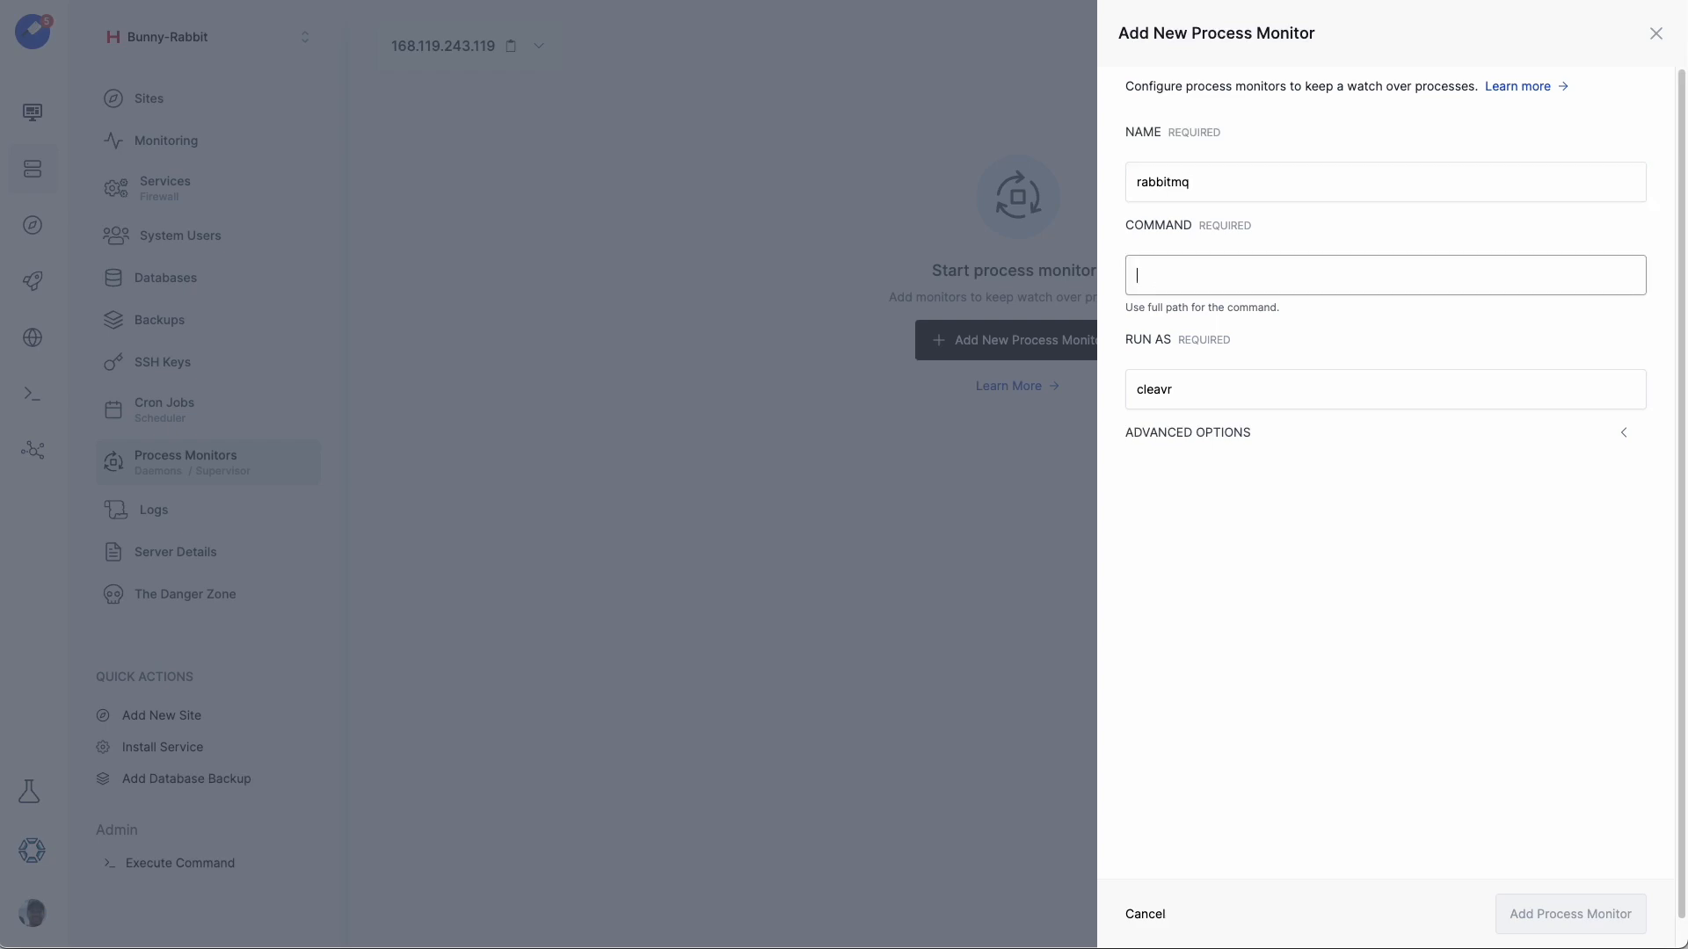
type("syst")
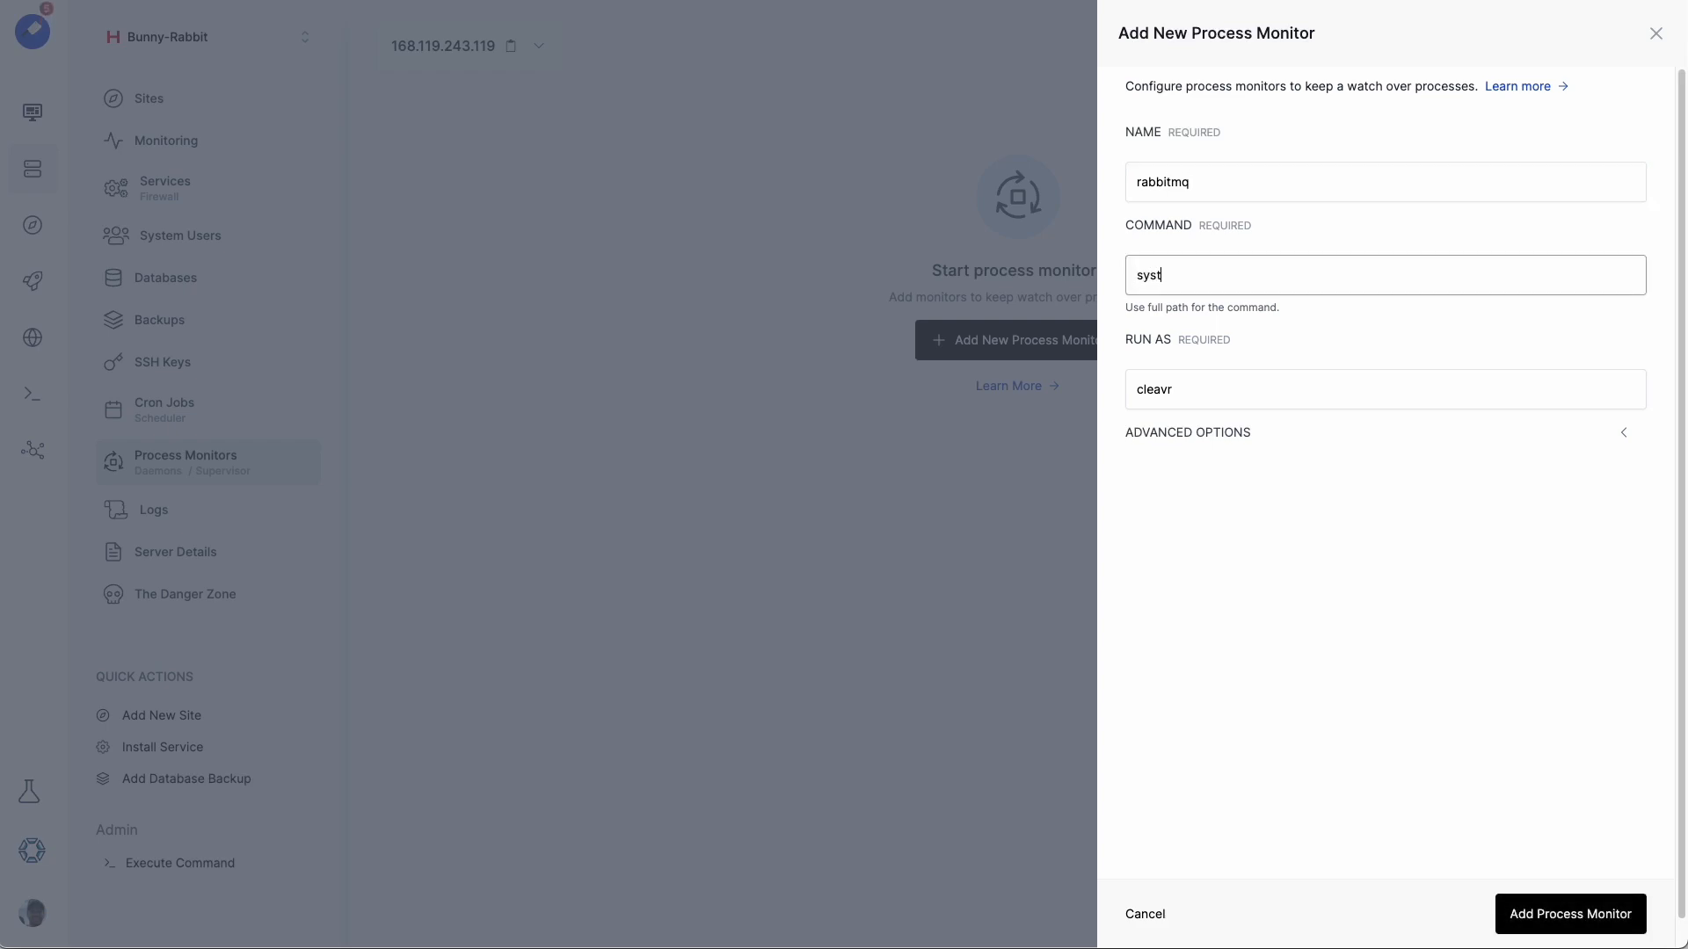
type("emctl")
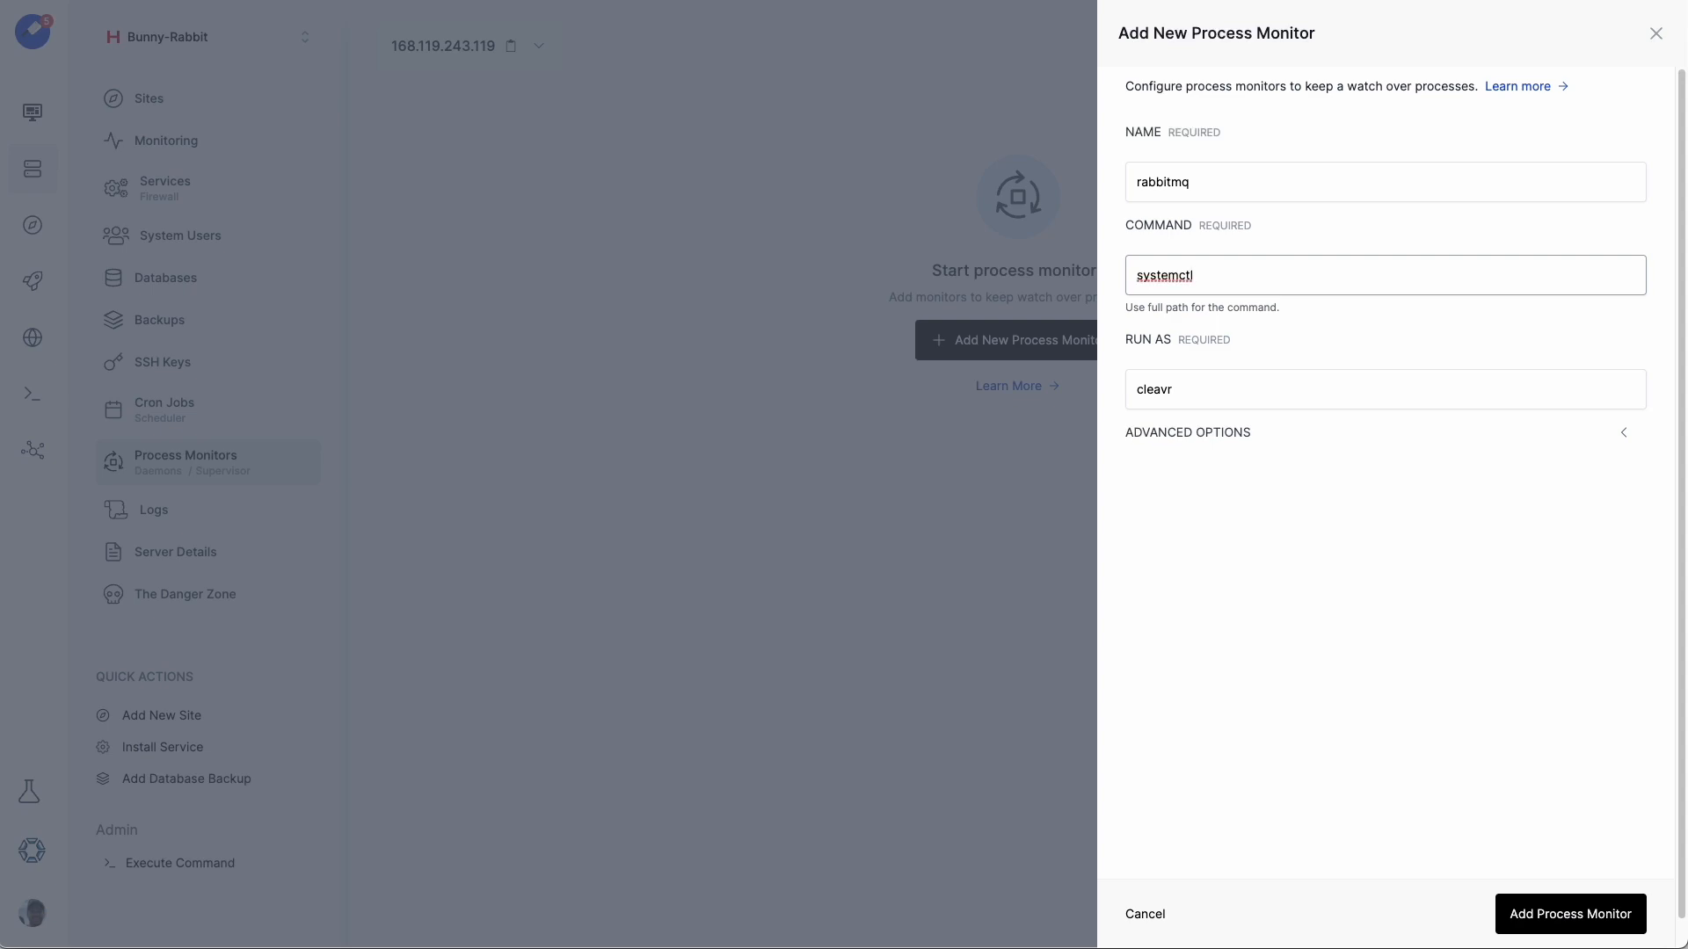
type("start rab")
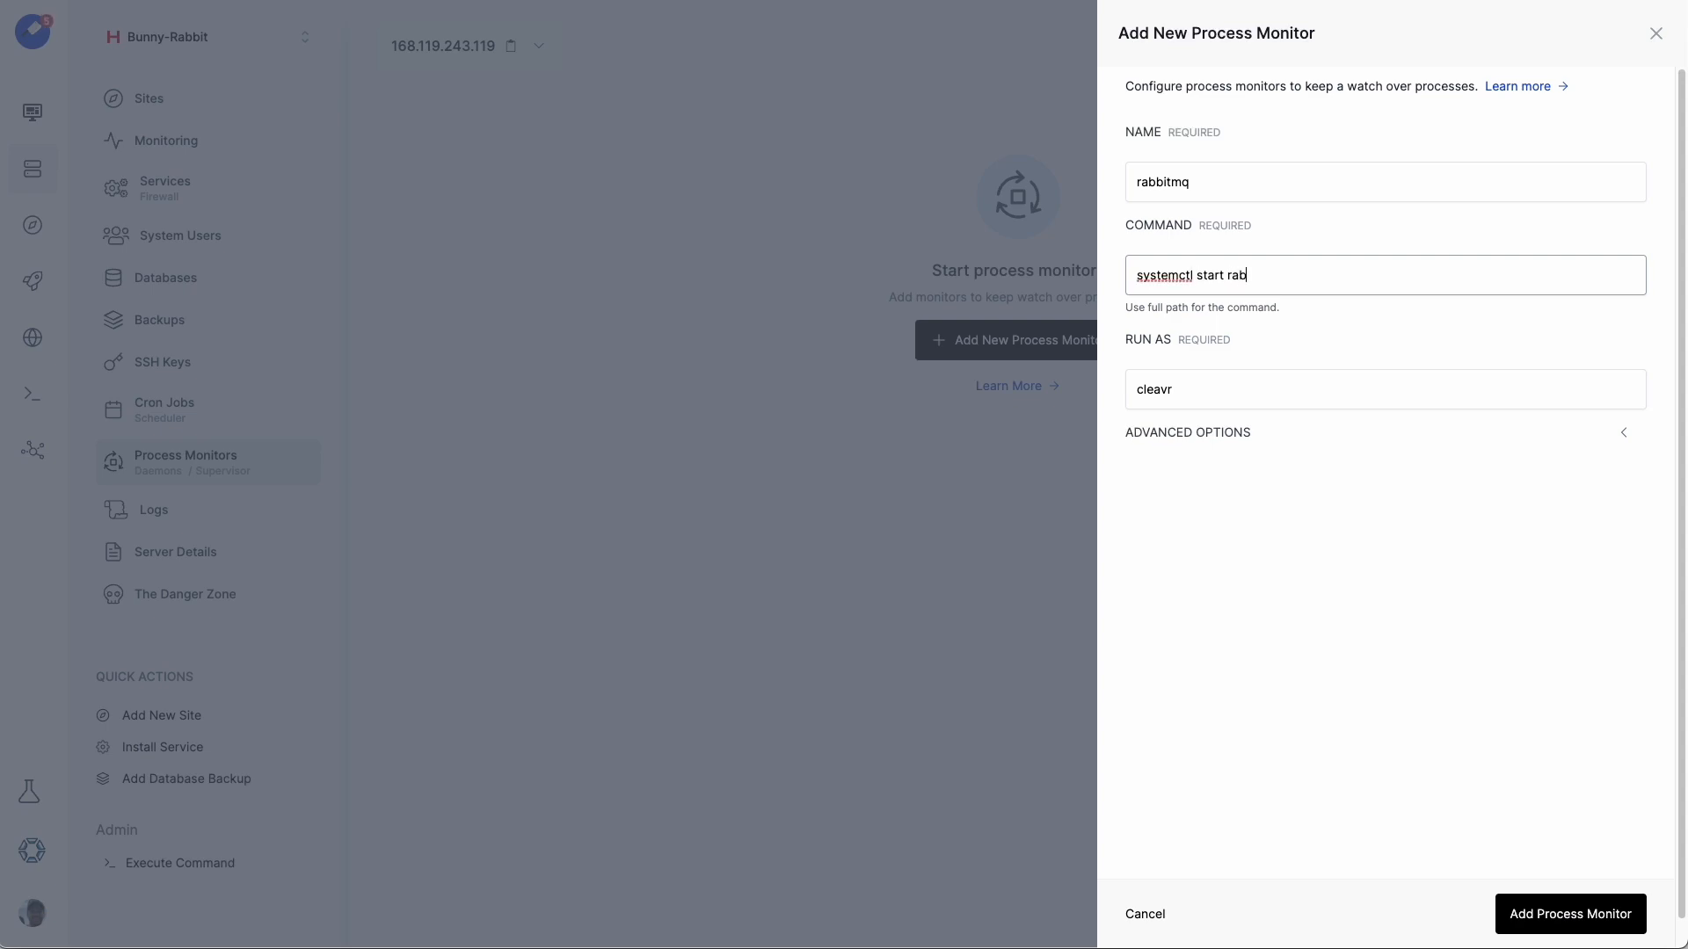
type("bitmq-server")
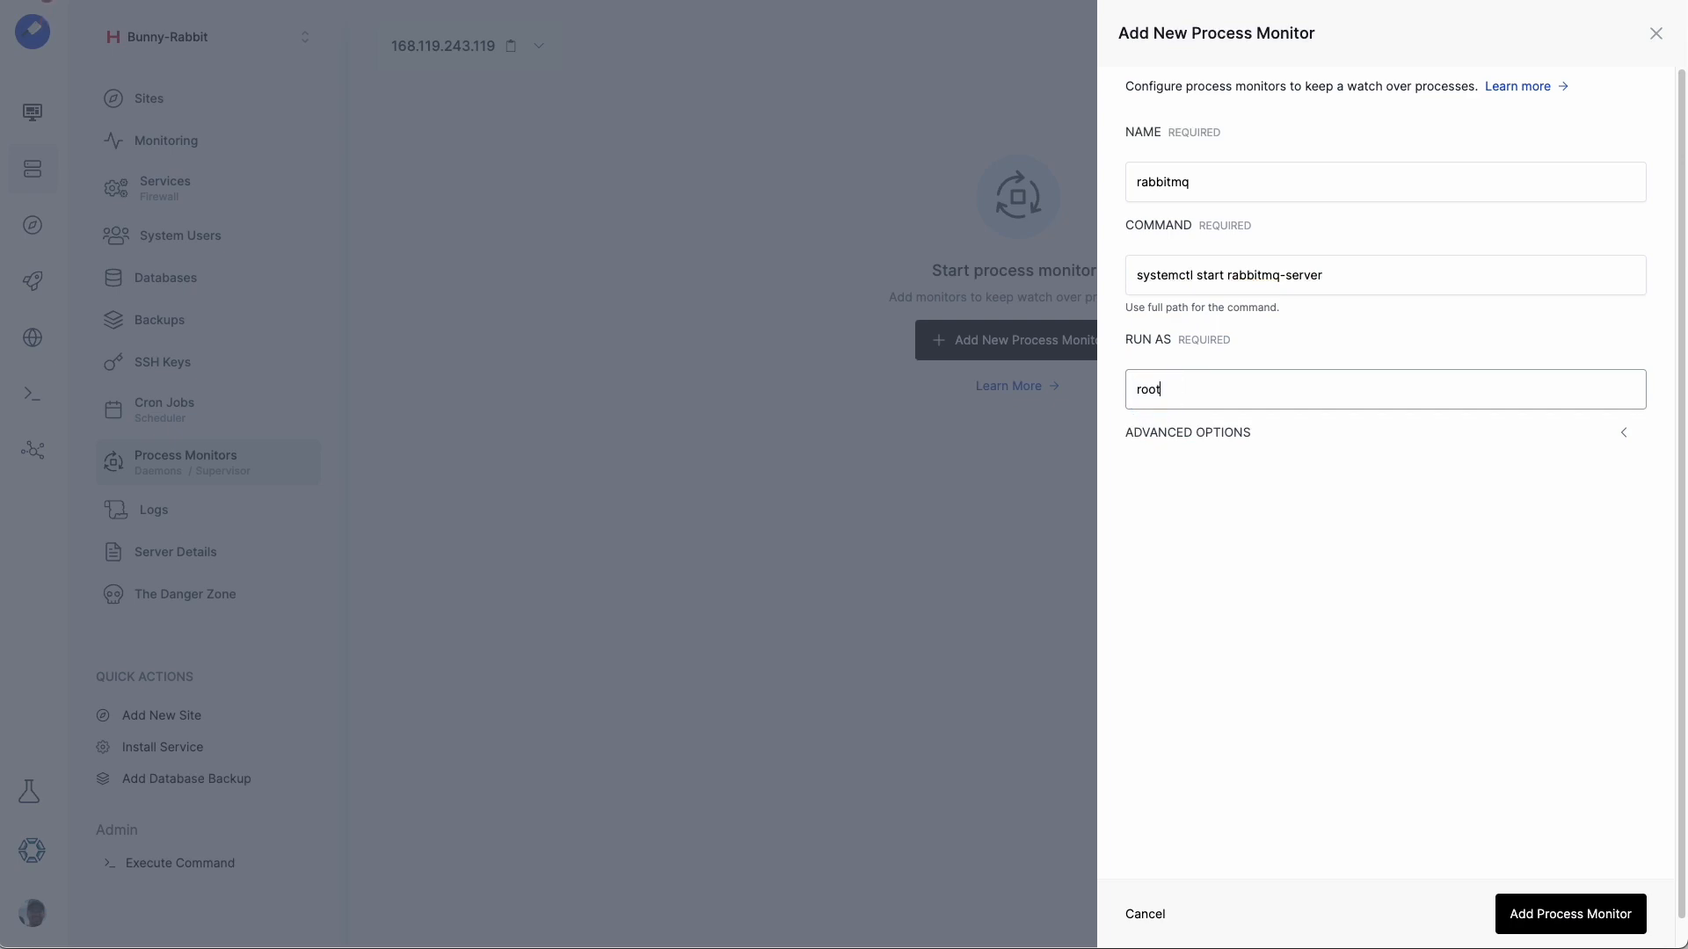
left_click(1568, 915)
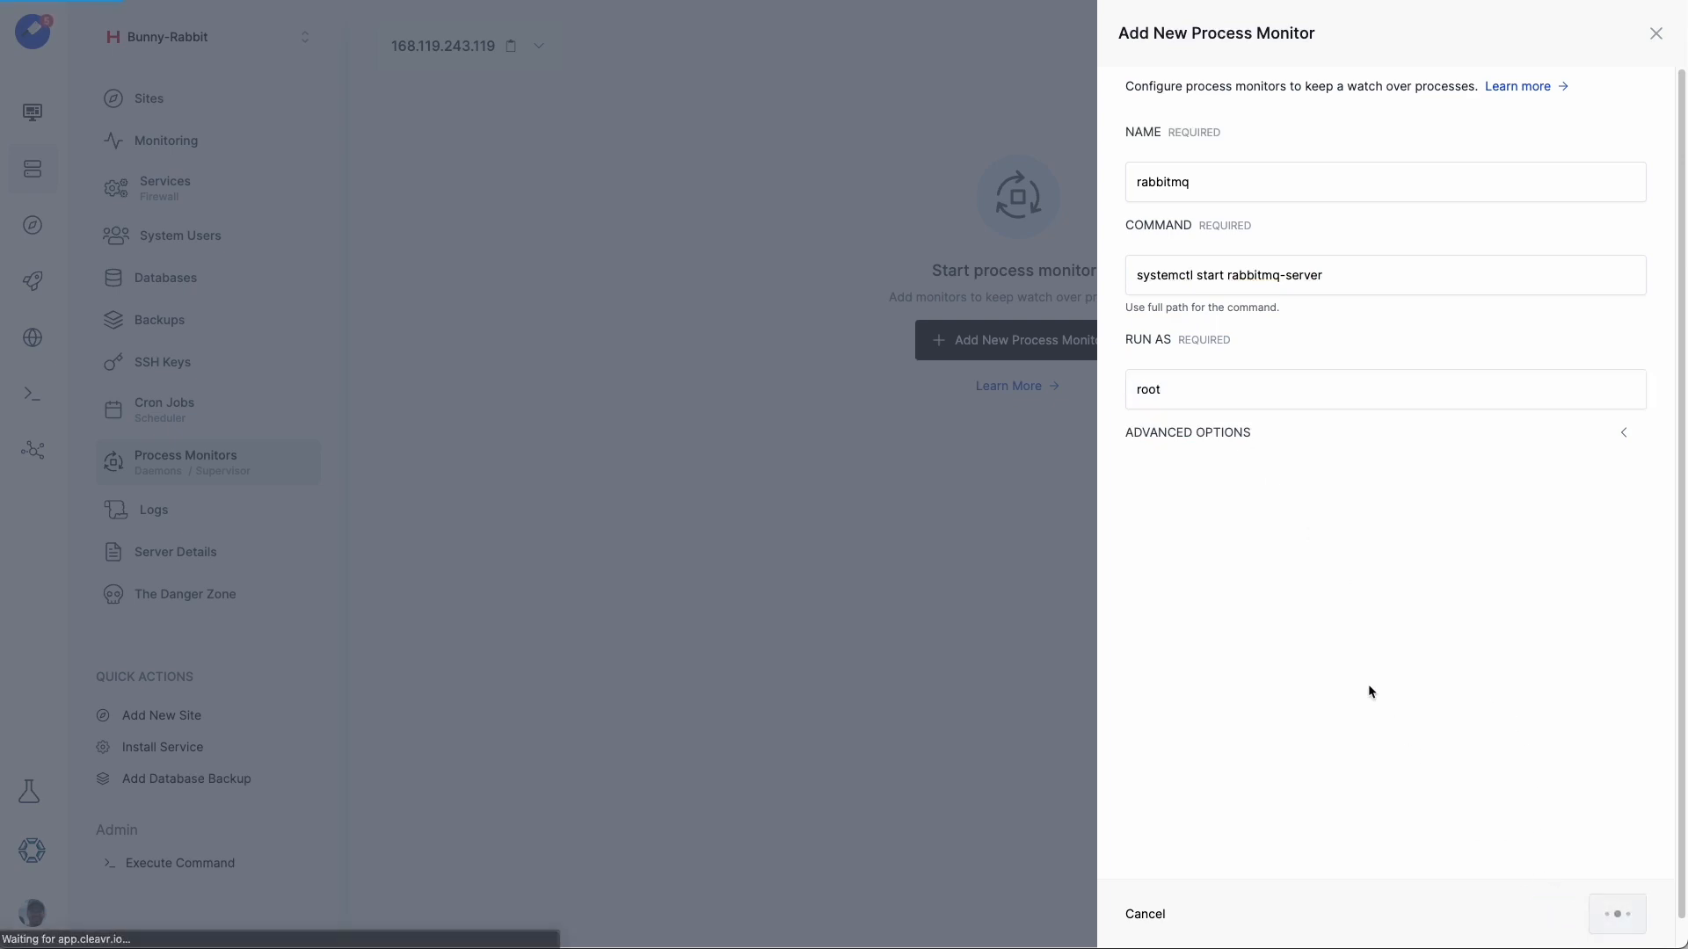
left_click(1613, 914)
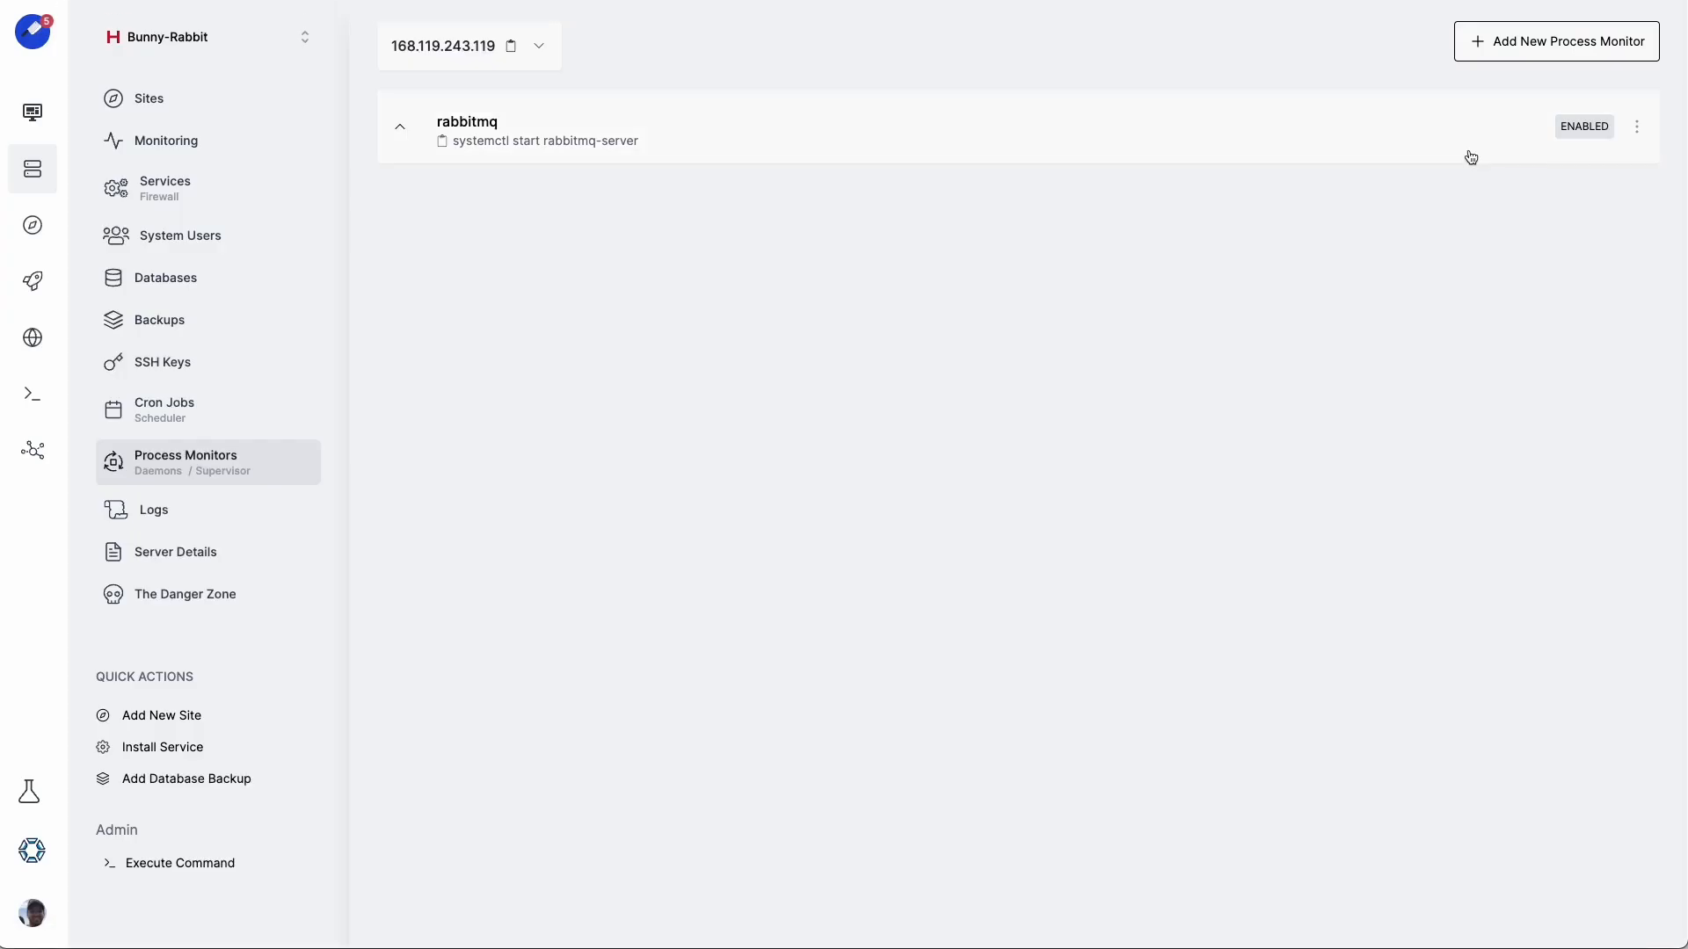
Step: Expand the rabbitmq monitor to confirm it shows as enabled and running
left_click(1637, 126)
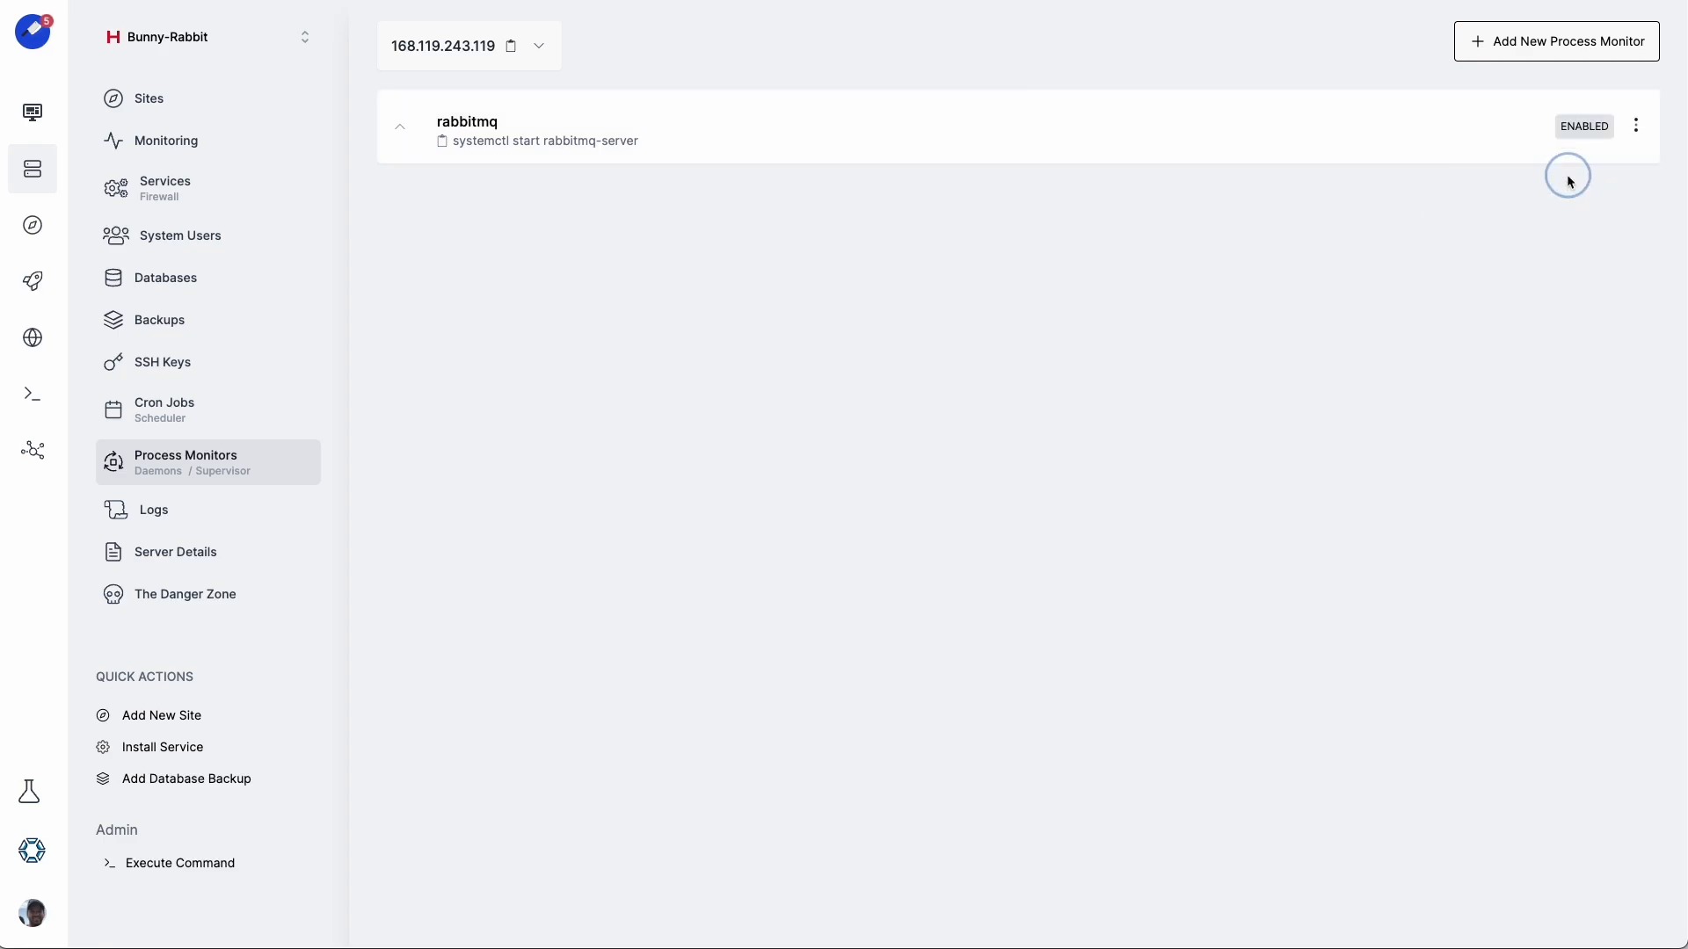
left_click(399, 126)
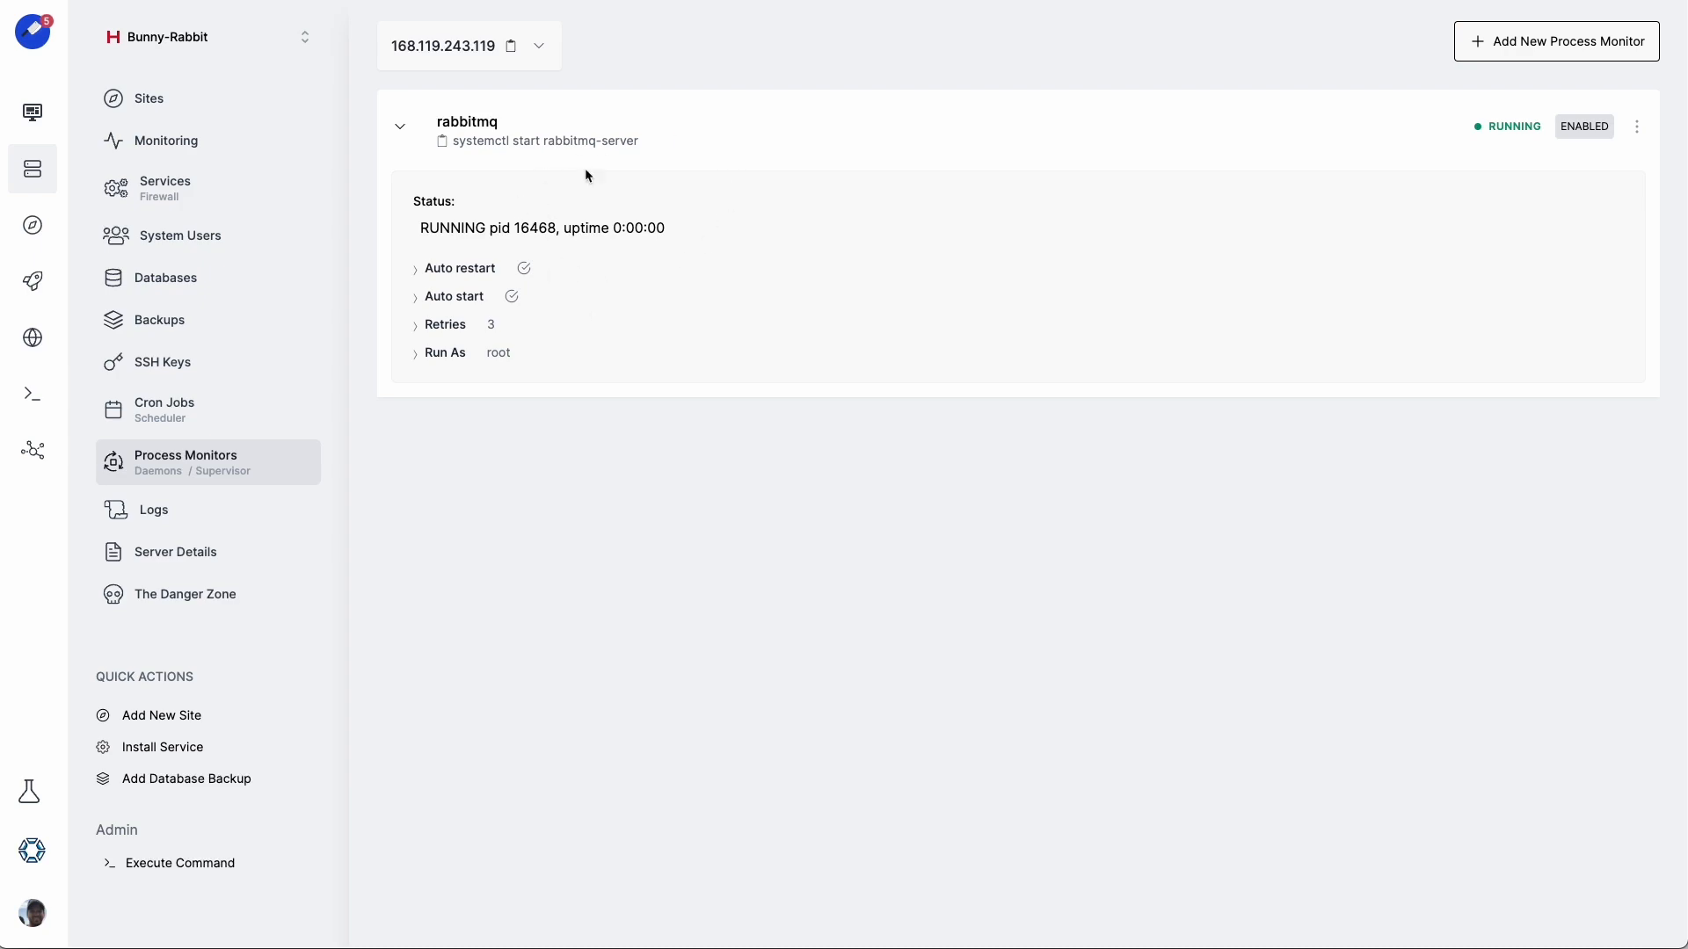
mouse_move(706, 457)
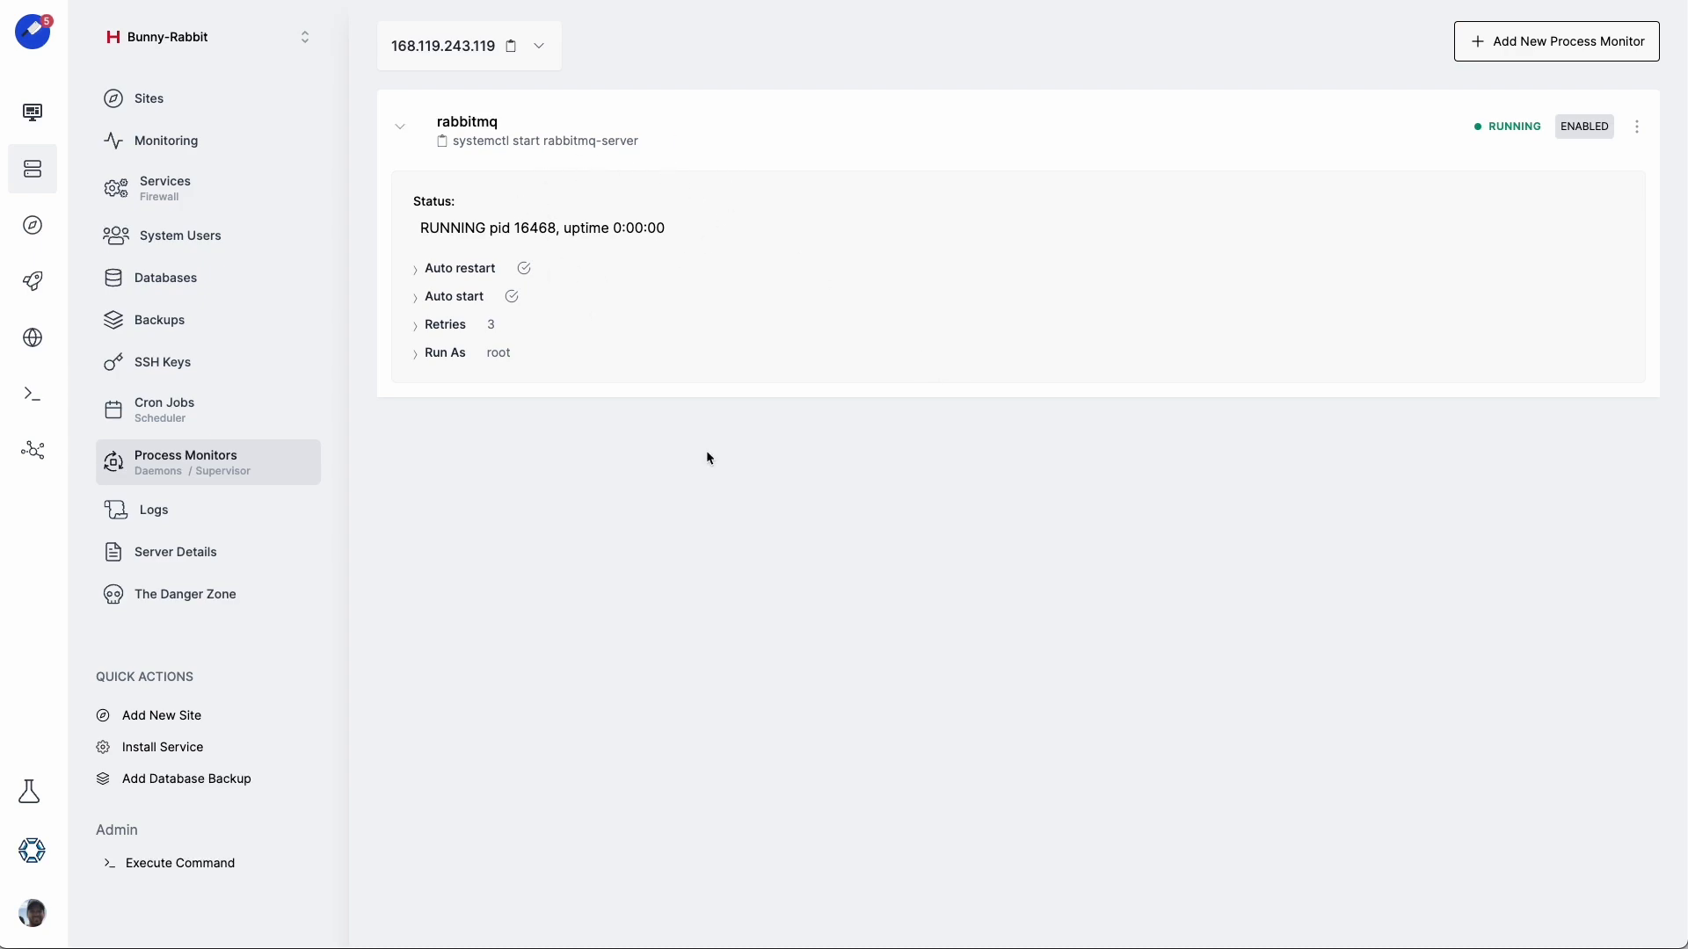
mouse_move(169, 140)
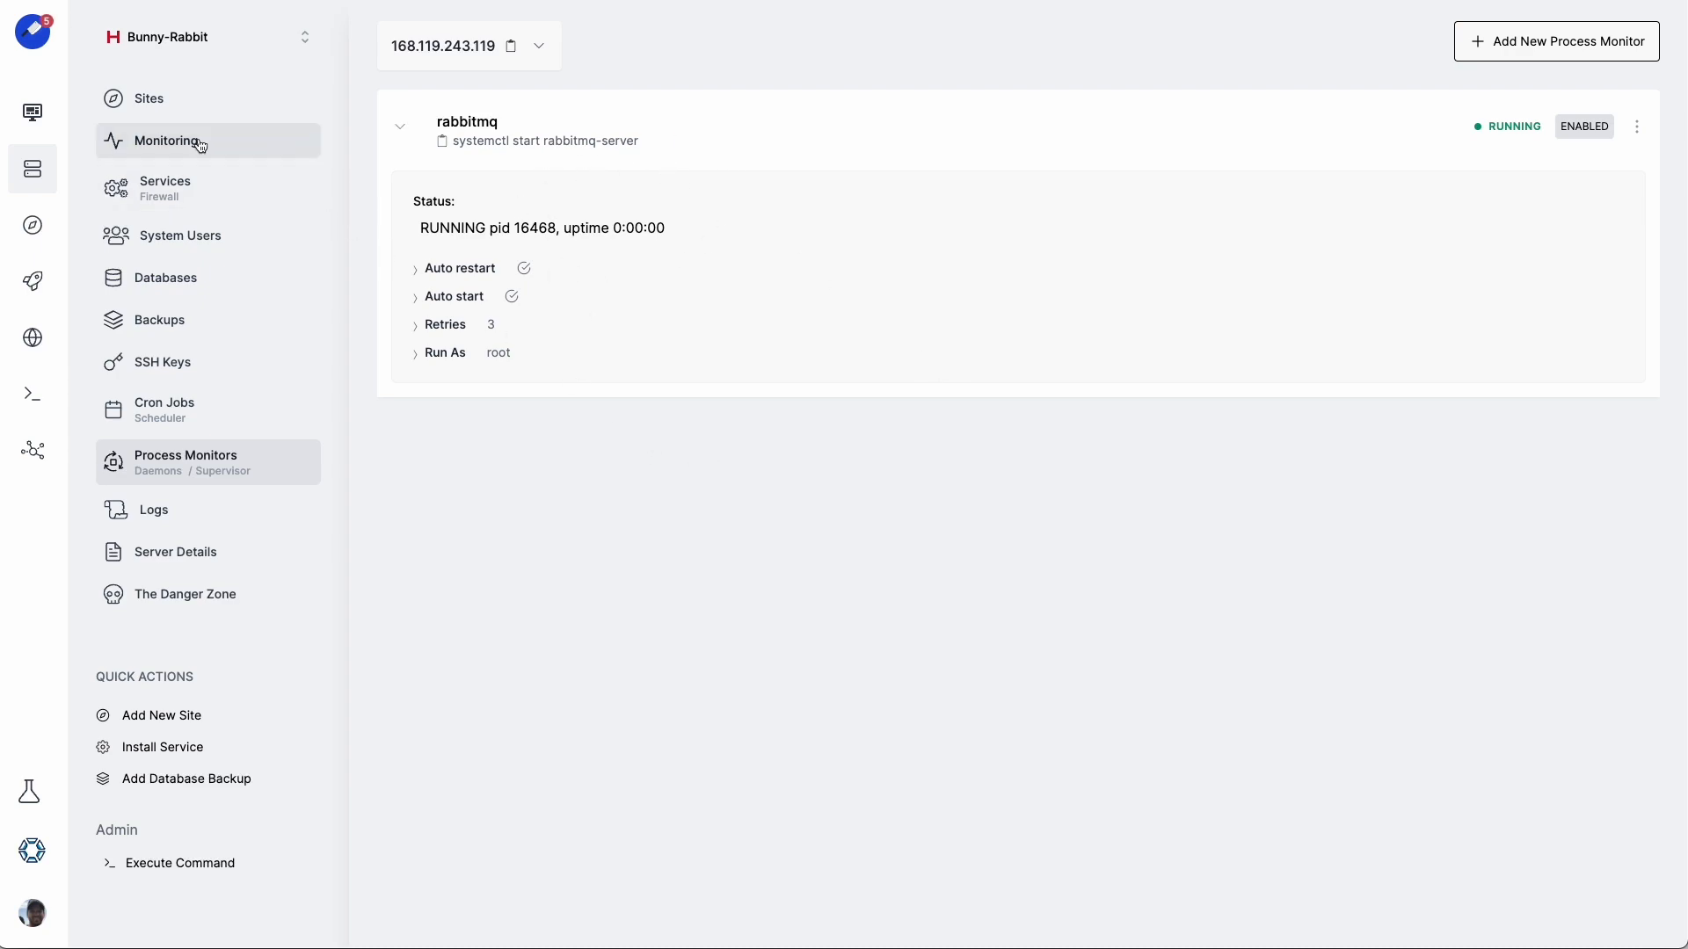
Step: Start a new site of type Generic Port App using a temporary domain
left_click(150, 98)
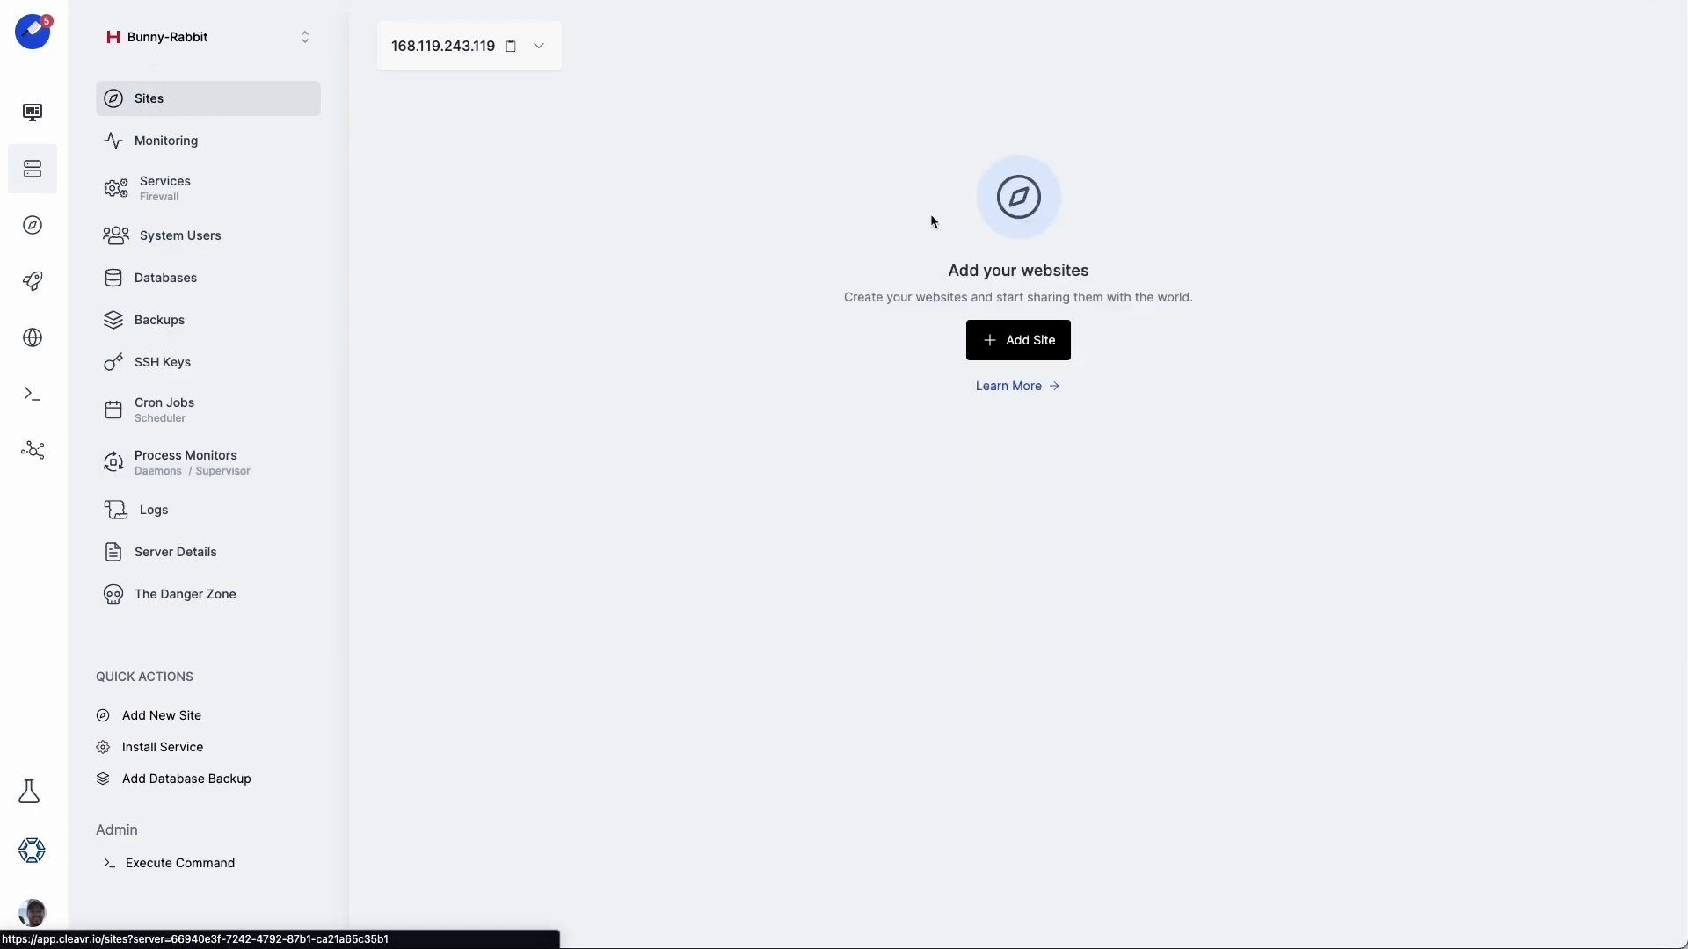
left_click(1016, 340)
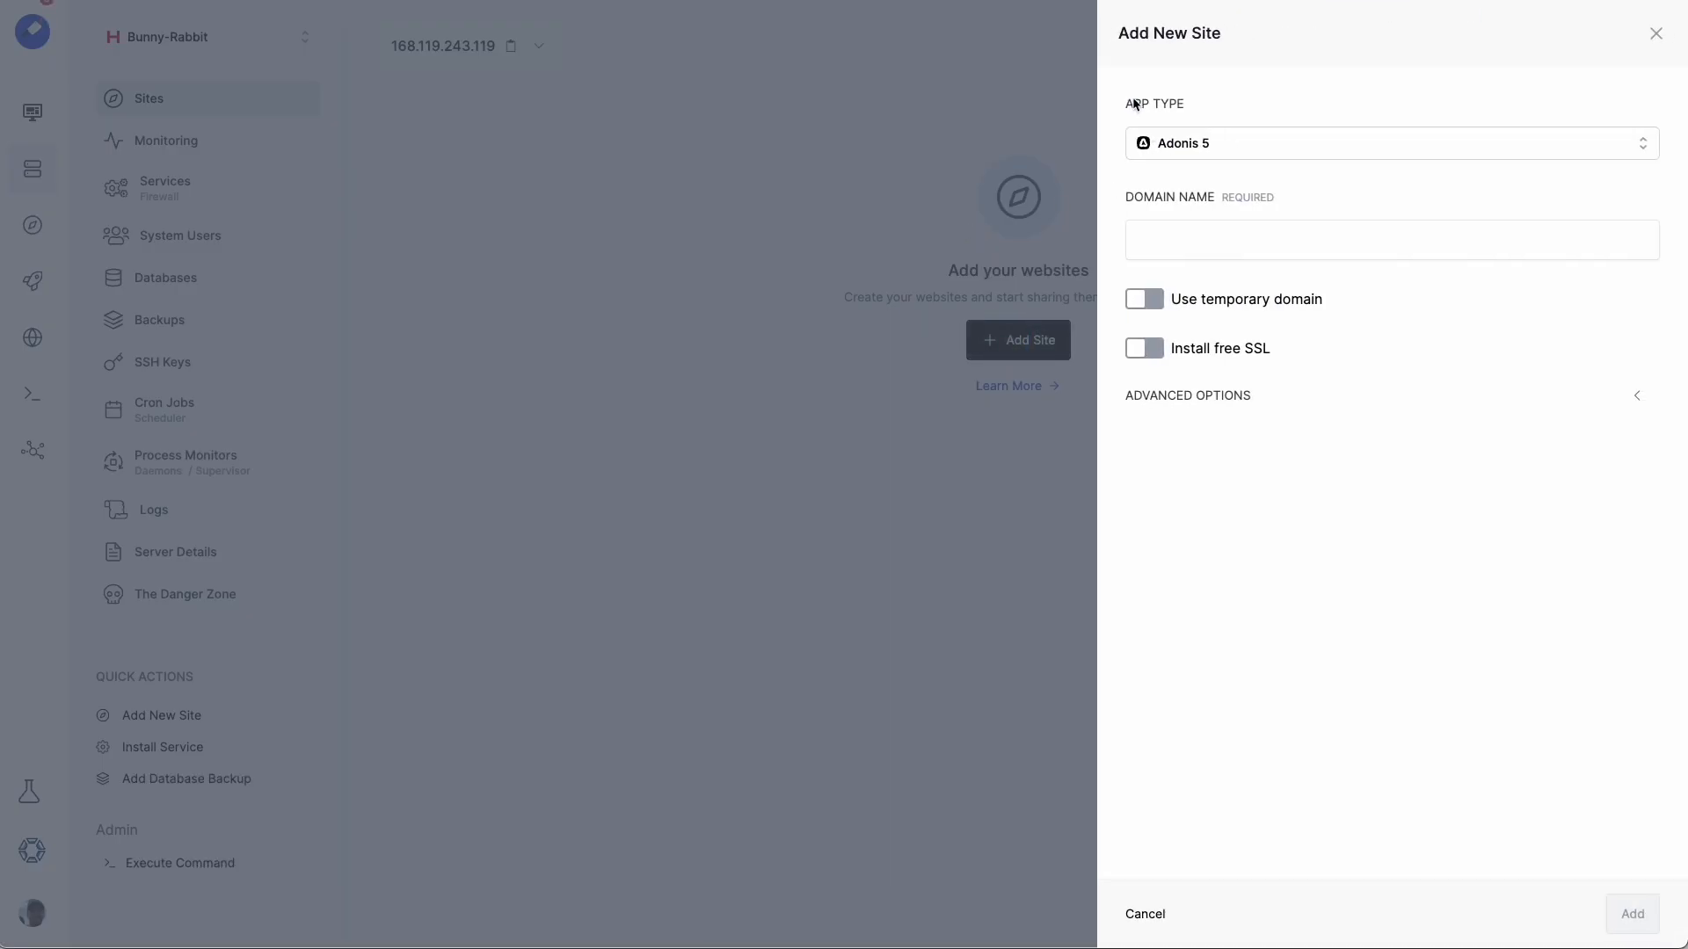
left_click(1388, 142)
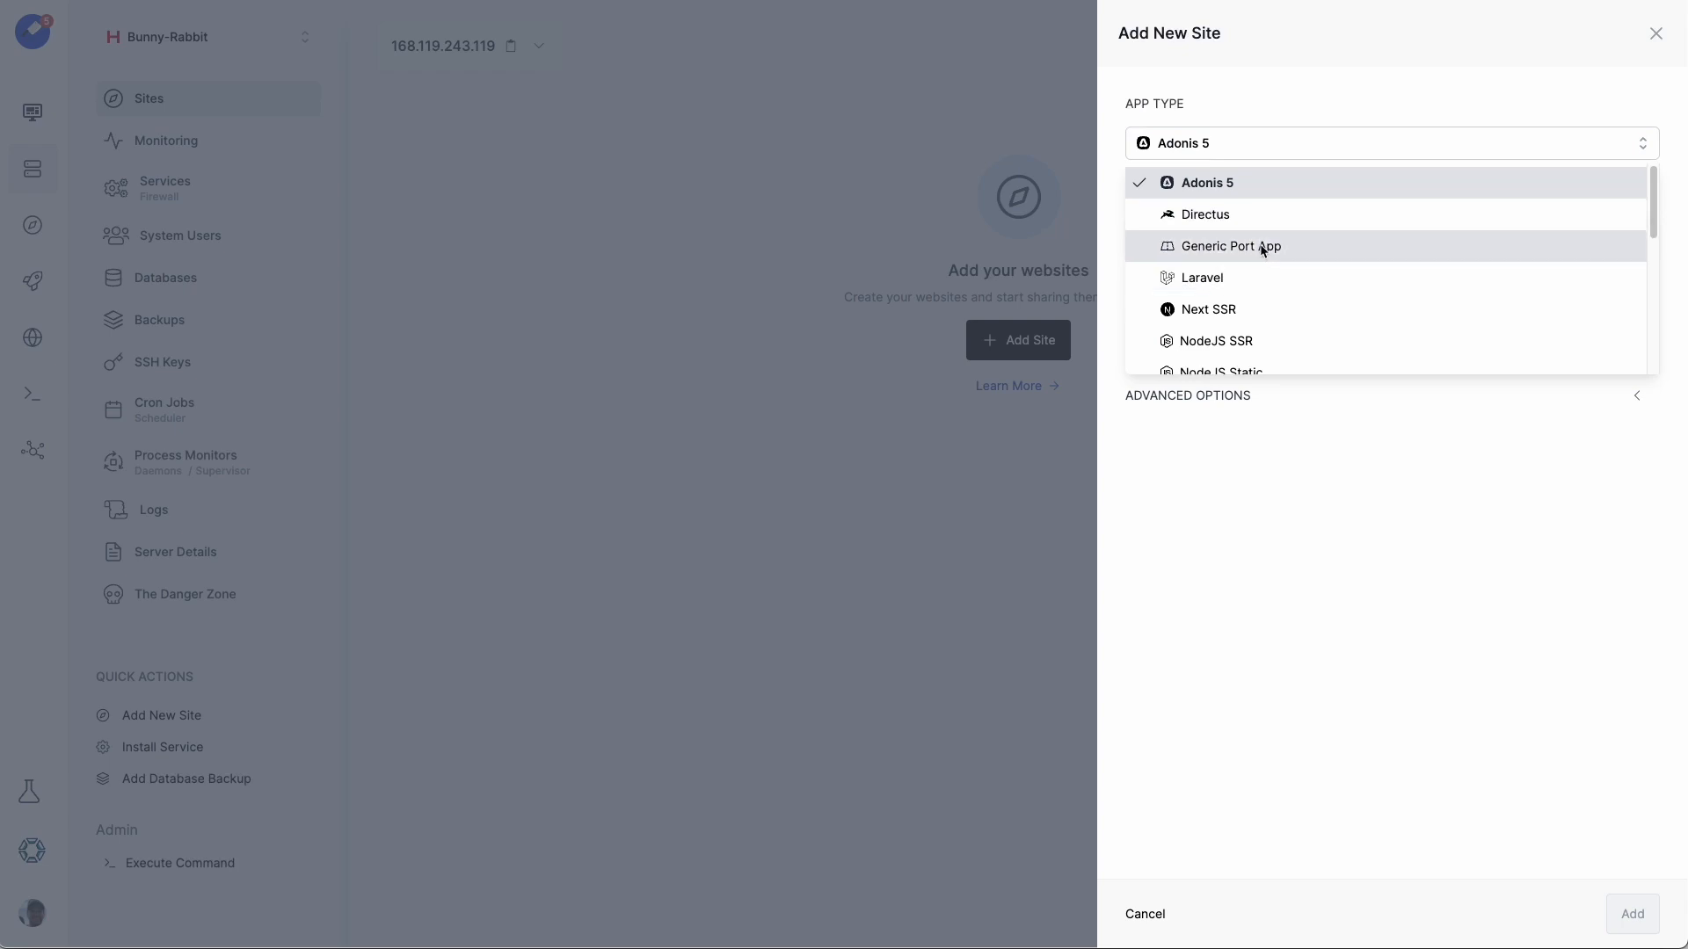
left_click(1231, 247)
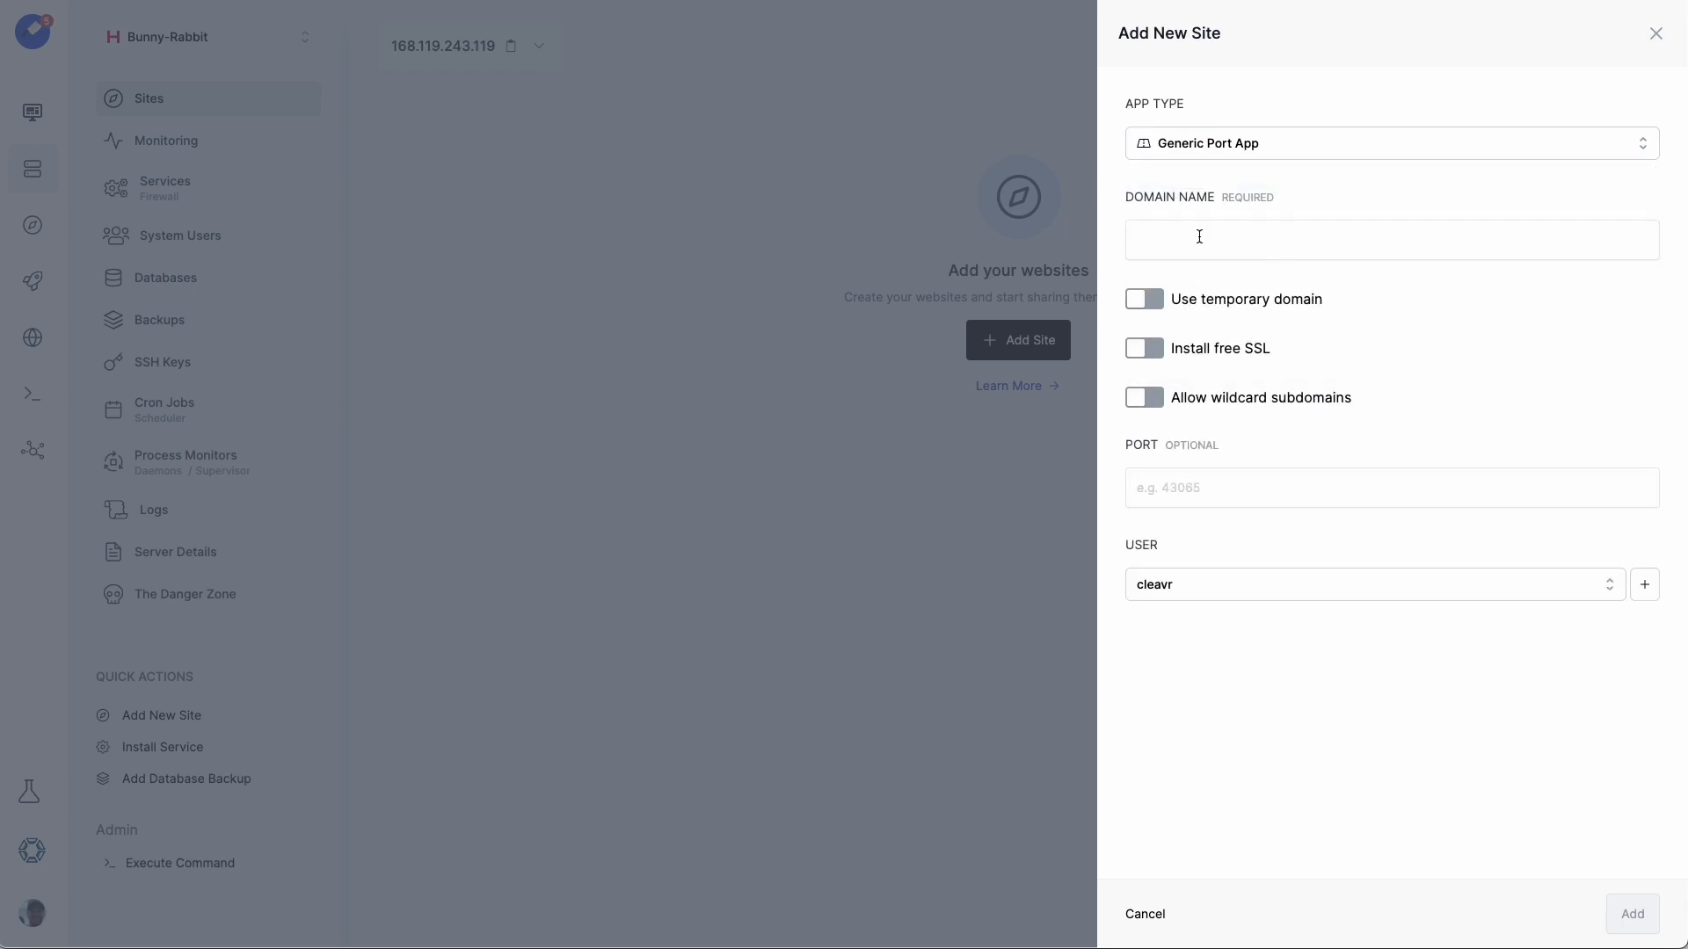
left_click(1390, 240)
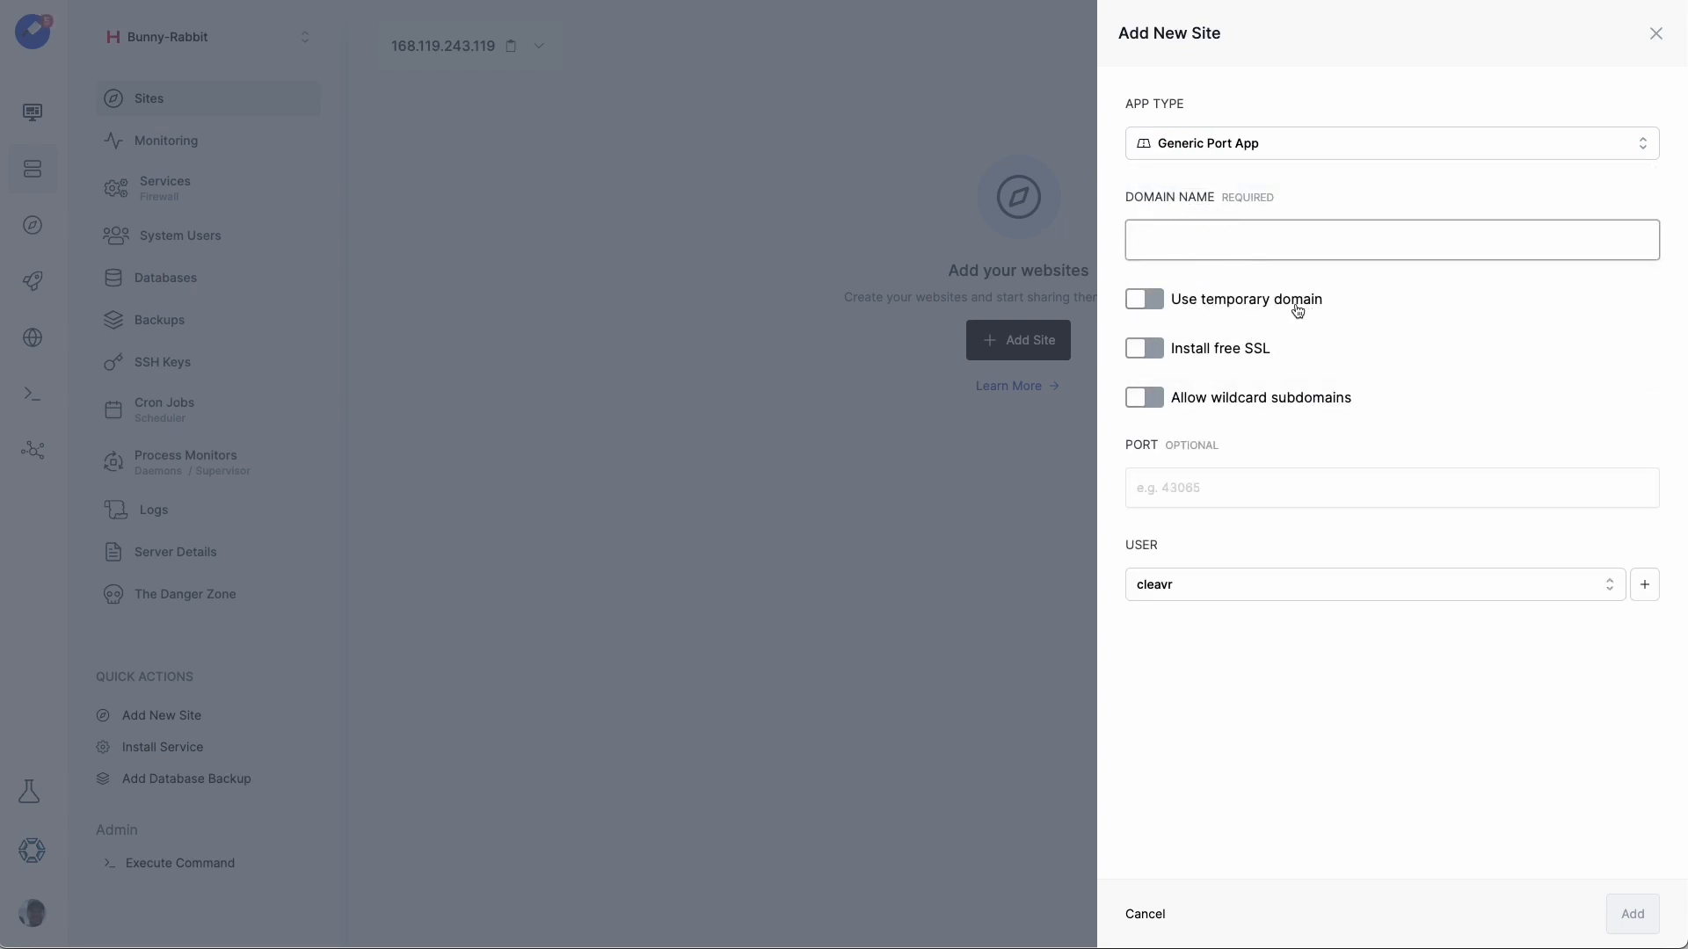
left_click(1143, 299)
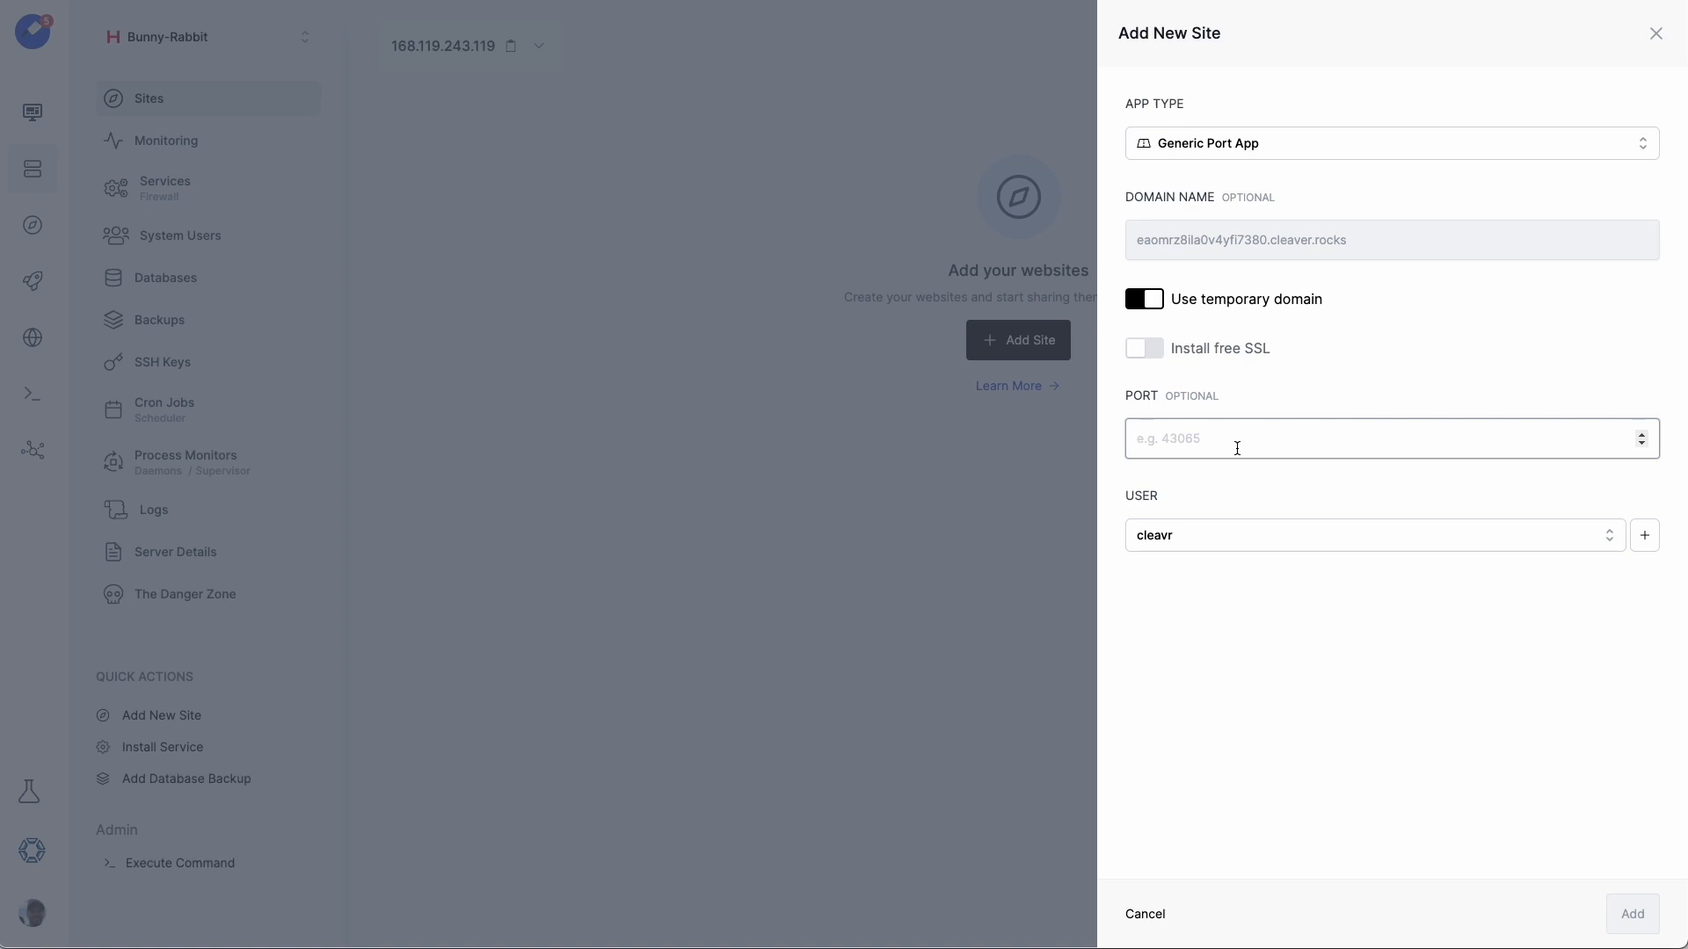
Step: Set the site's port to 15672 and add it to the sites list
type("156")
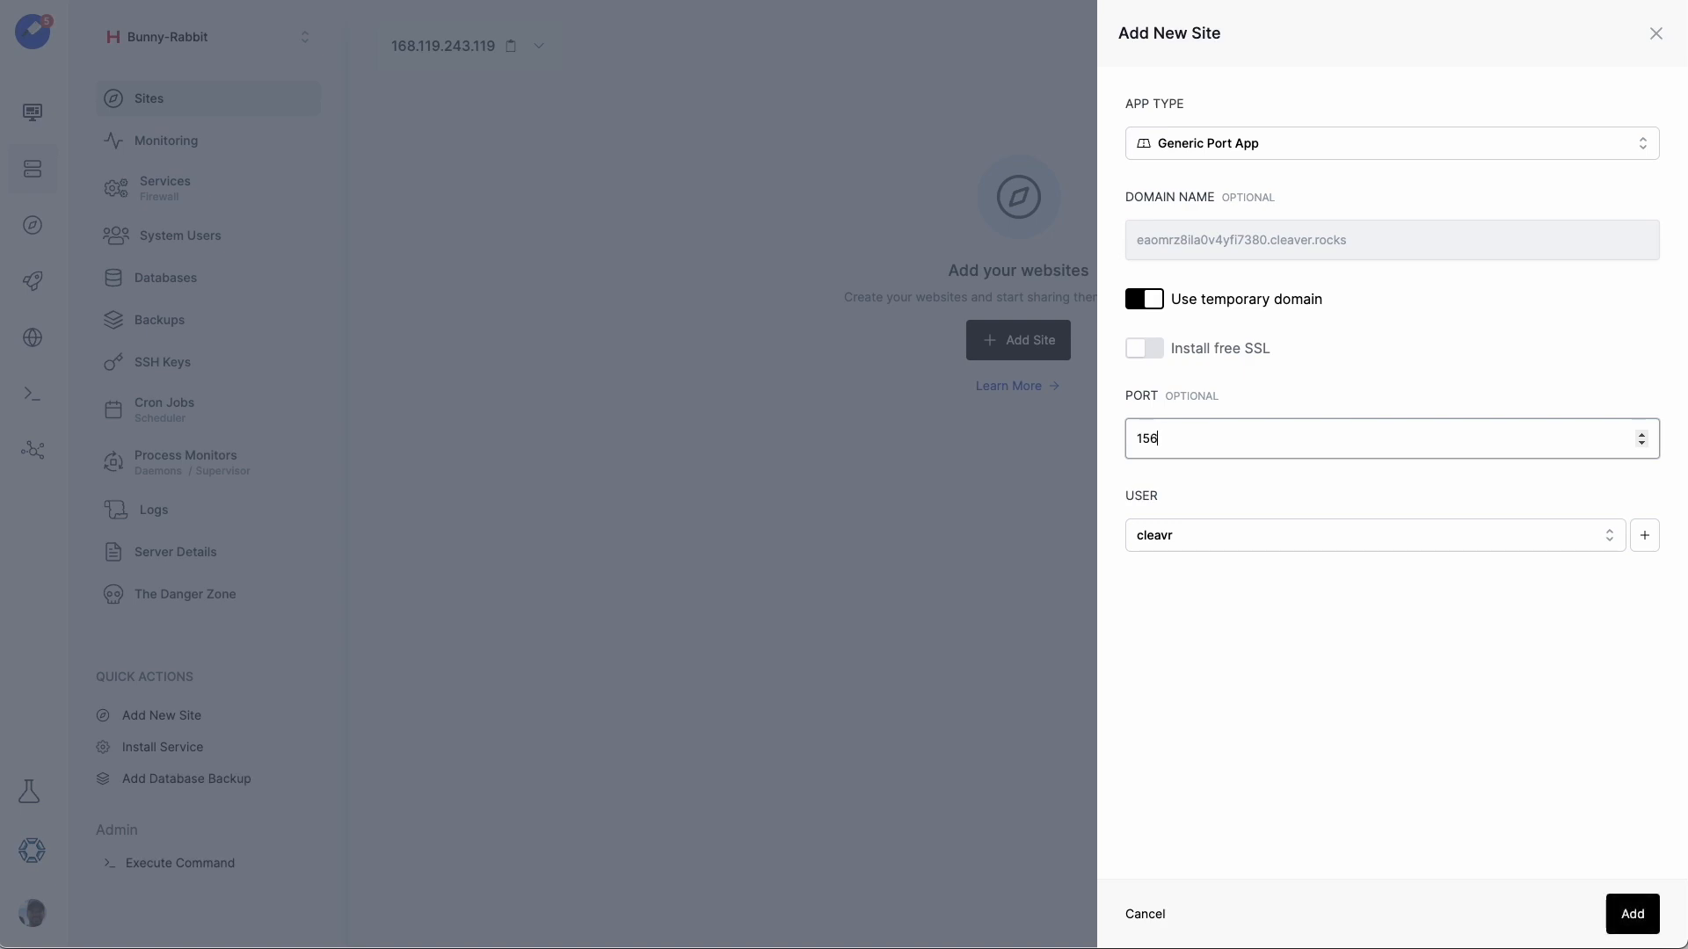
type("72")
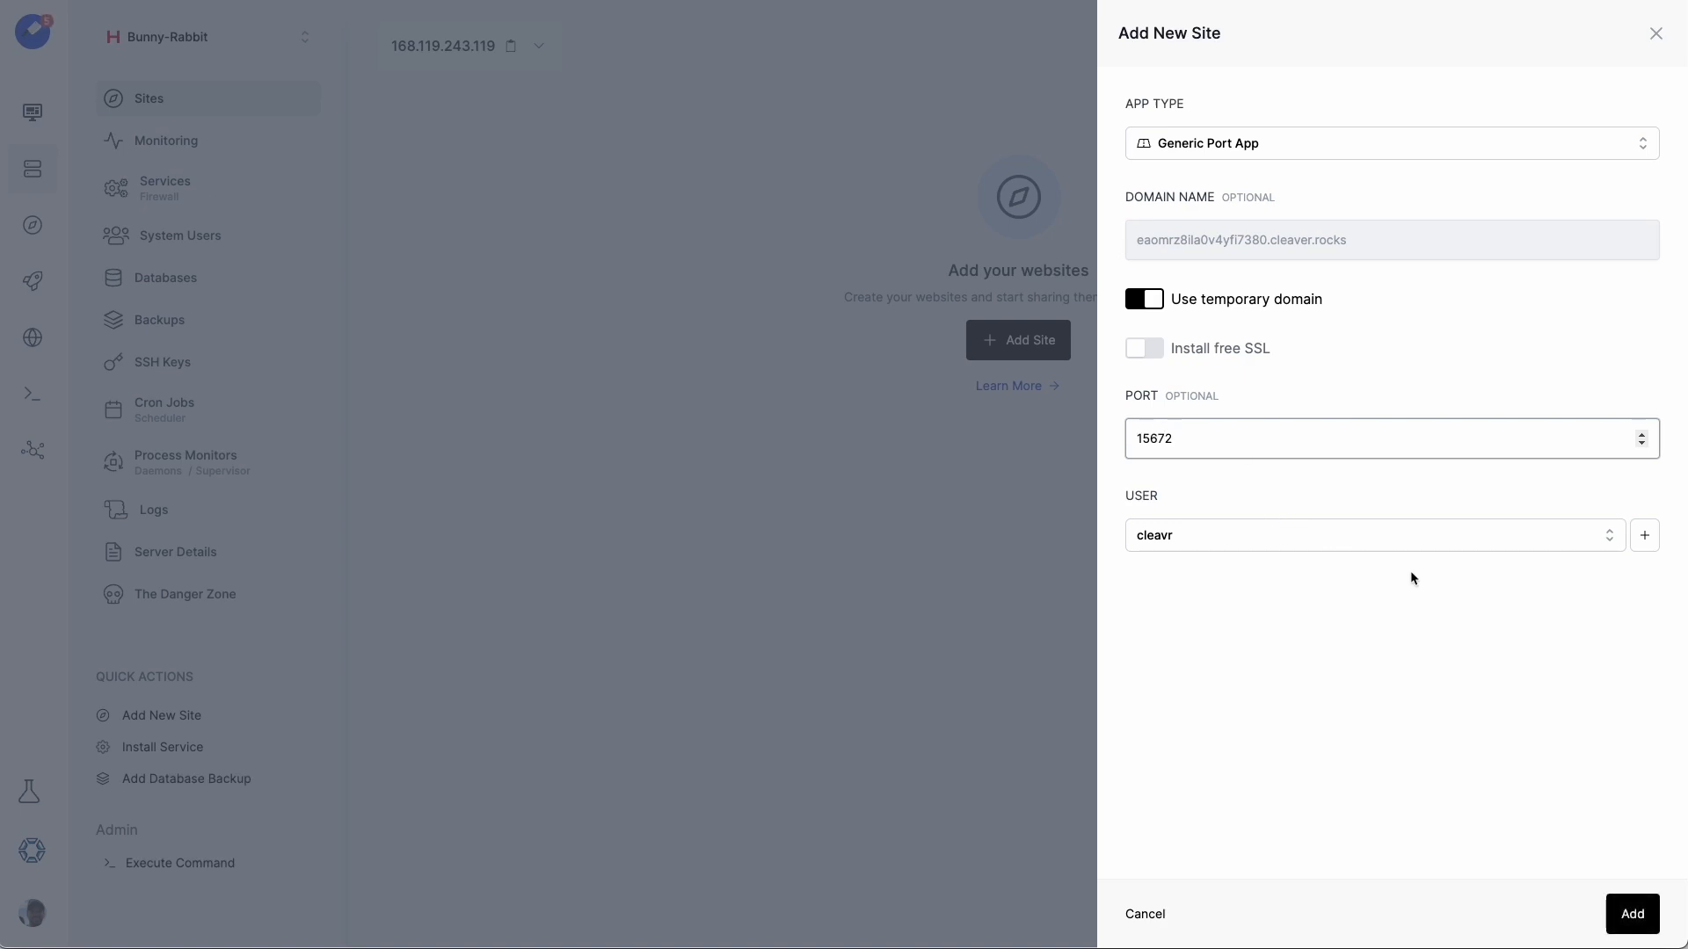
left_click(1632, 914)
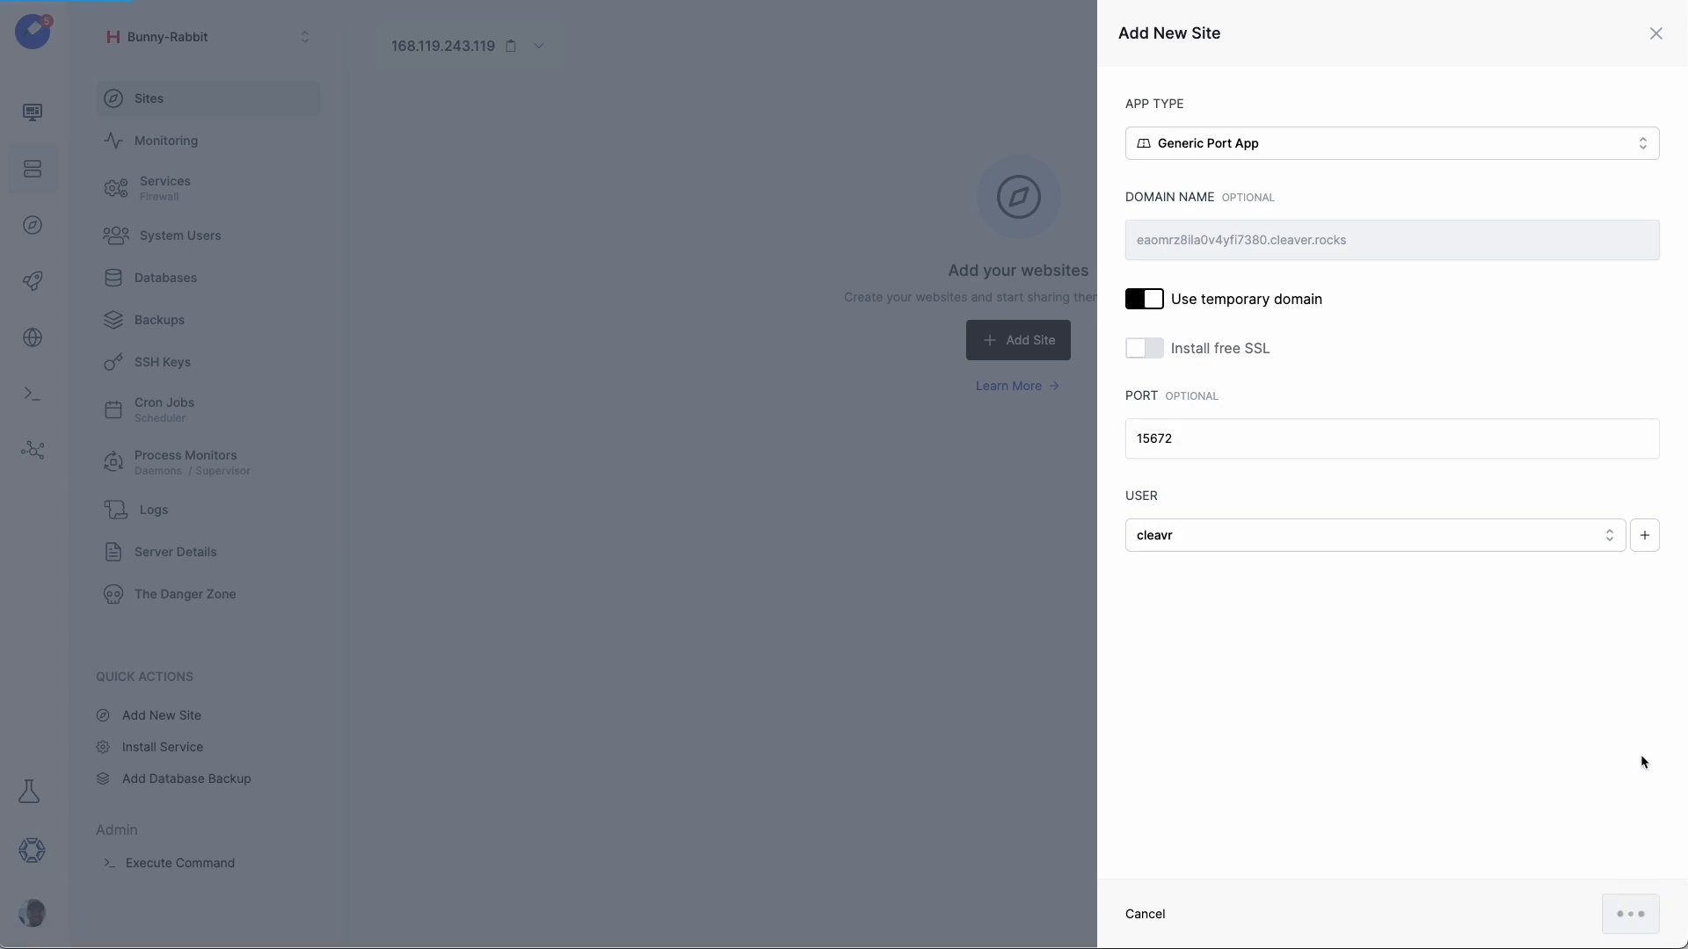
left_click(1627, 914)
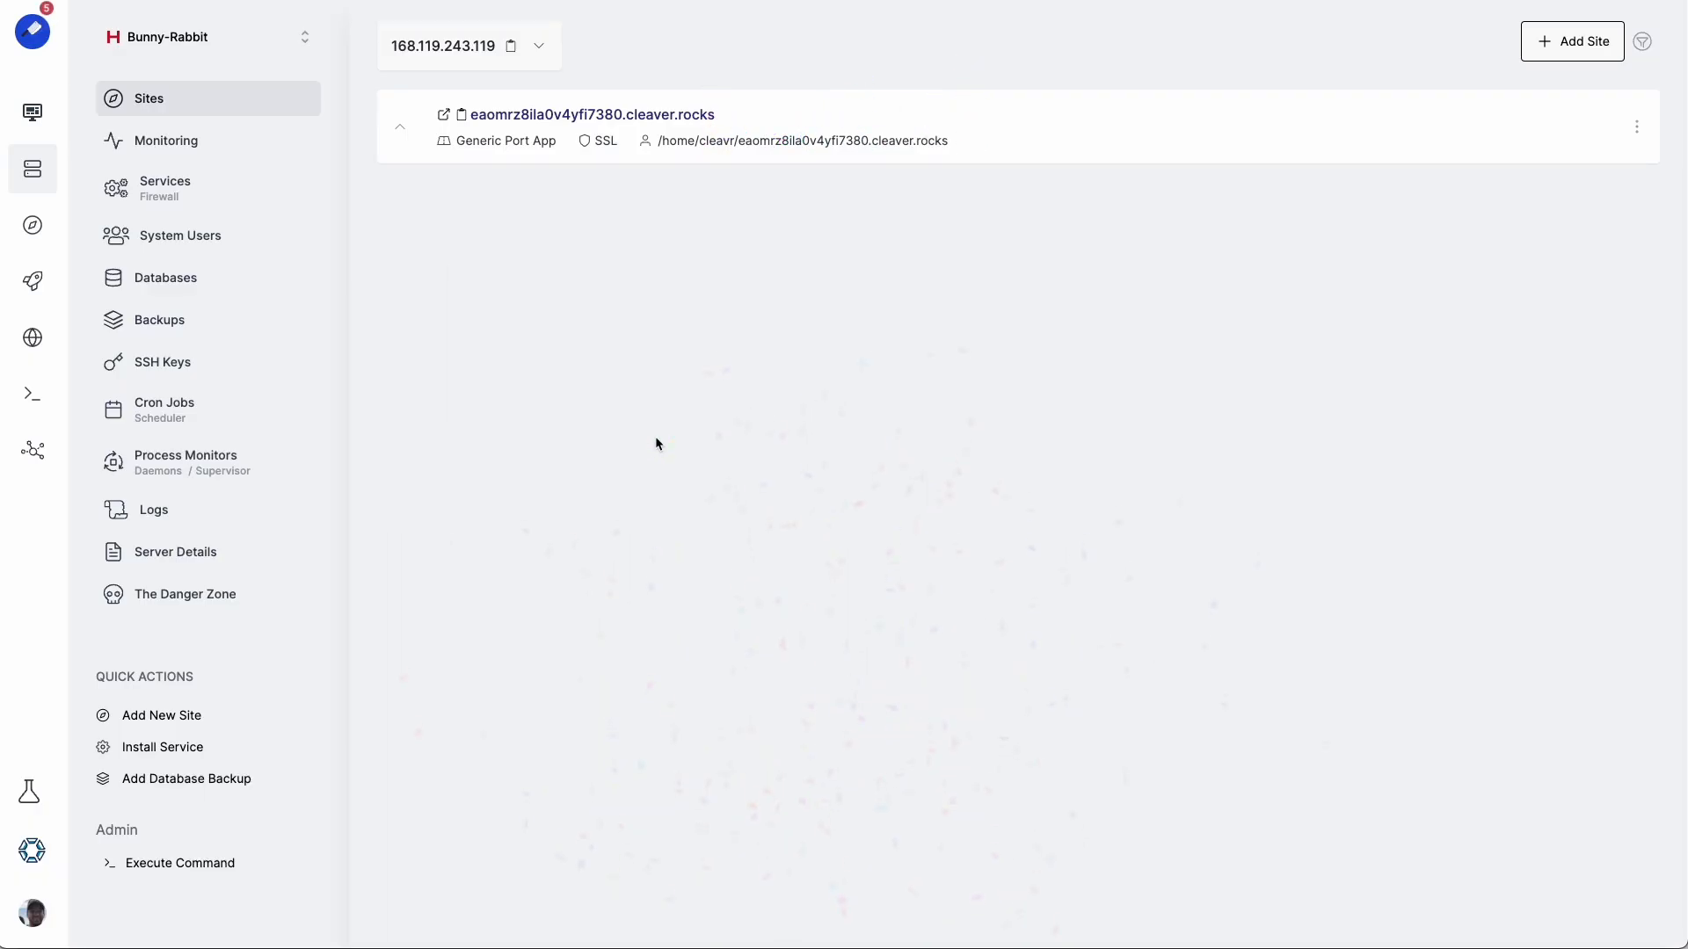
mouse_move(730, 279)
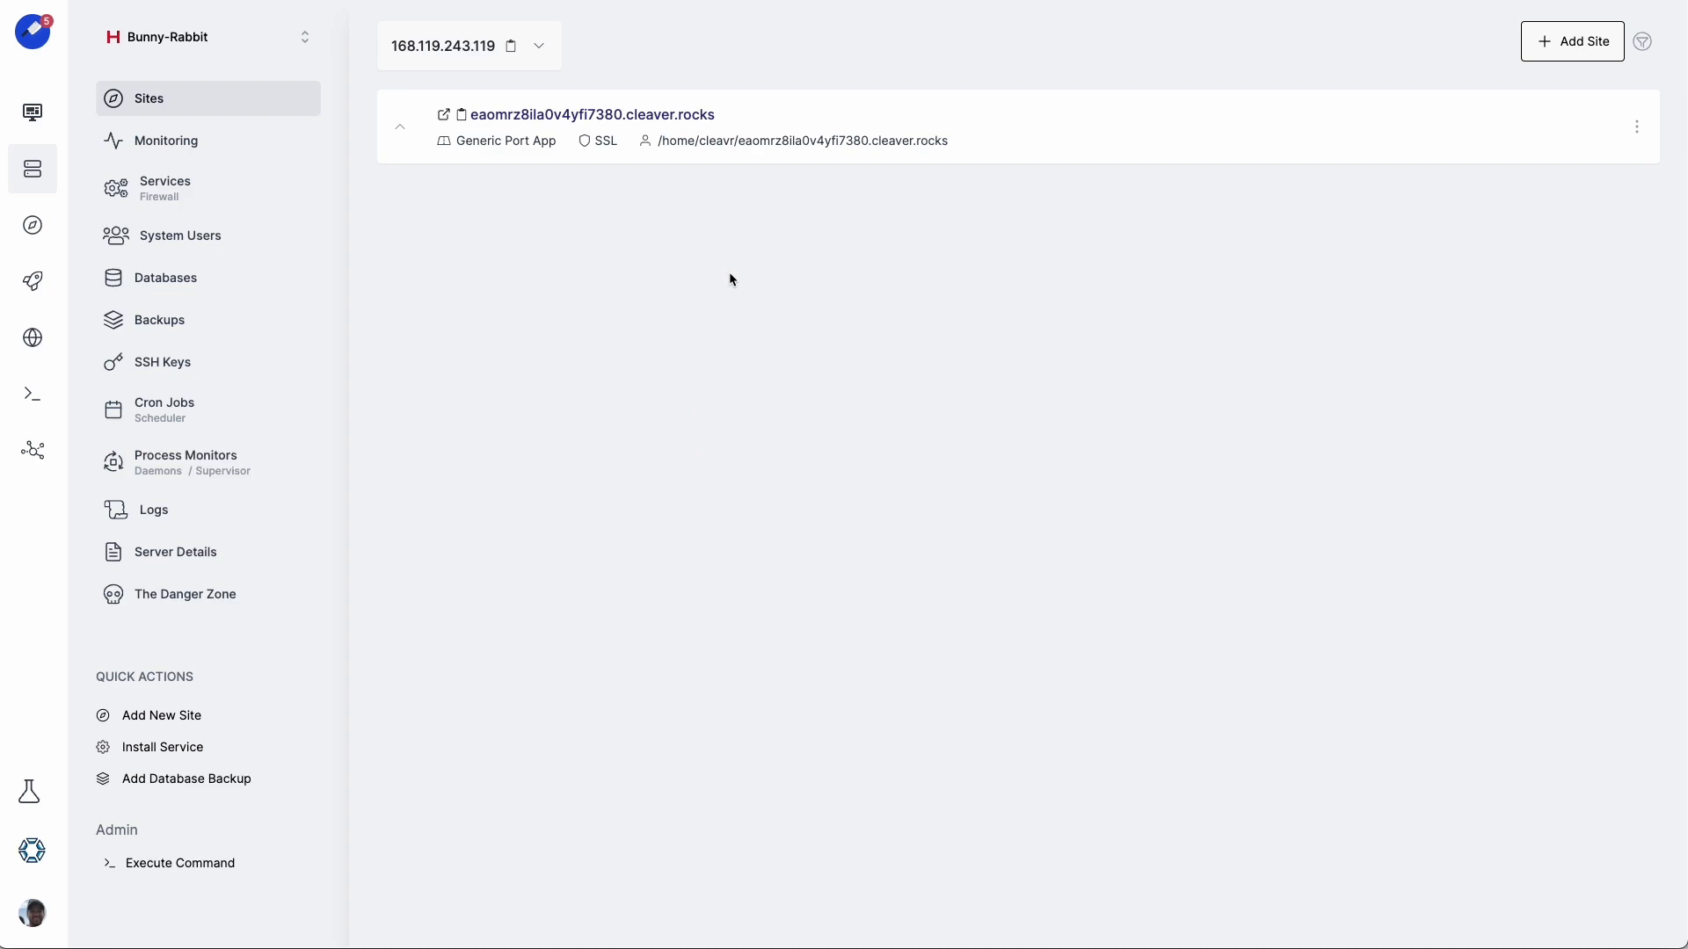
mouse_move(587, 180)
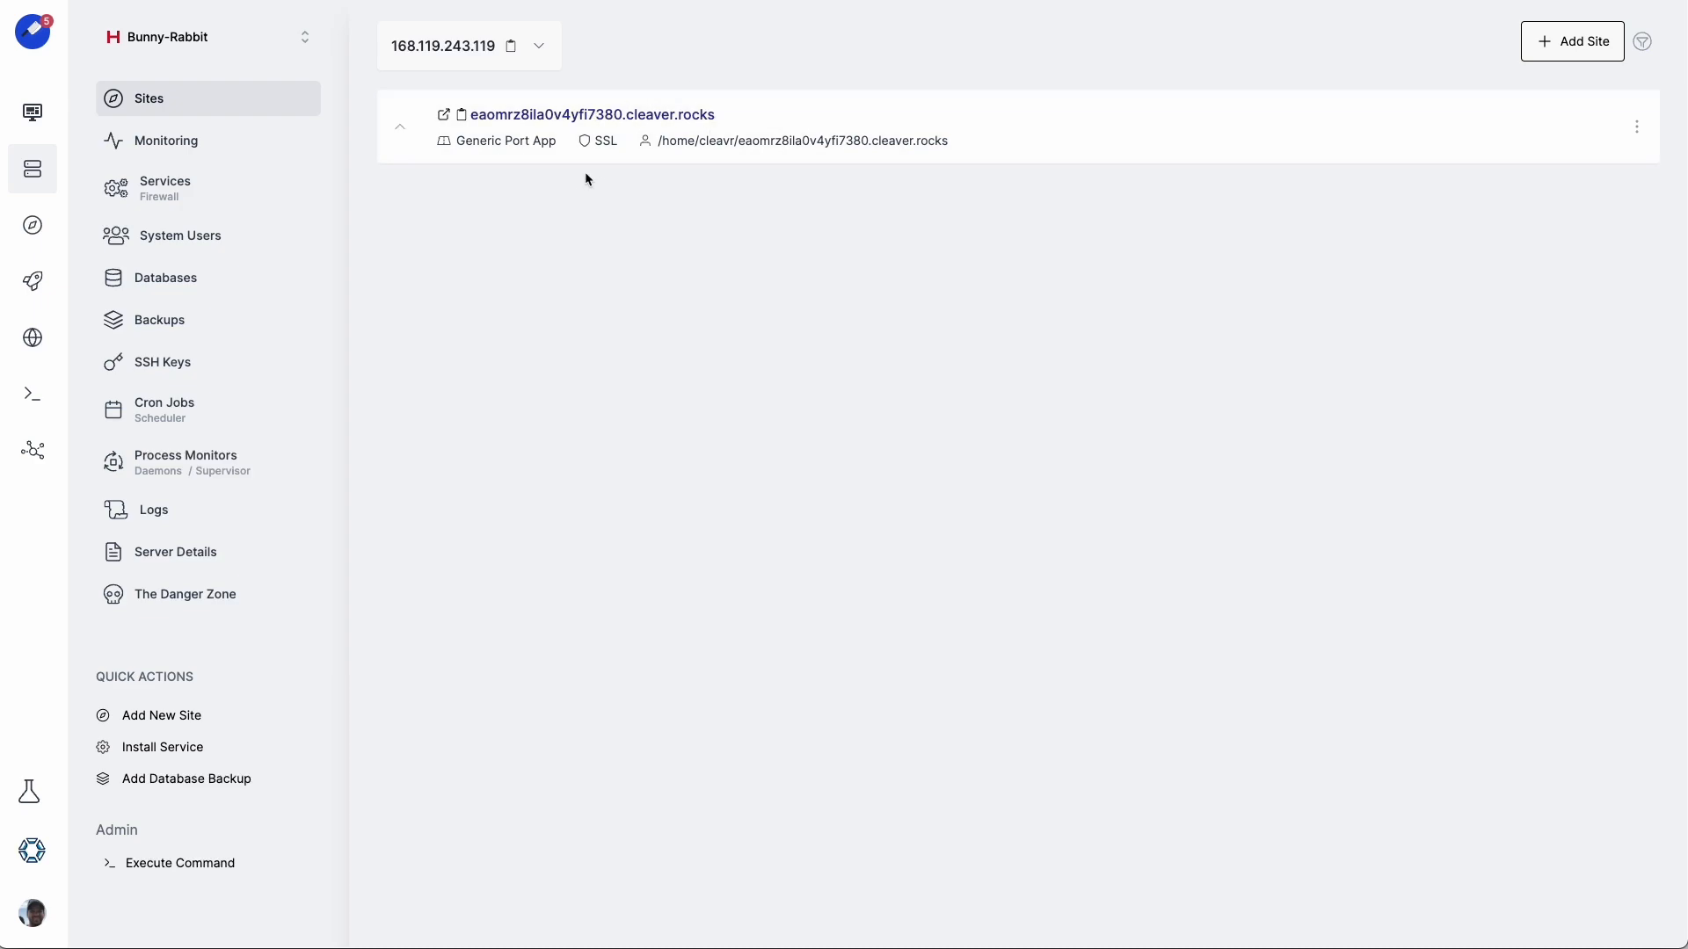
mouse_move(526, 183)
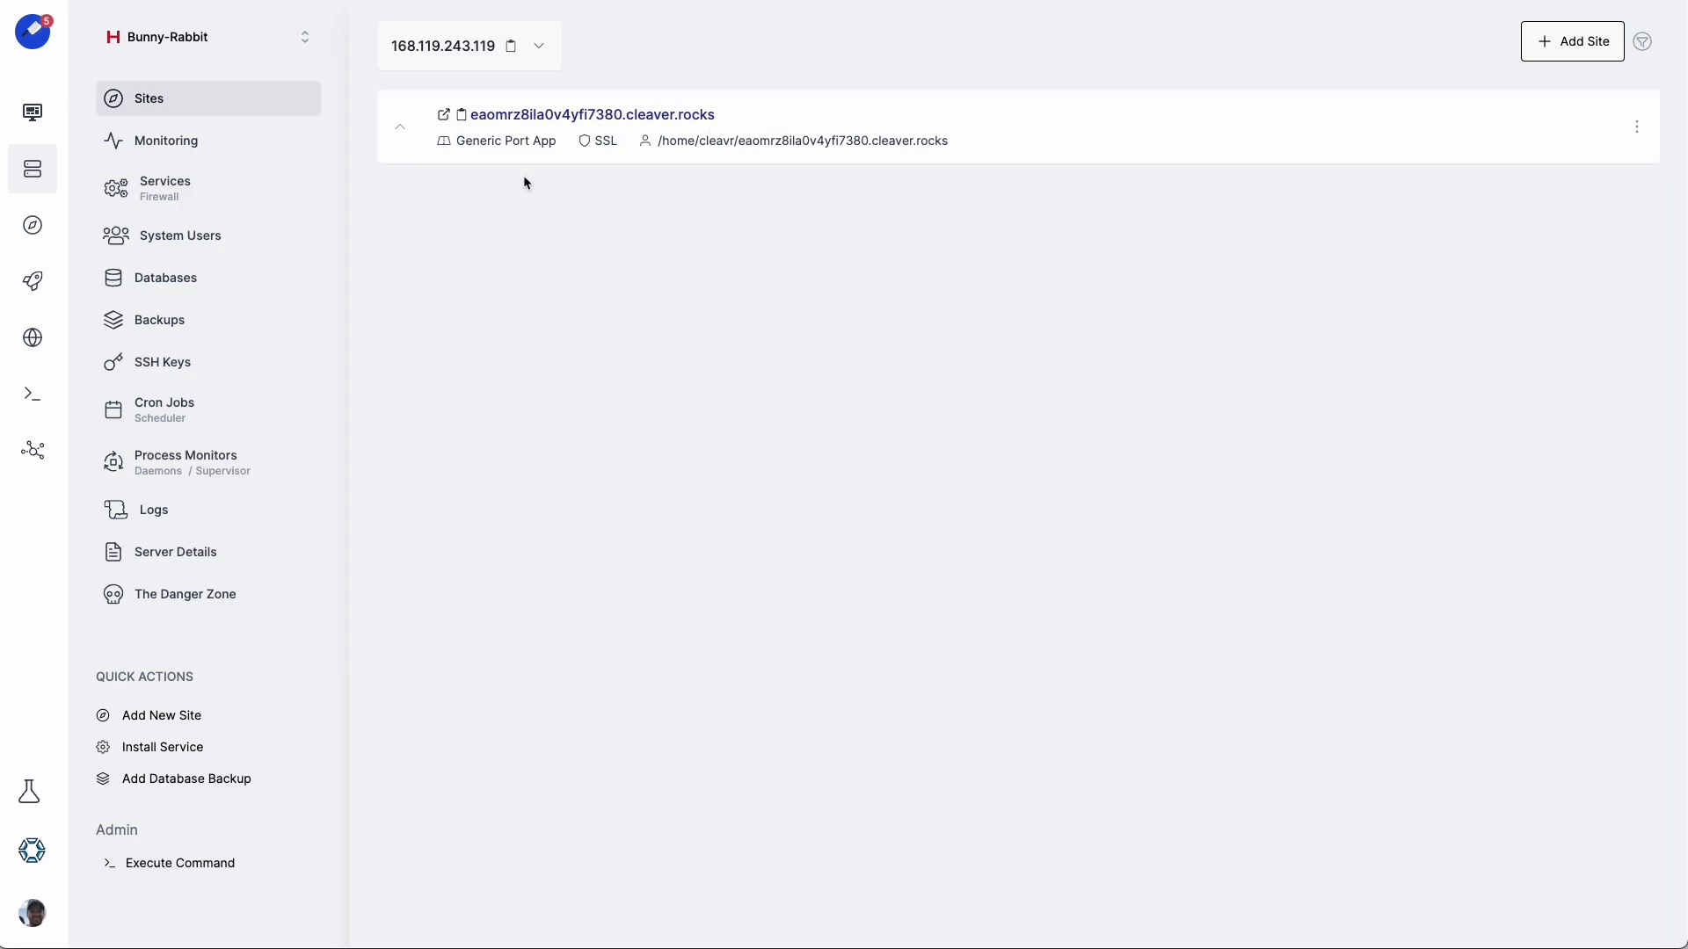
mouse_move(442, 116)
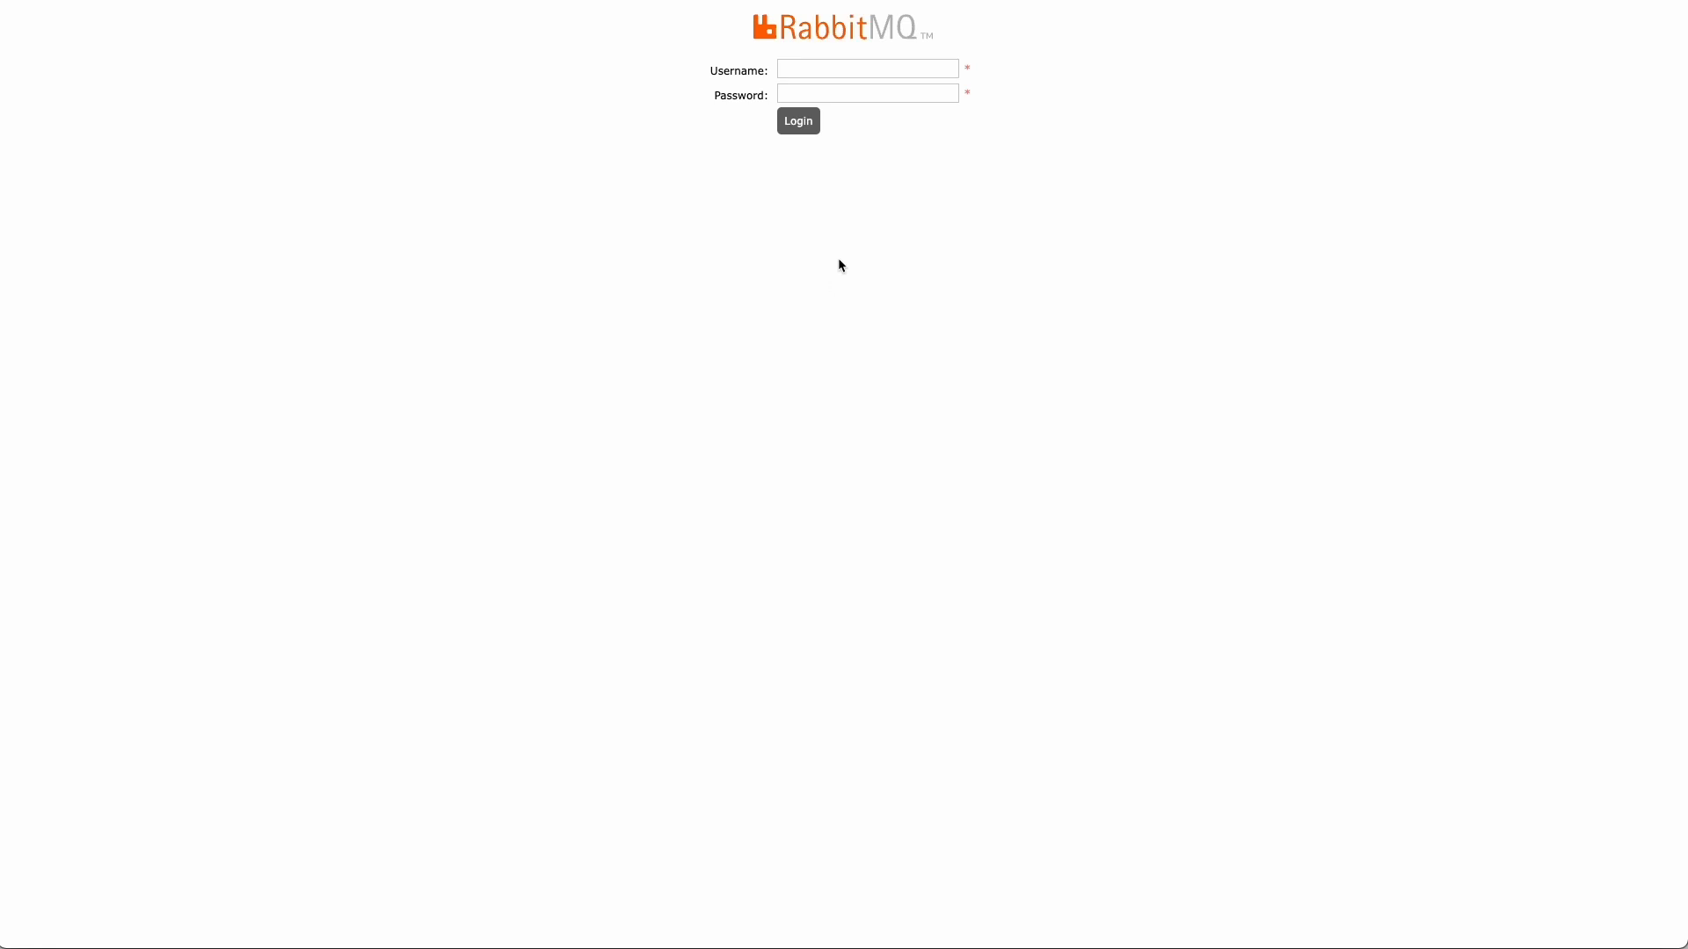
Step: Log in to RabbitMQ Management as guest to reach the overview dashboard
left_click(867, 68)
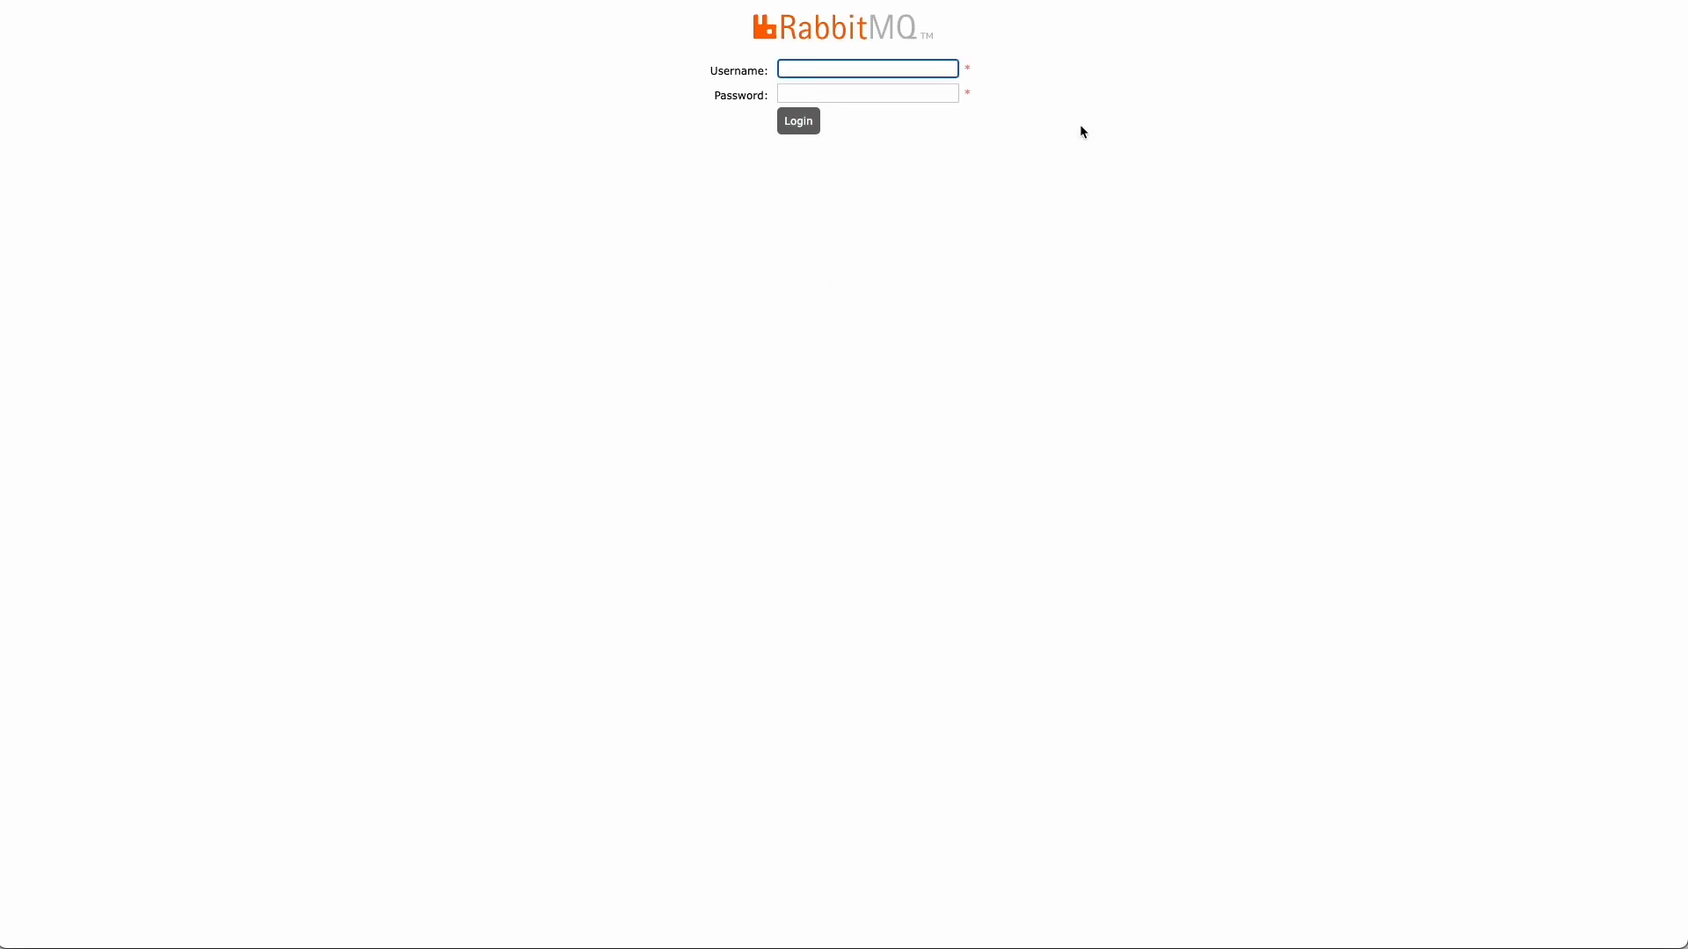
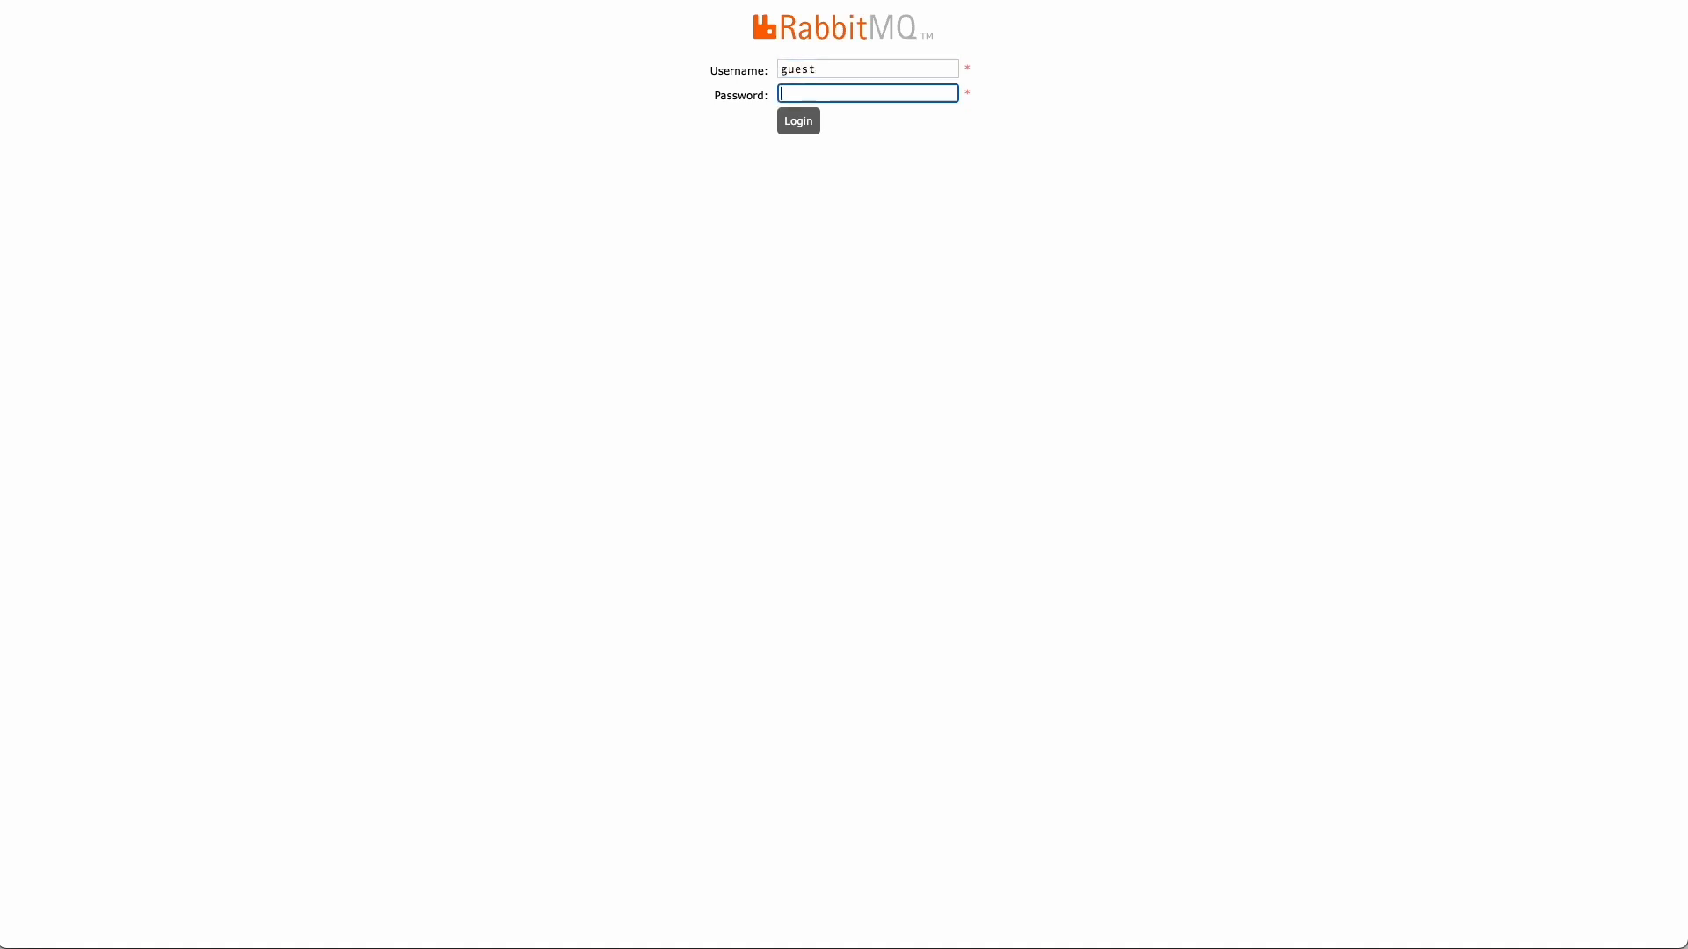
left_click(796, 122)
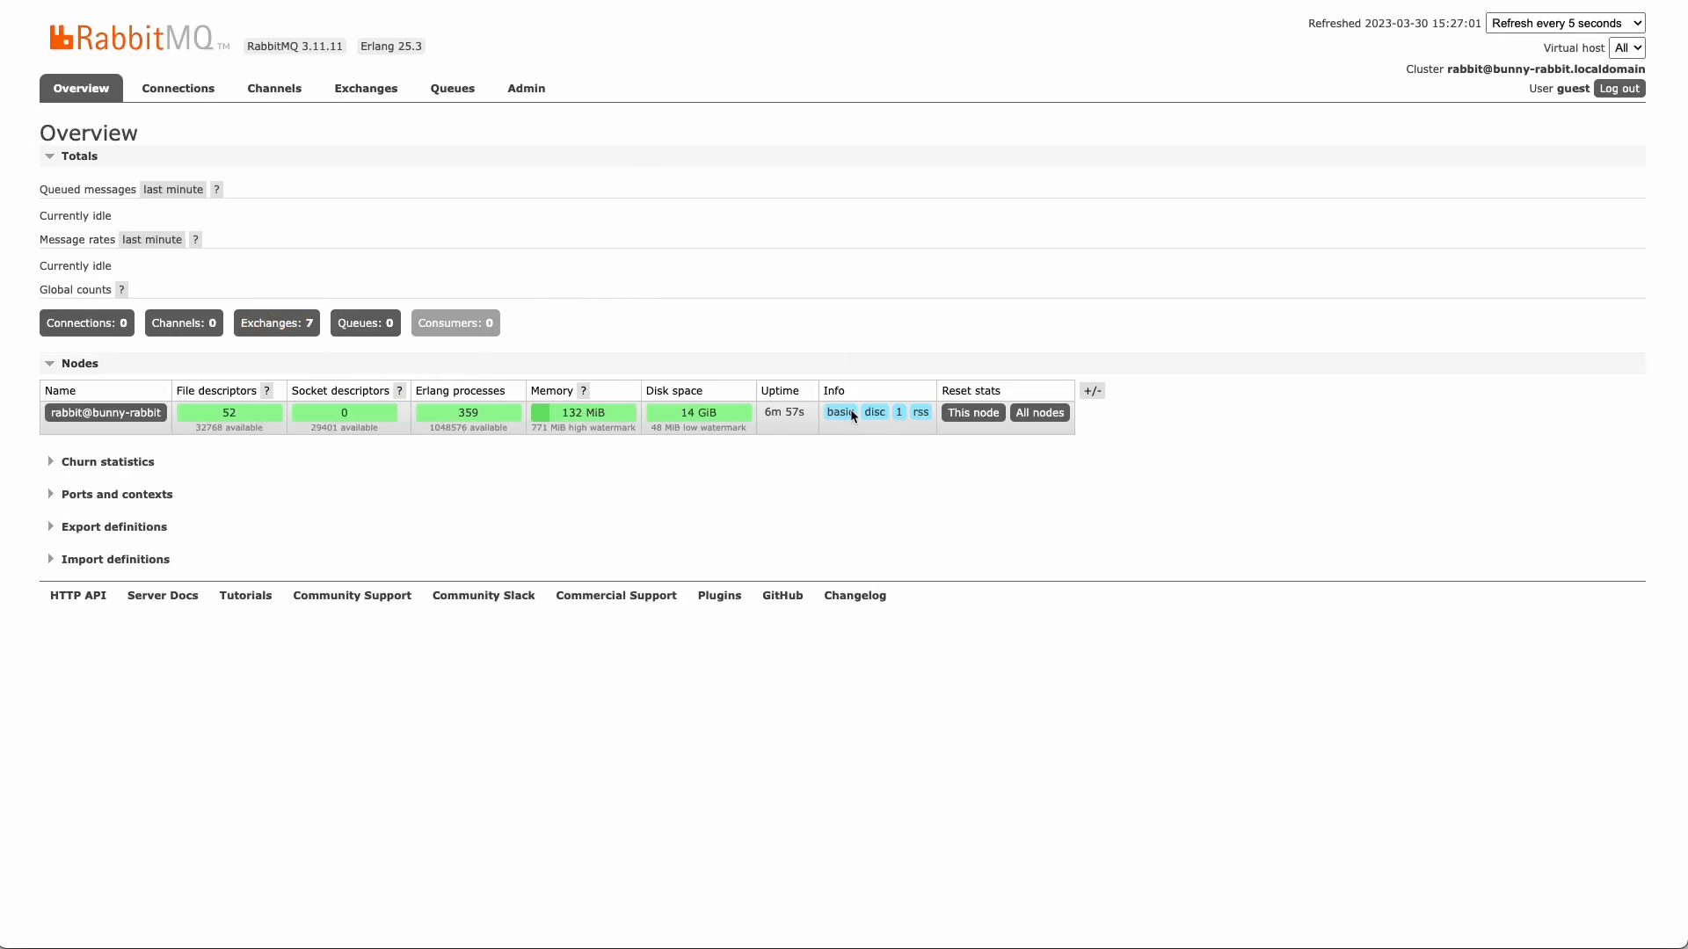
mouse_move(709, 406)
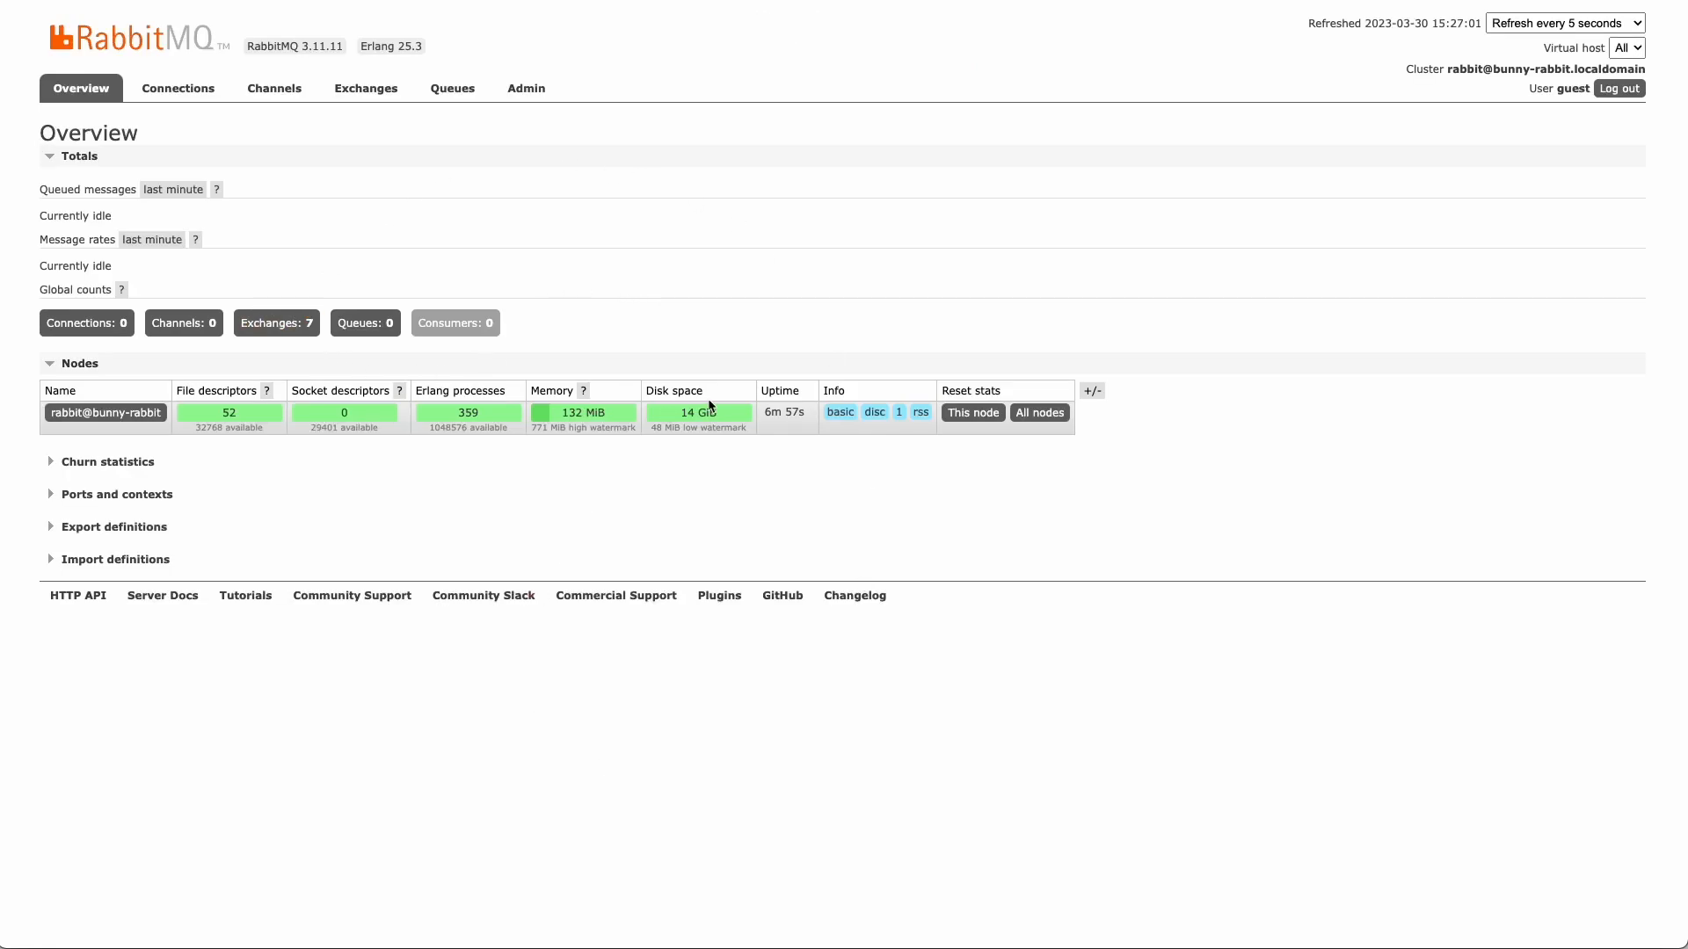